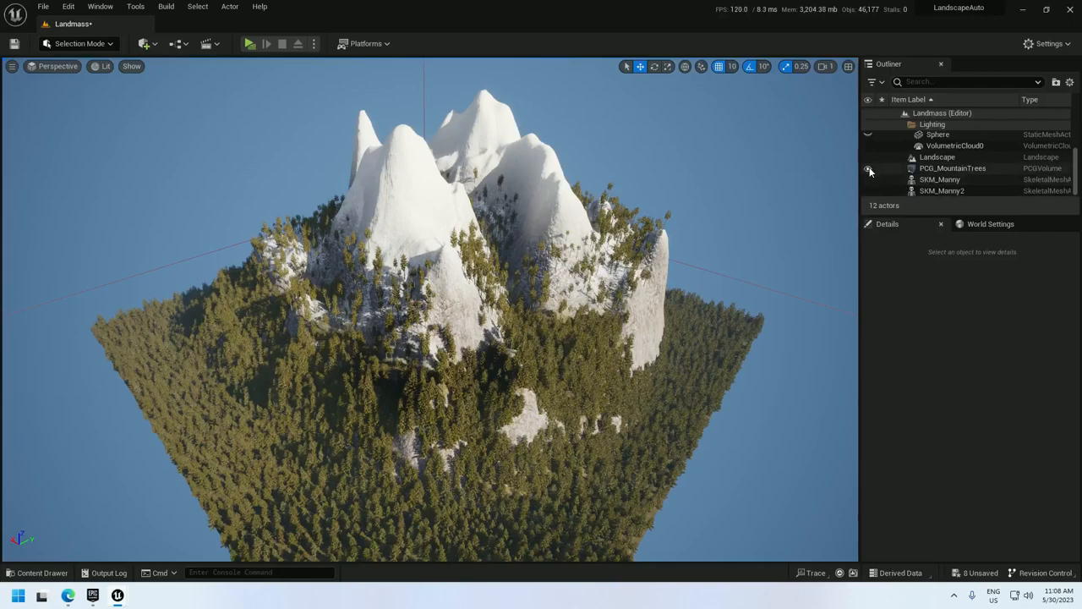
Step: Hide the existing PCG_MountainTrees volume so only the bare snowy landscape remains
click(869, 167)
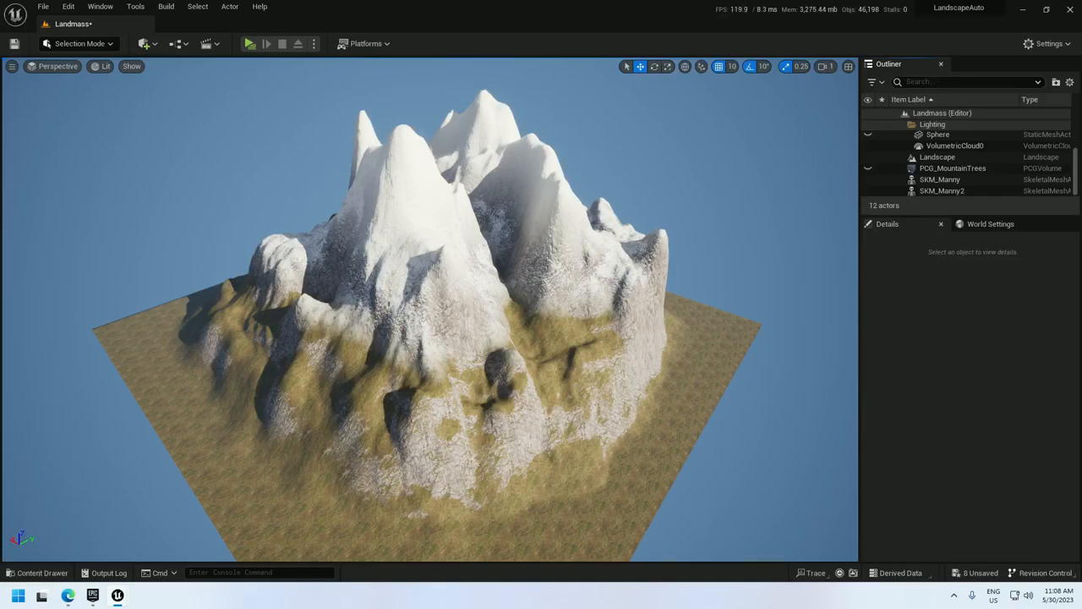
mouse_move(71, 264)
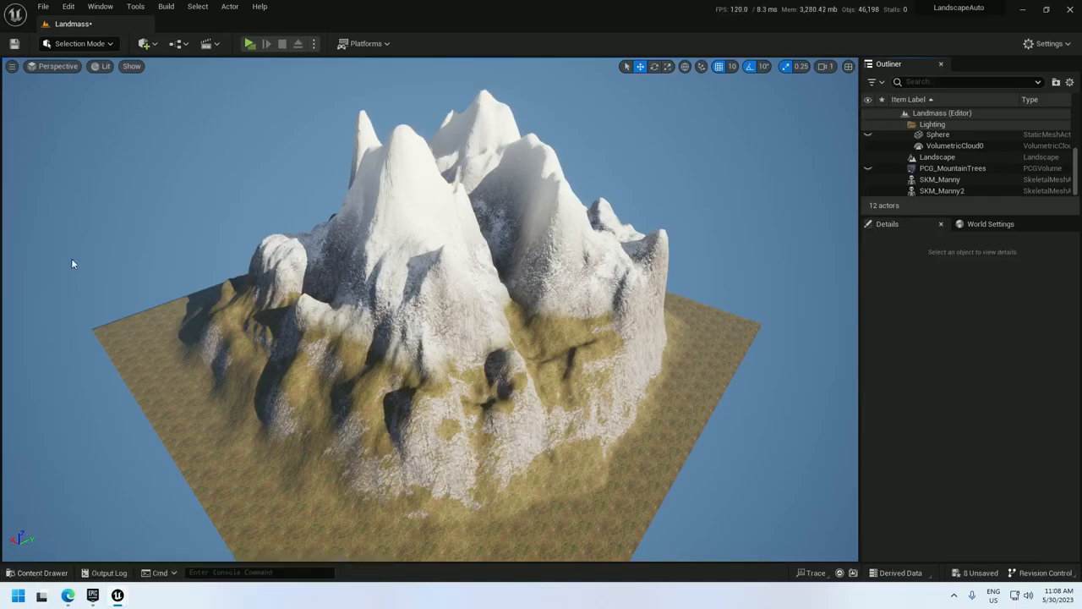
Step: Enable the Procedural Content Generation Framework plugin from Edit > Plugins, searching 'procedural'
click(67, 6)
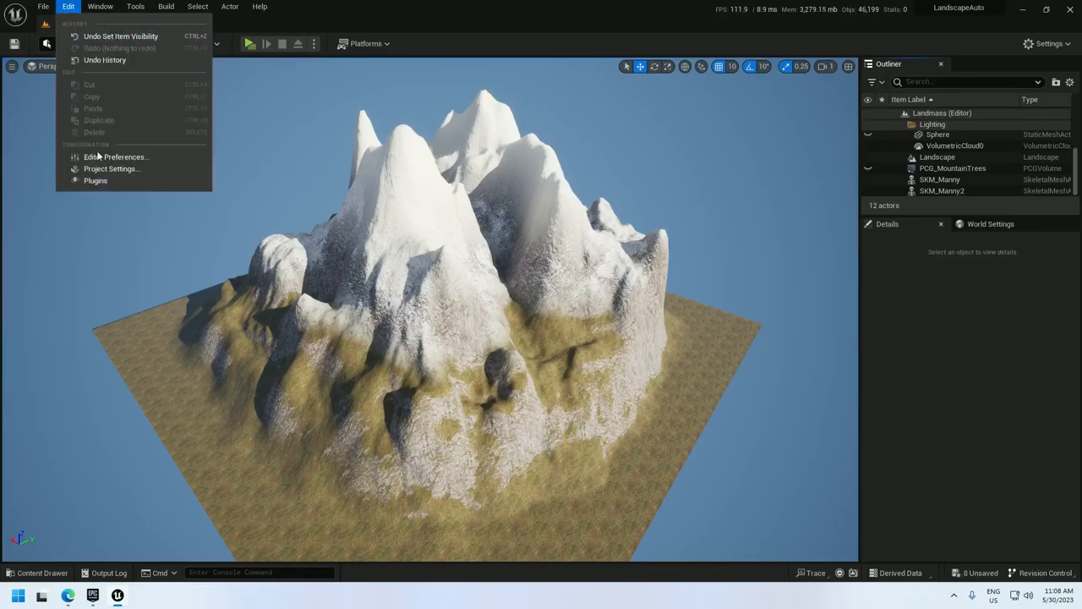
click(95, 179)
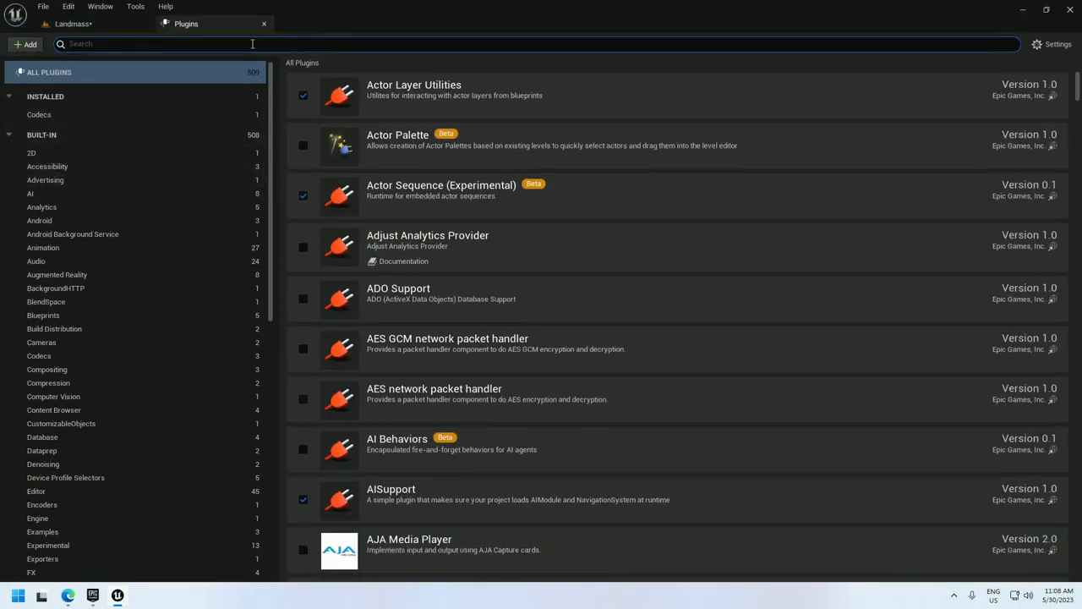
text(procedural)
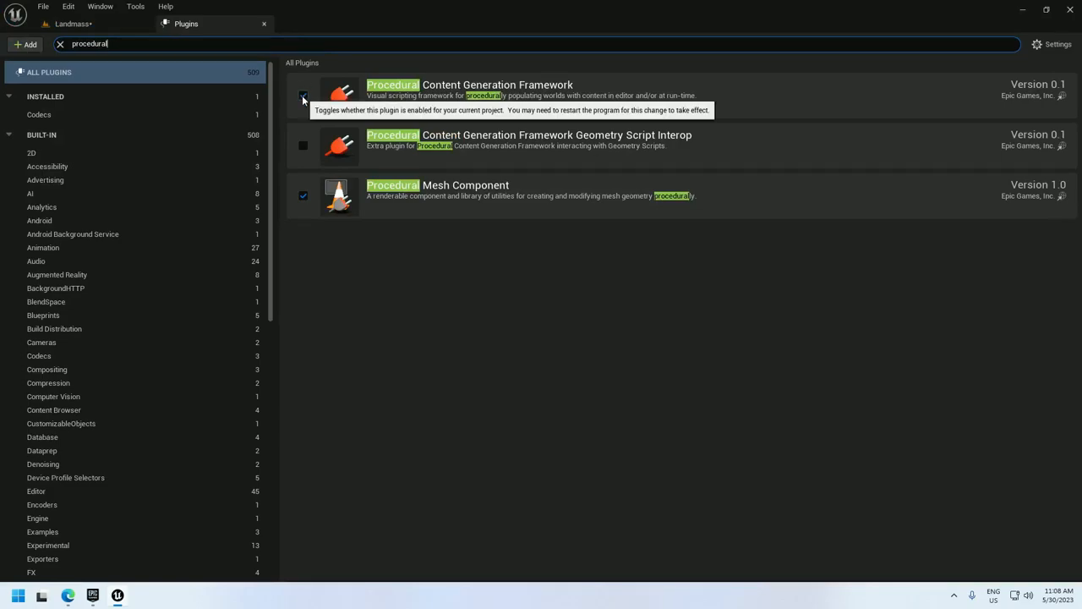
click(71, 24)
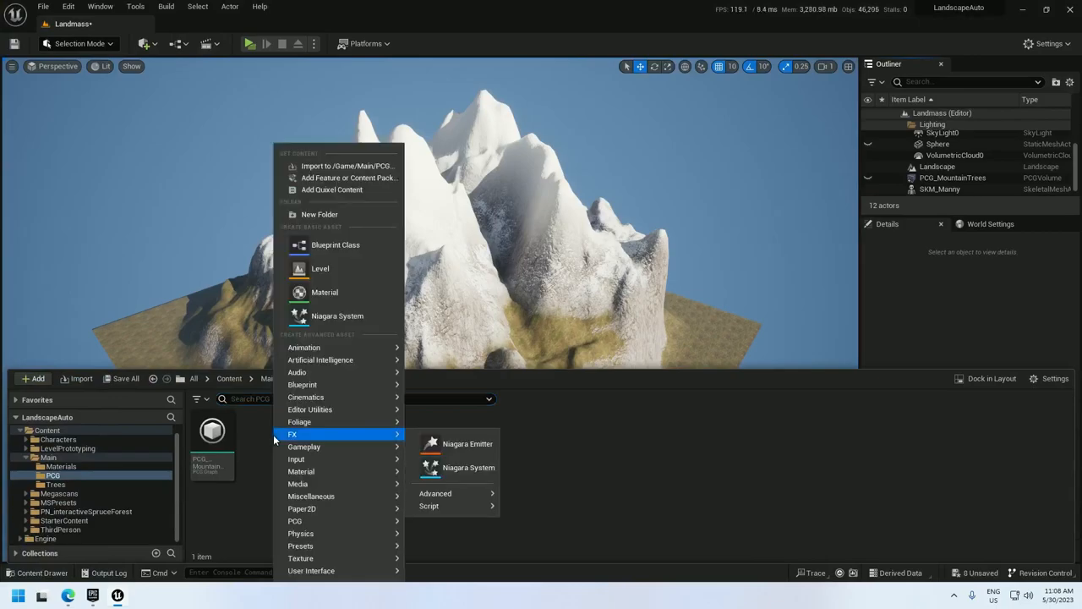
Step: Create the PCG_MountainTreesTutorial graph, place its volume over the mountain, and reset its location
click(450, 531)
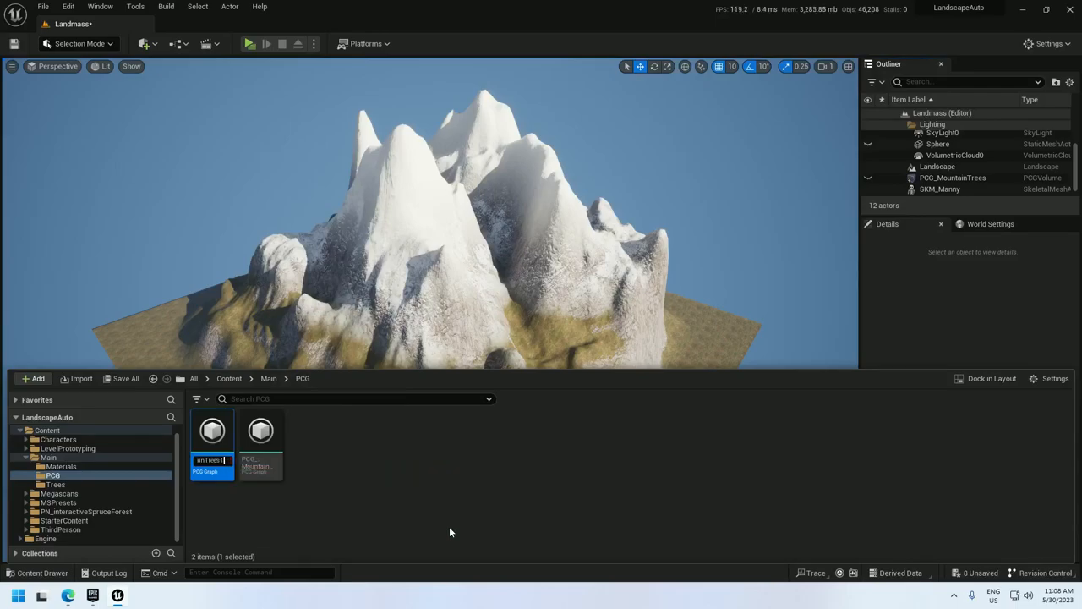
click(261, 443)
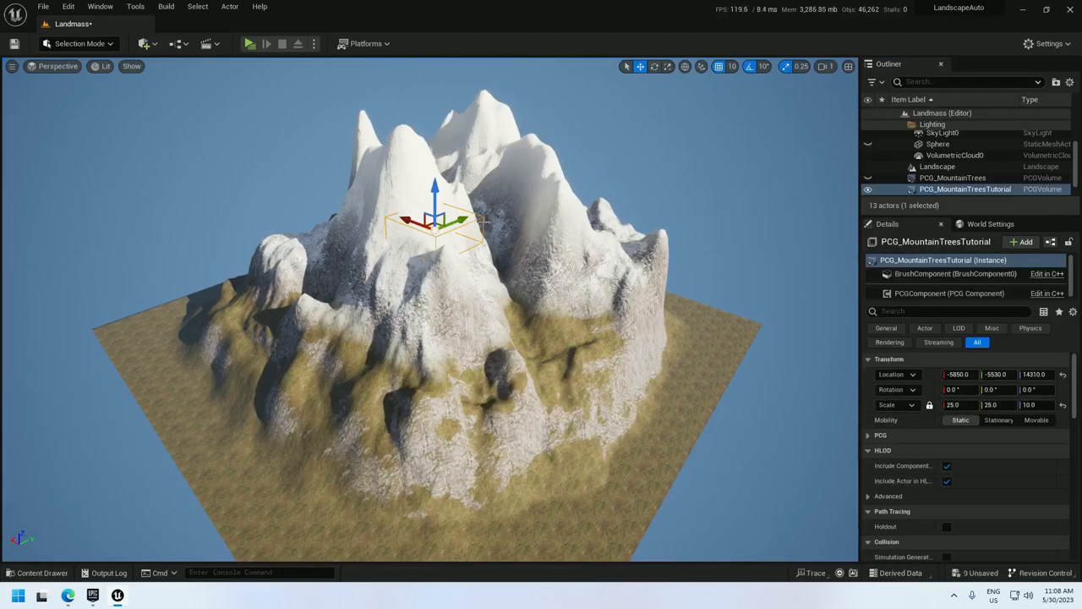
mouse_move(1061, 376)
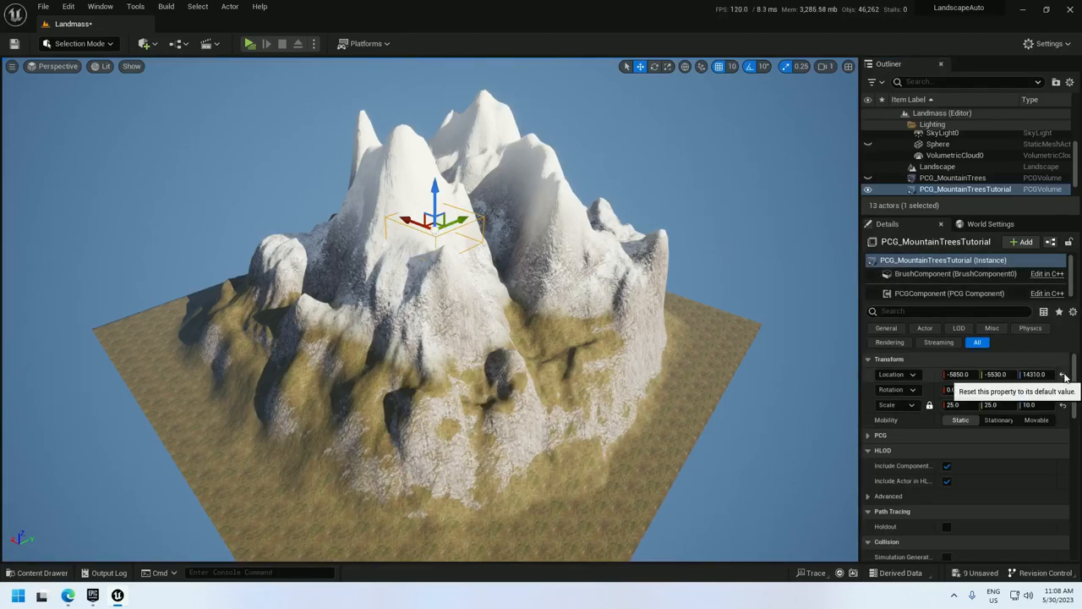
click(1062, 374)
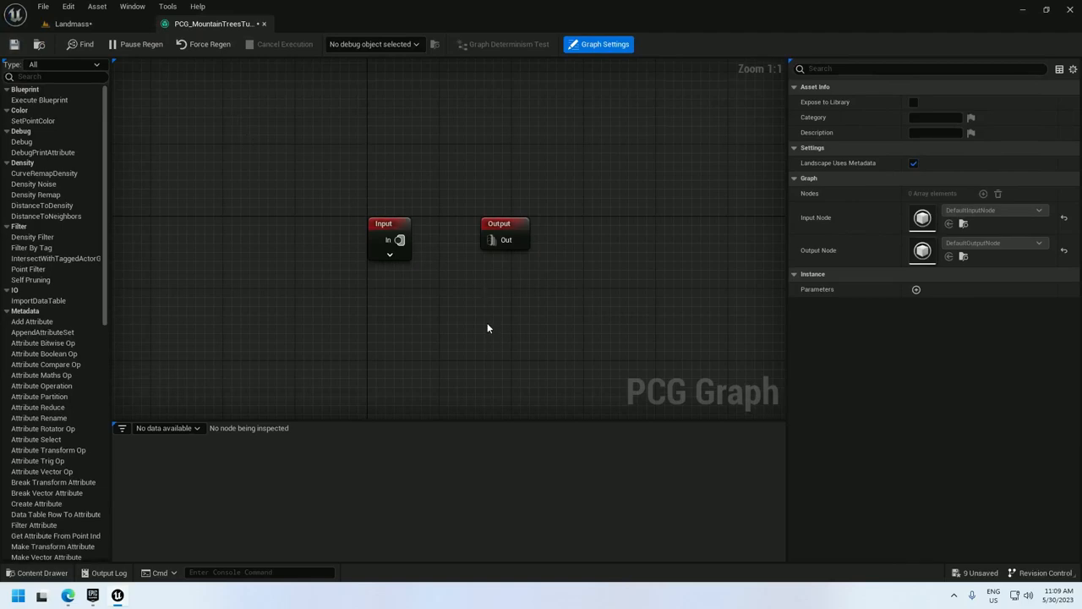
Step: Add a Surface Sampler node fed by the landscape input
text(surface sampl)
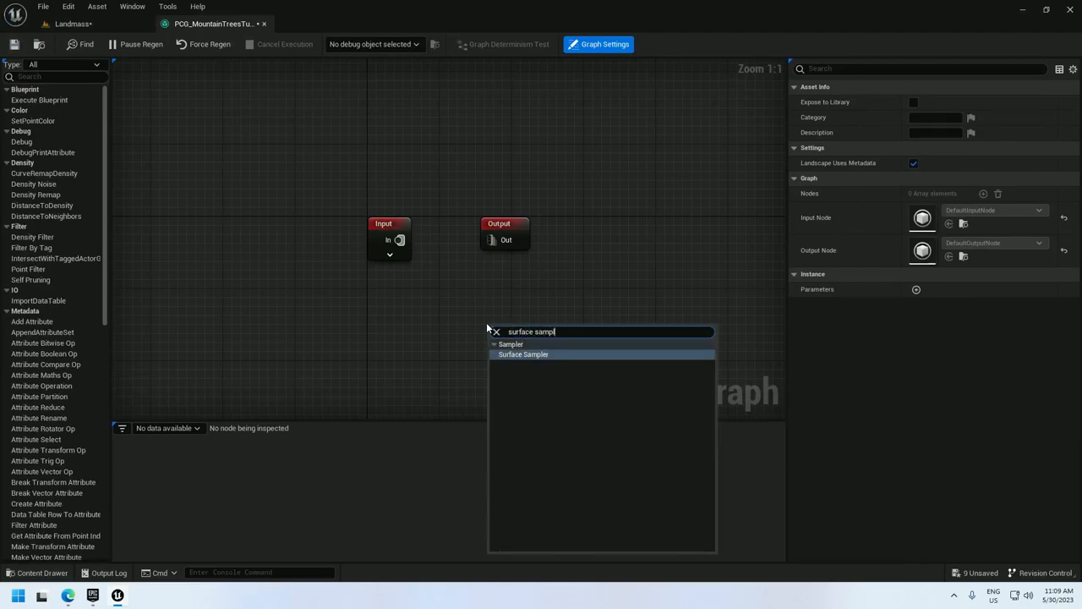
click(524, 355)
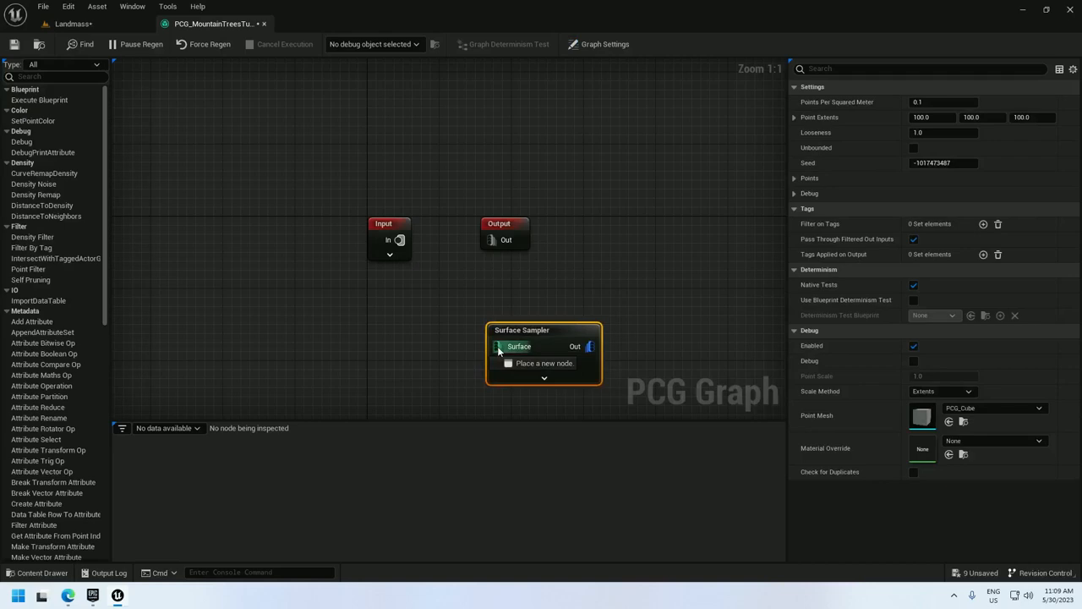
click(389, 241)
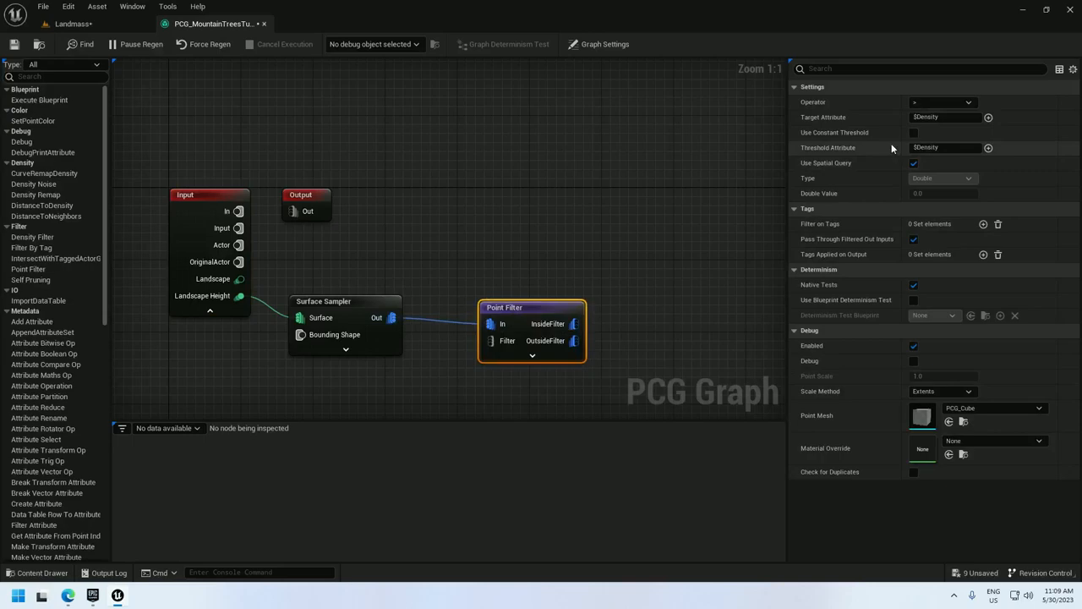
Step: Add a Point Filter testing $Position.Z against a constant threshold of 7000
click(940, 101)
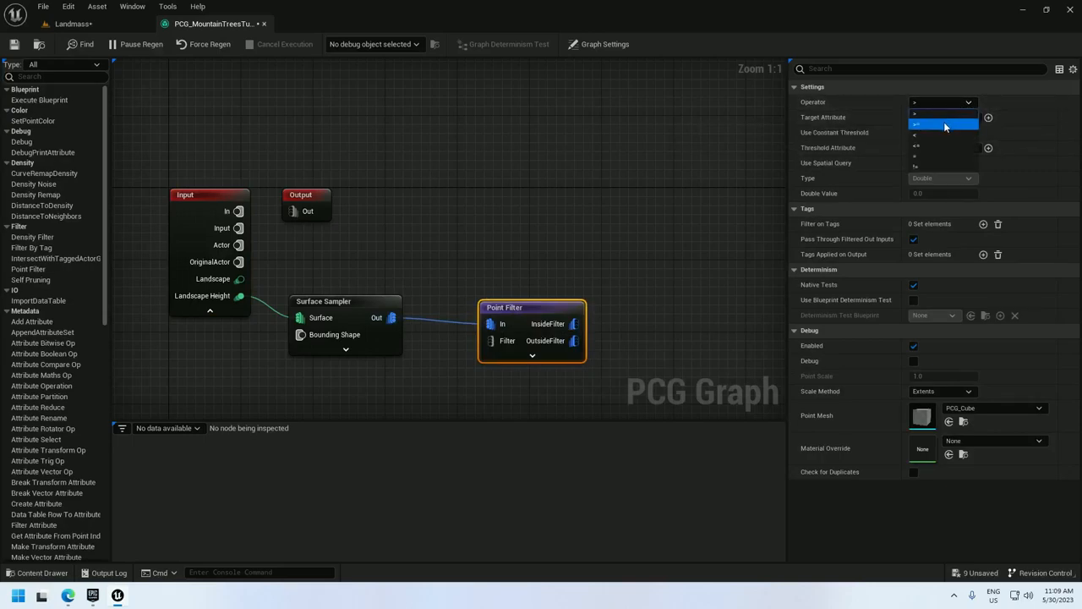
click(916, 124)
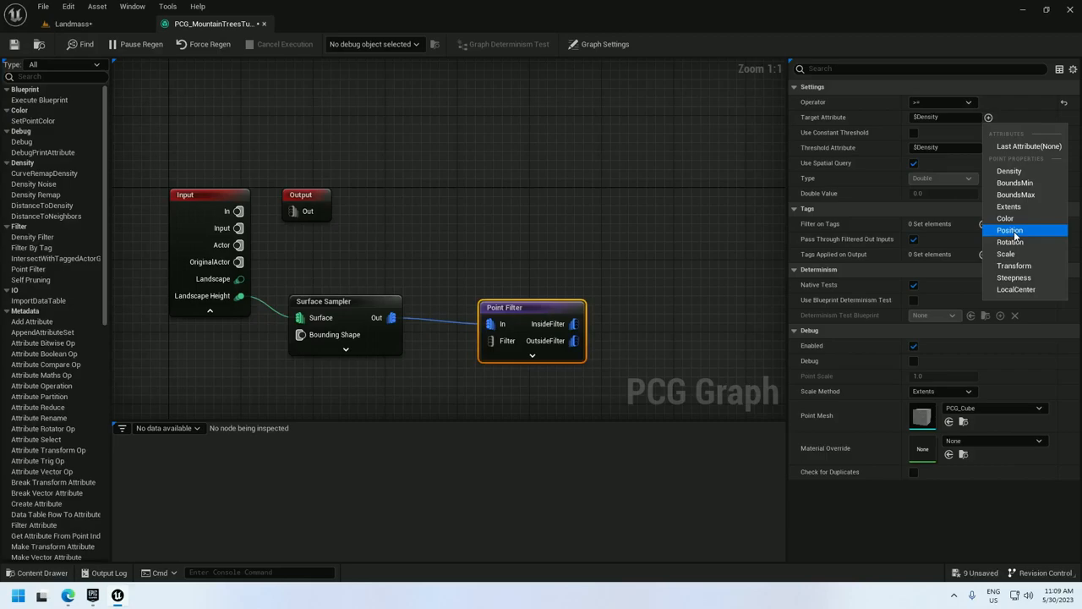
click(1011, 230)
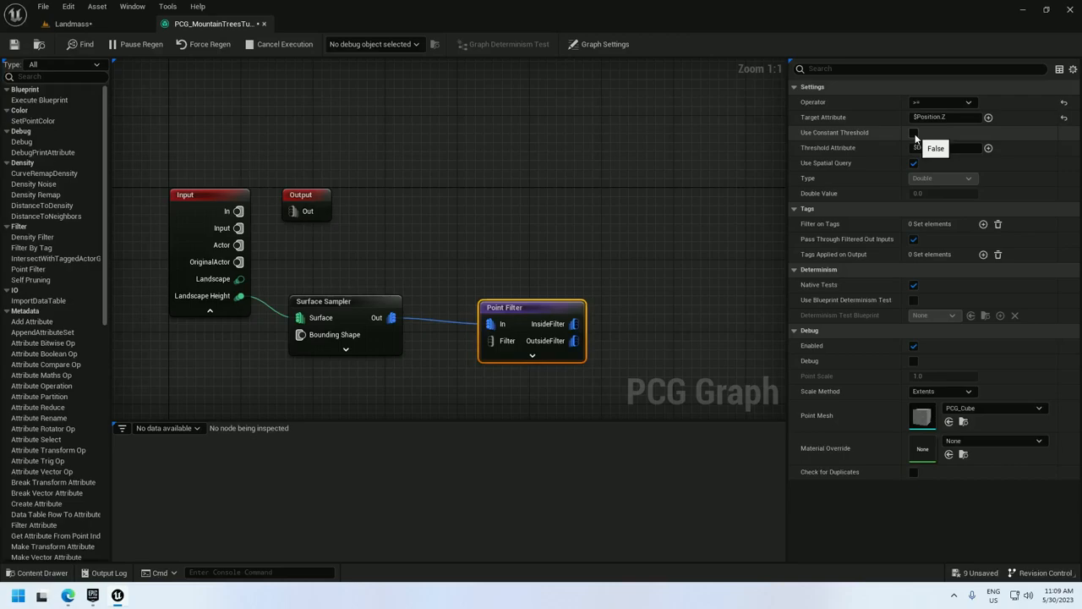
click(913, 132)
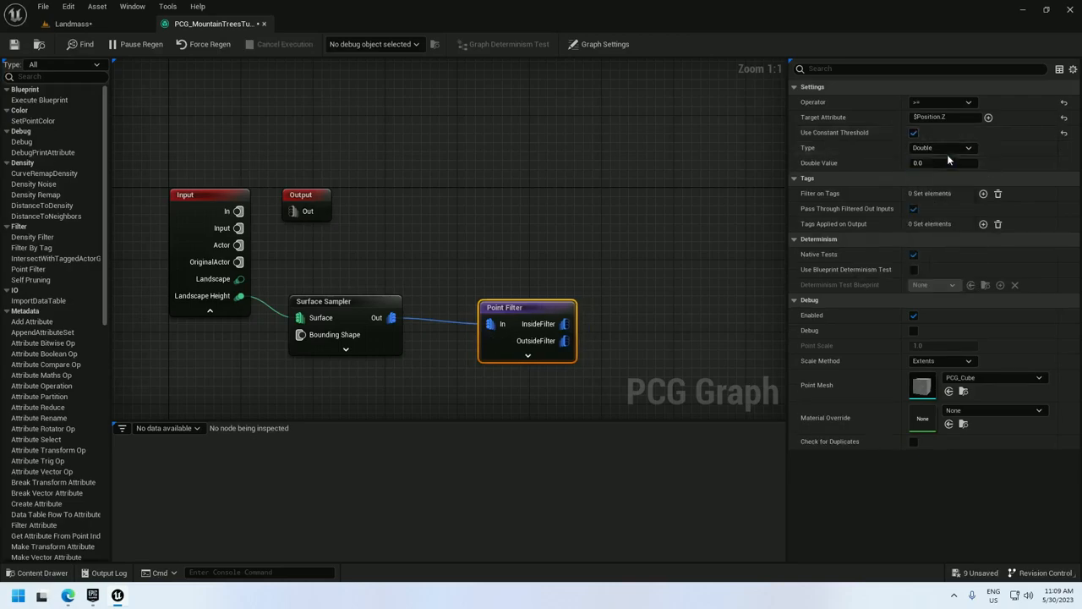
text(700)
text(t)
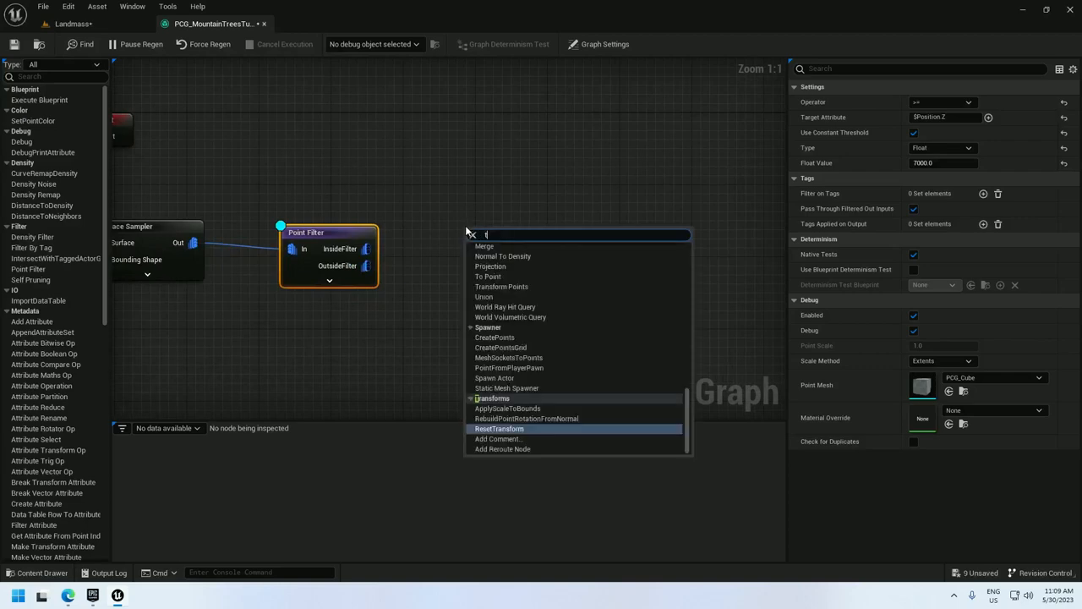
Step: Add a Transform Points node after the Point Filter's InsideFilter output
text(ransform points)
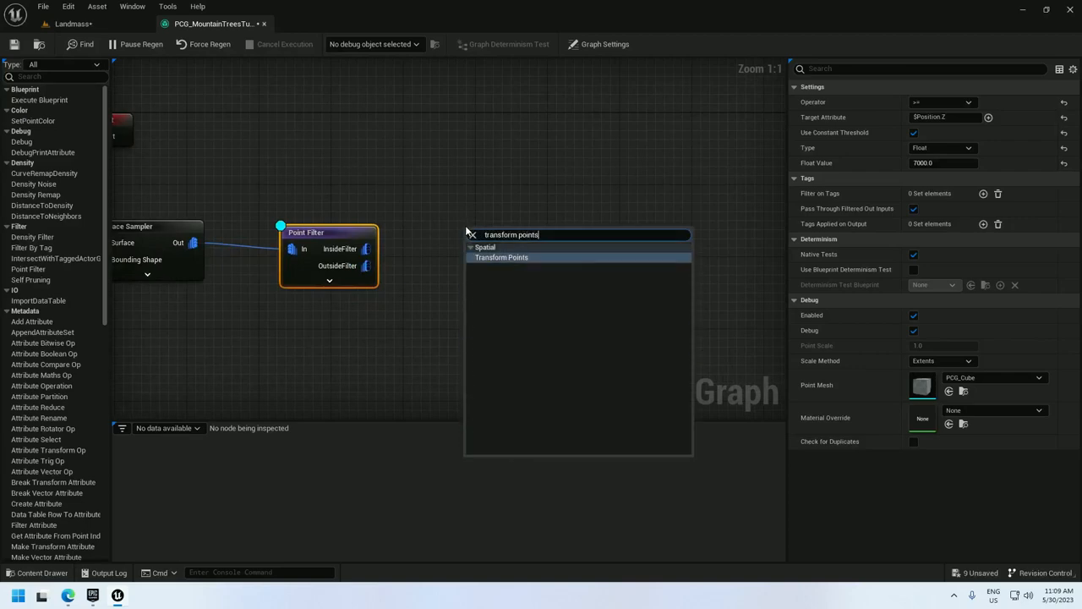
click(501, 257)
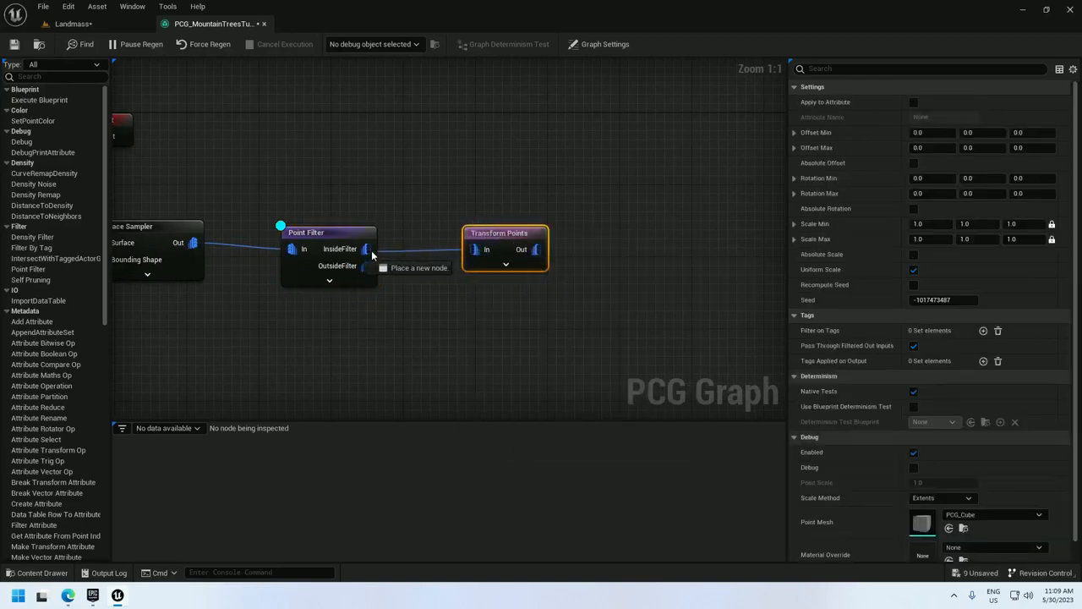
click(71, 24)
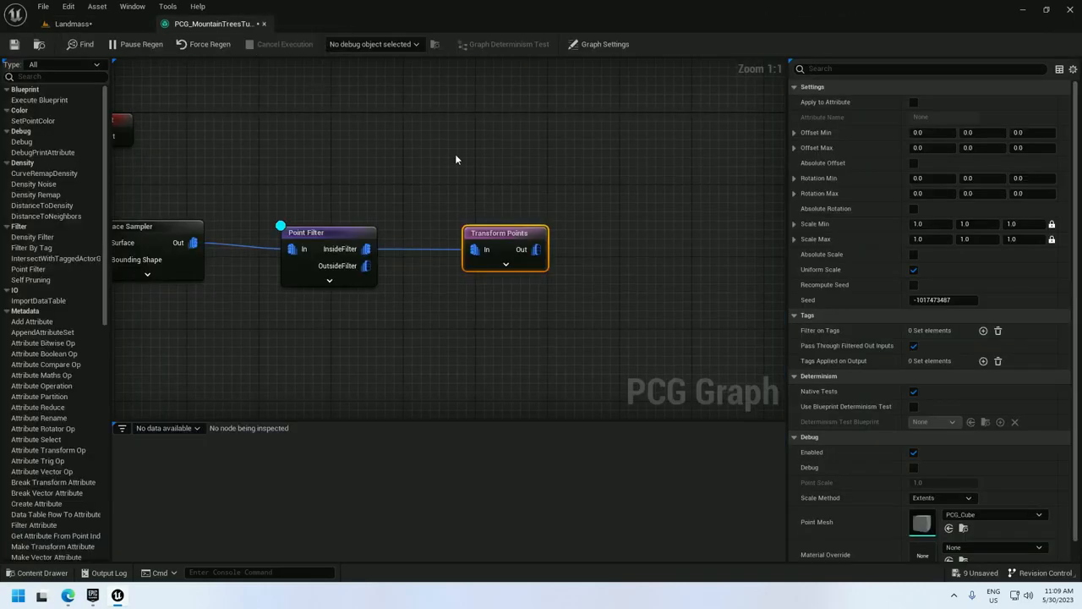
text(point)
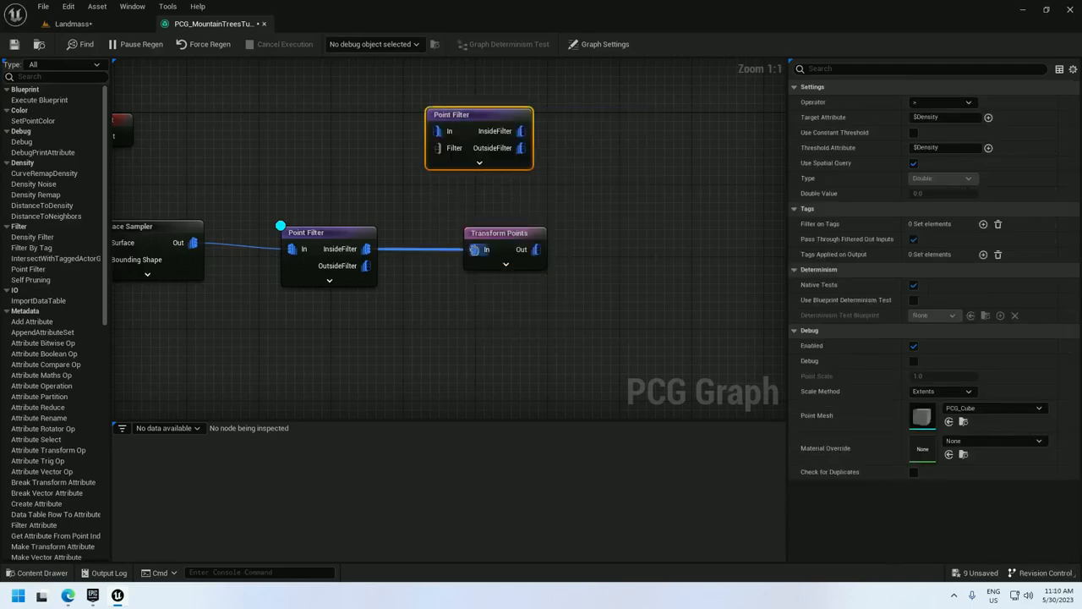
Step: Add a second Point Filter testing $Position.Z against a constant 14000 threshold
click(499, 236)
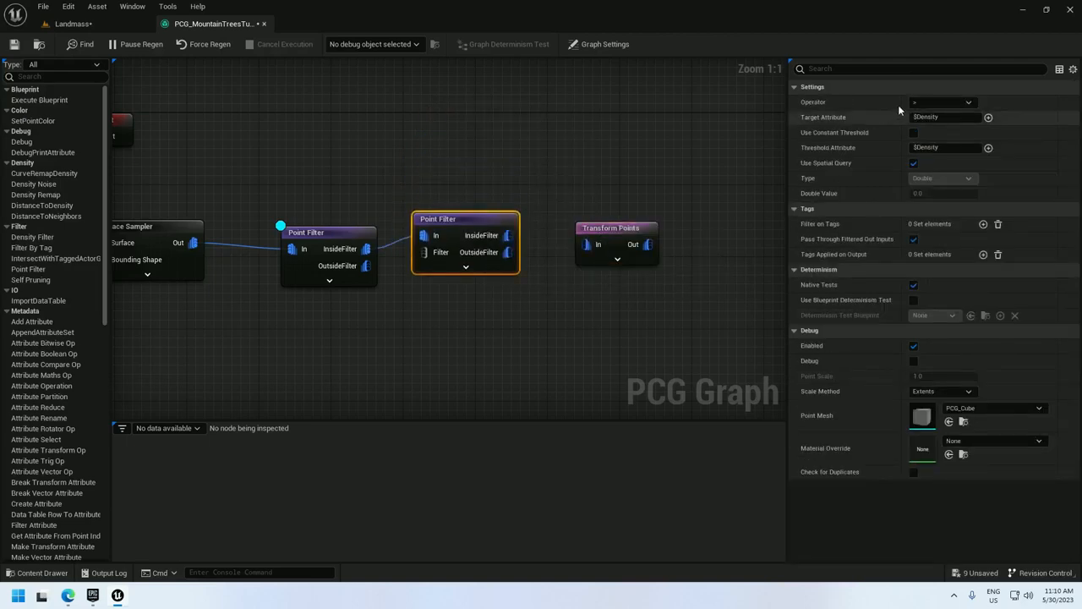
click(988, 117)
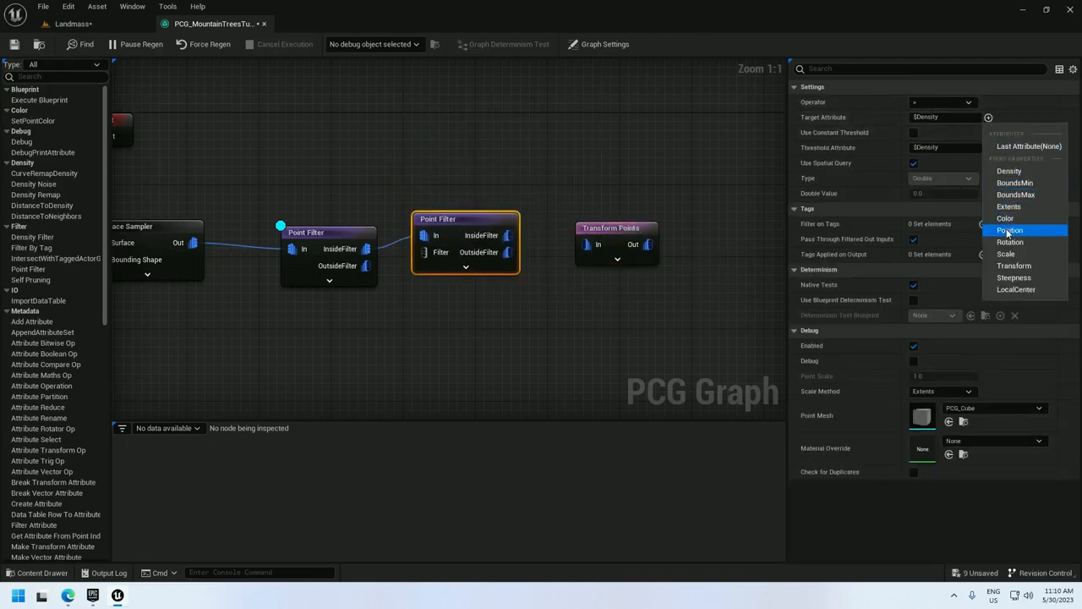
click(1012, 230)
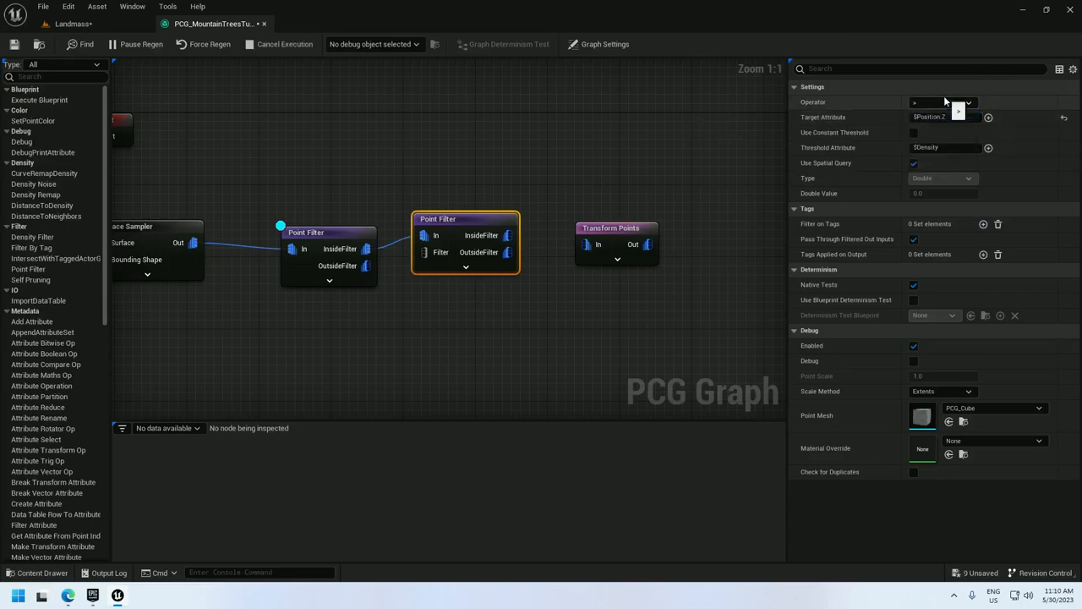
click(941, 102)
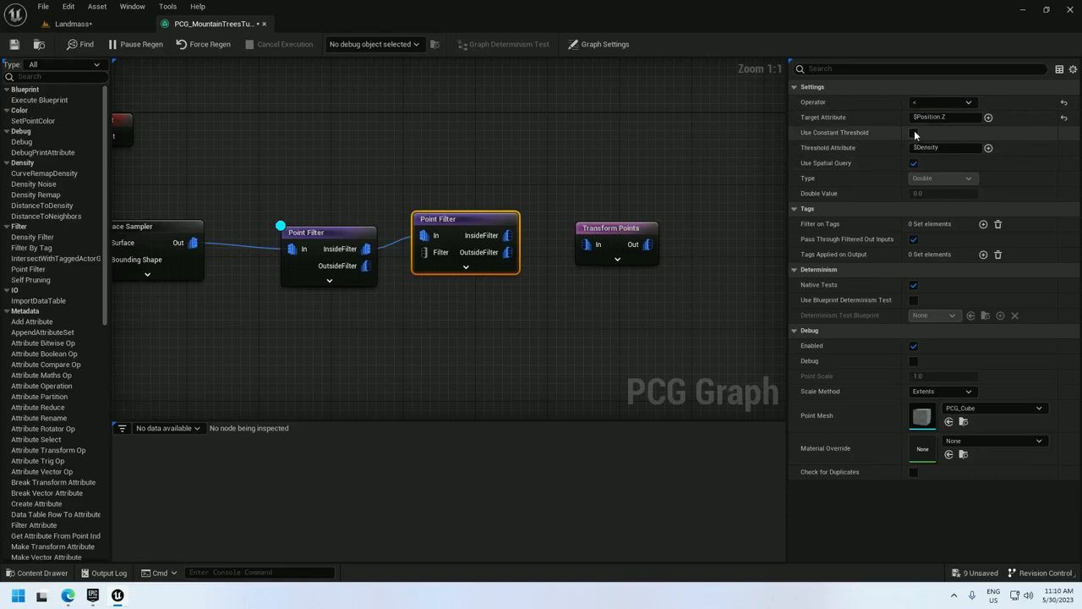
click(913, 132)
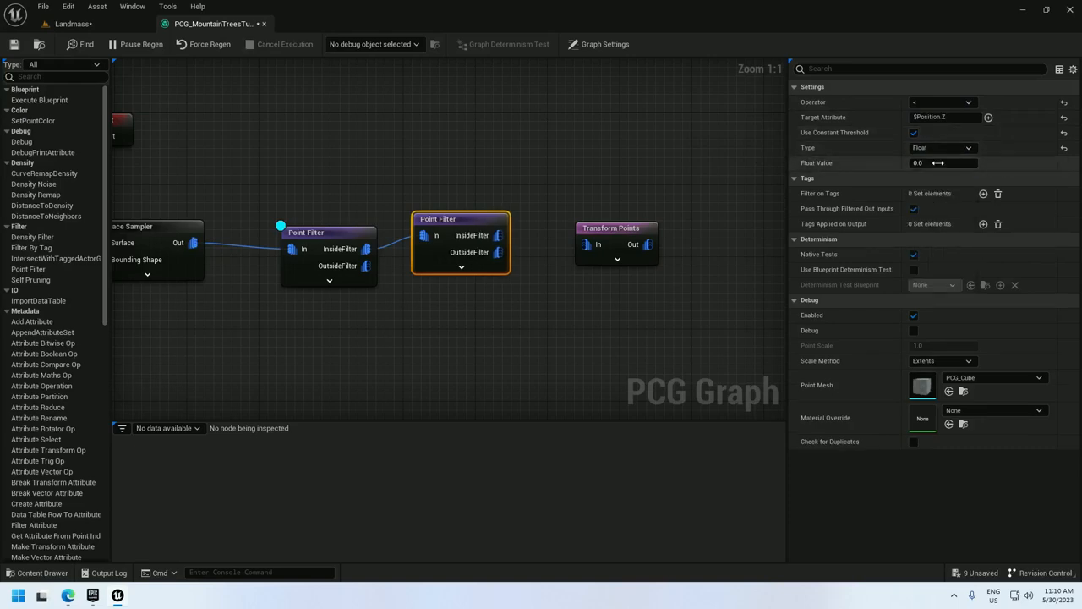
text(14000)
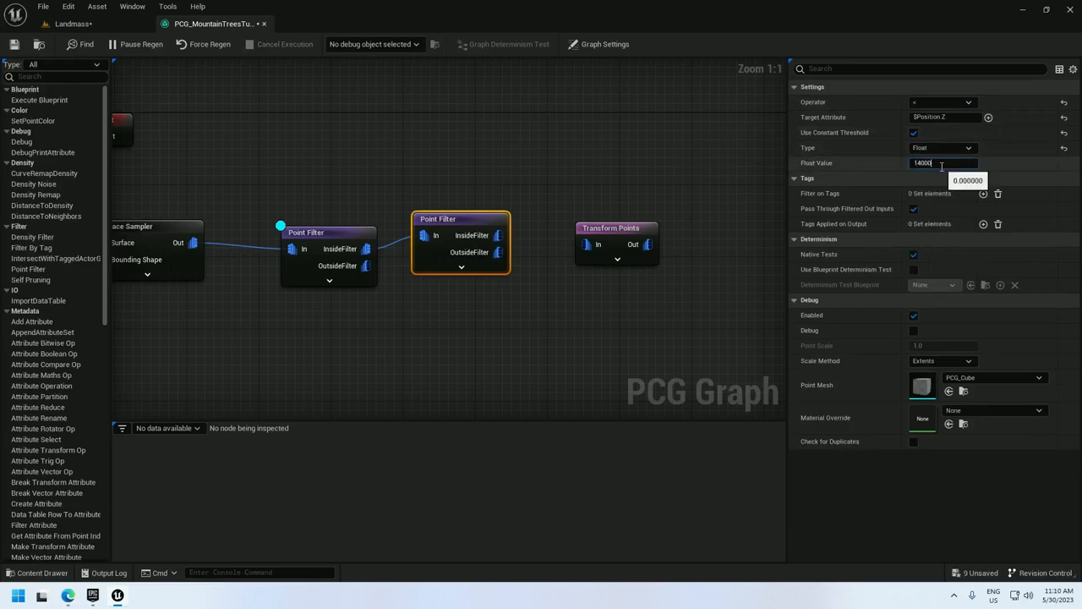
key(Enter)
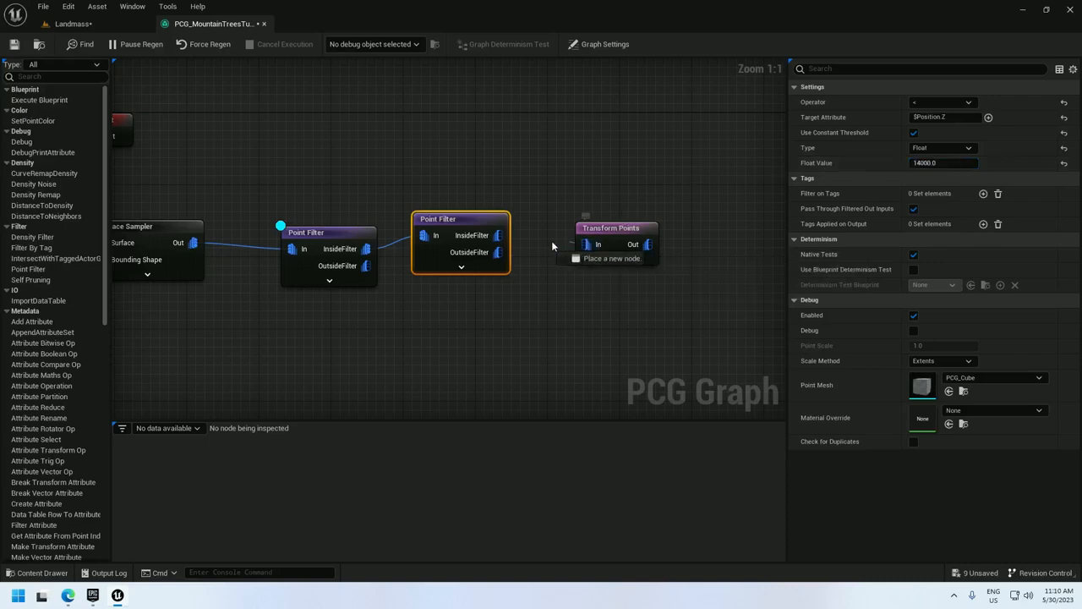
Step: Set the first Point Filter's Float Value to 7500.0
right_click(610, 229)
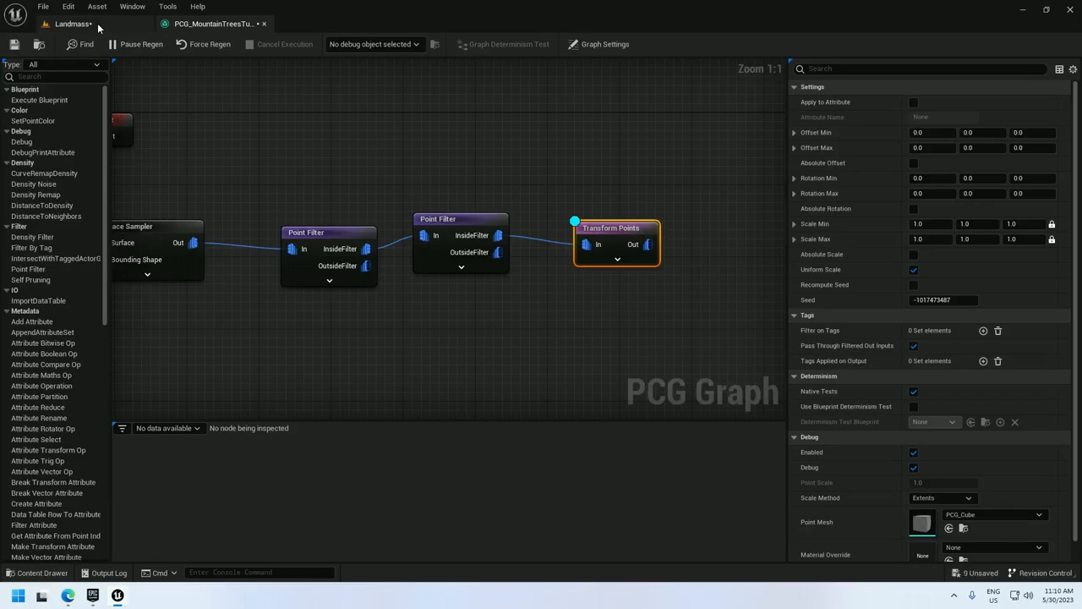
click(71, 23)
text(1300)
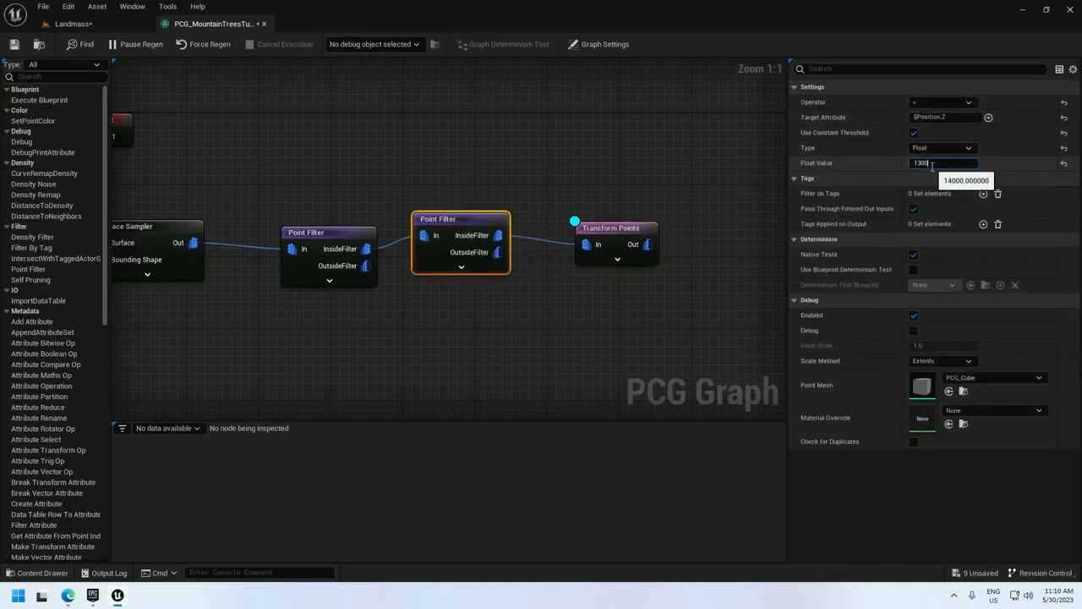
click(72, 24)
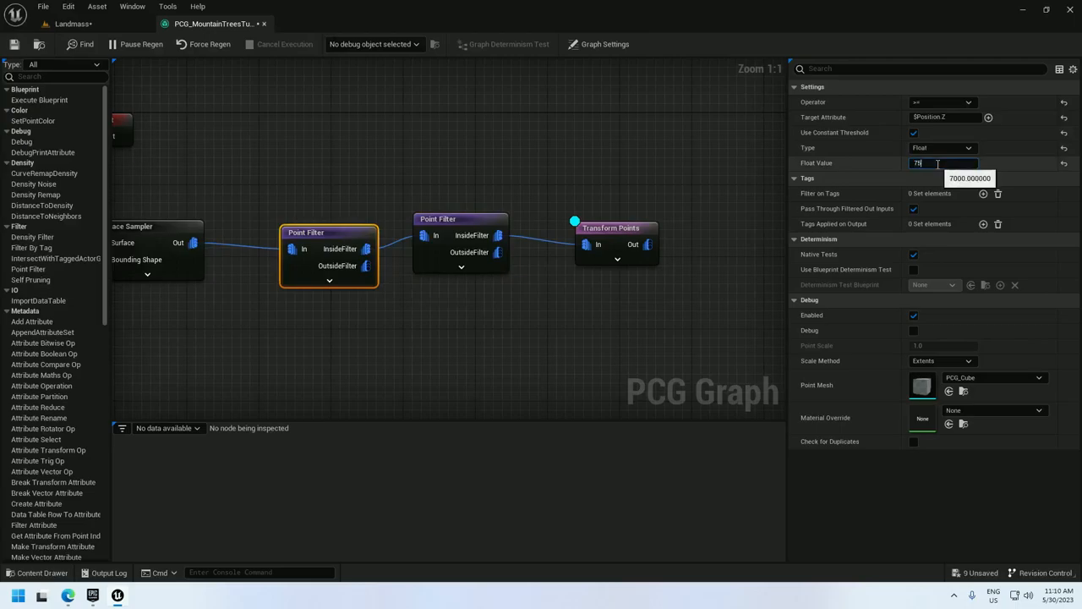
text(7500.0)
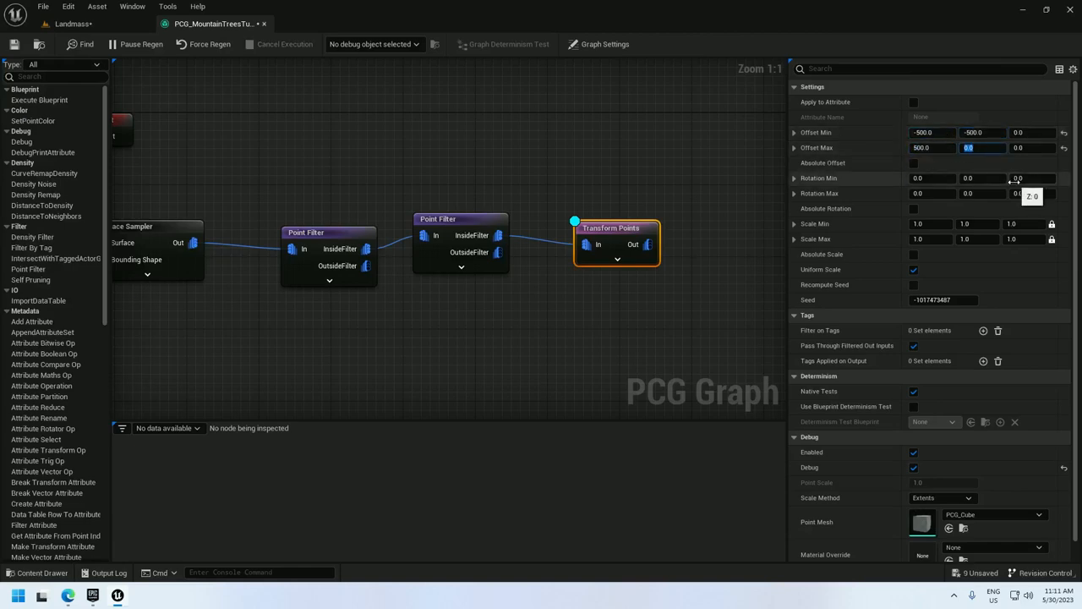
Step: Set Transform Points Offset Max 500, Rotation Max Z 360, and Scale Min 0.8
text(500)
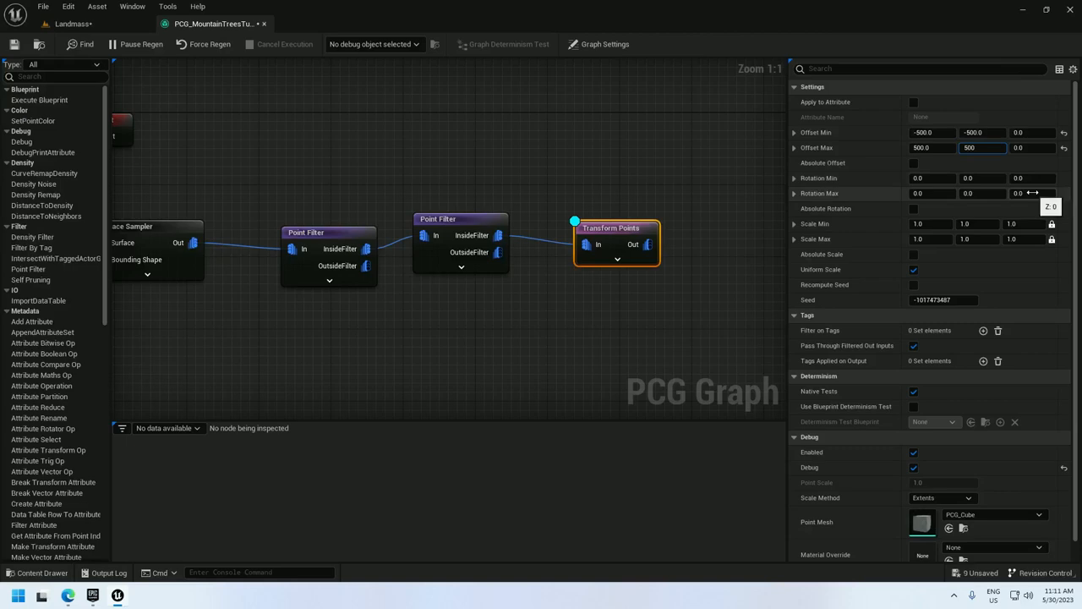
text(360)
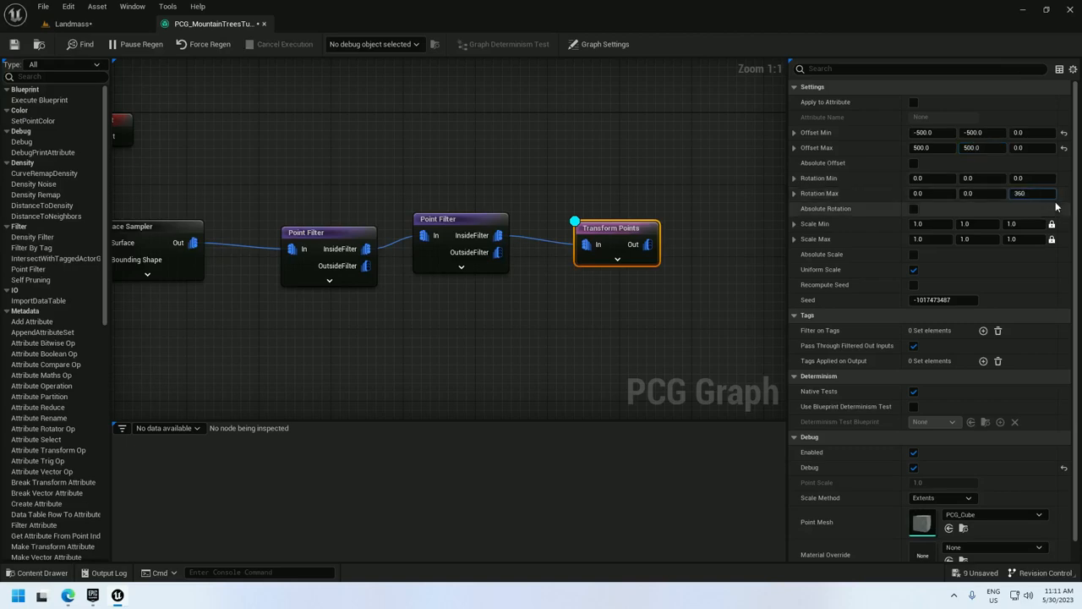
click(930, 223)
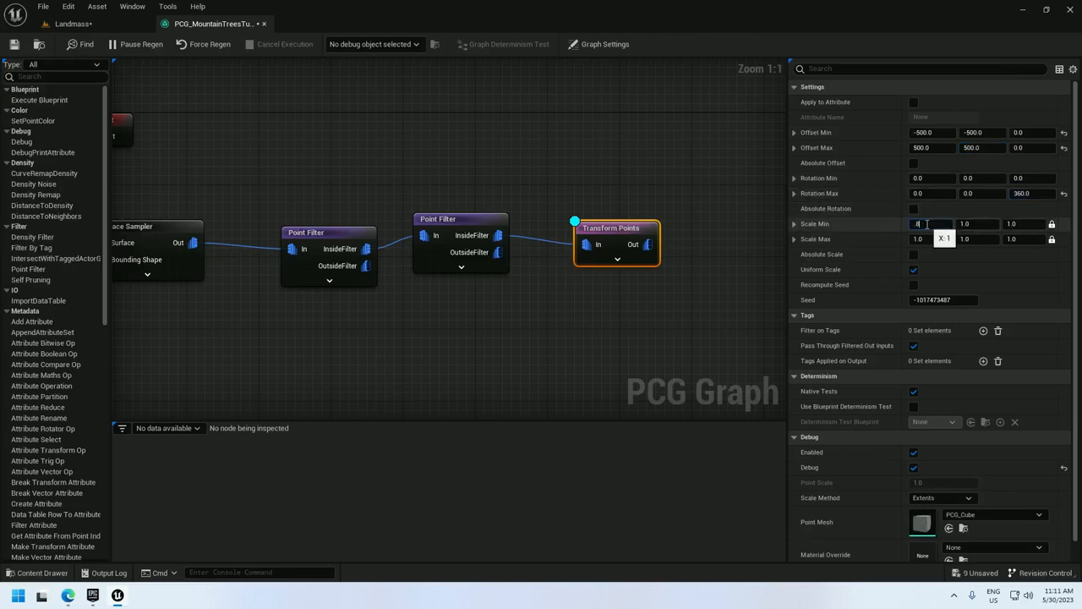
text(0.8)
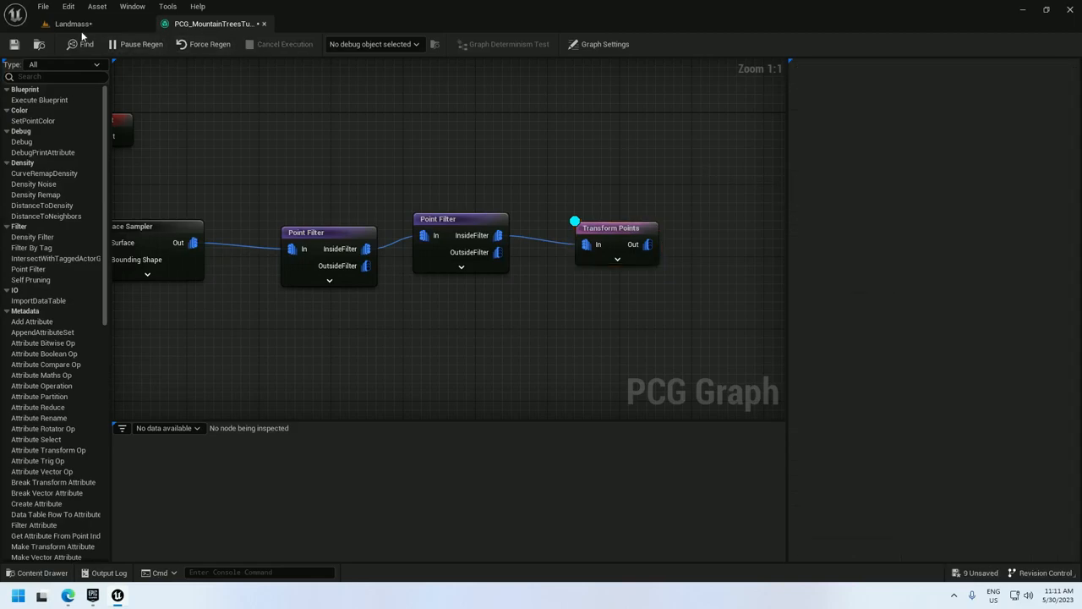
Step: Add a Projection node connected after Transform Points
click(71, 24)
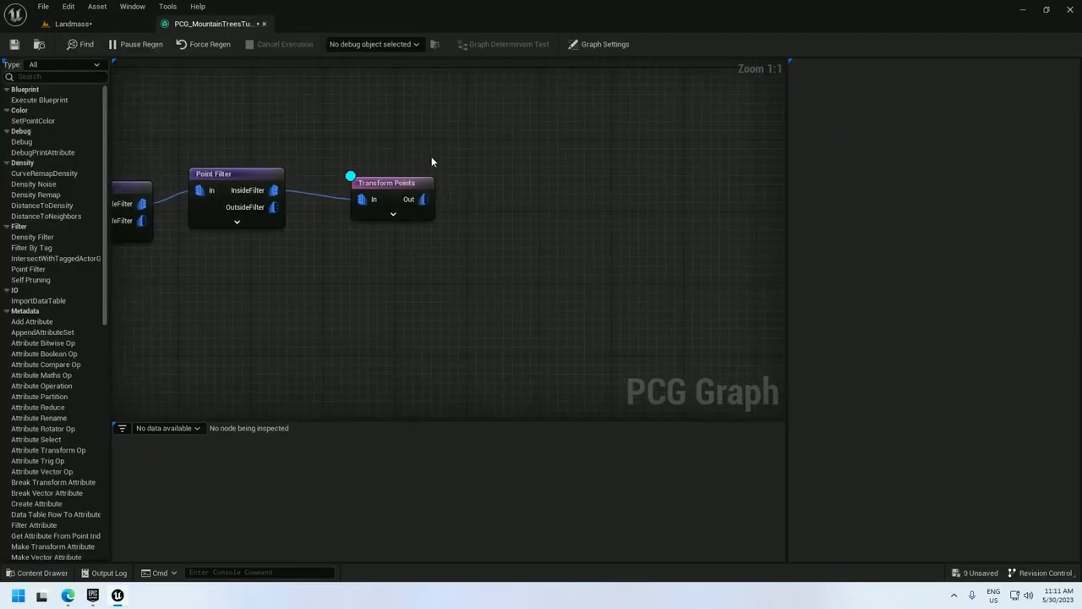
text(pro)
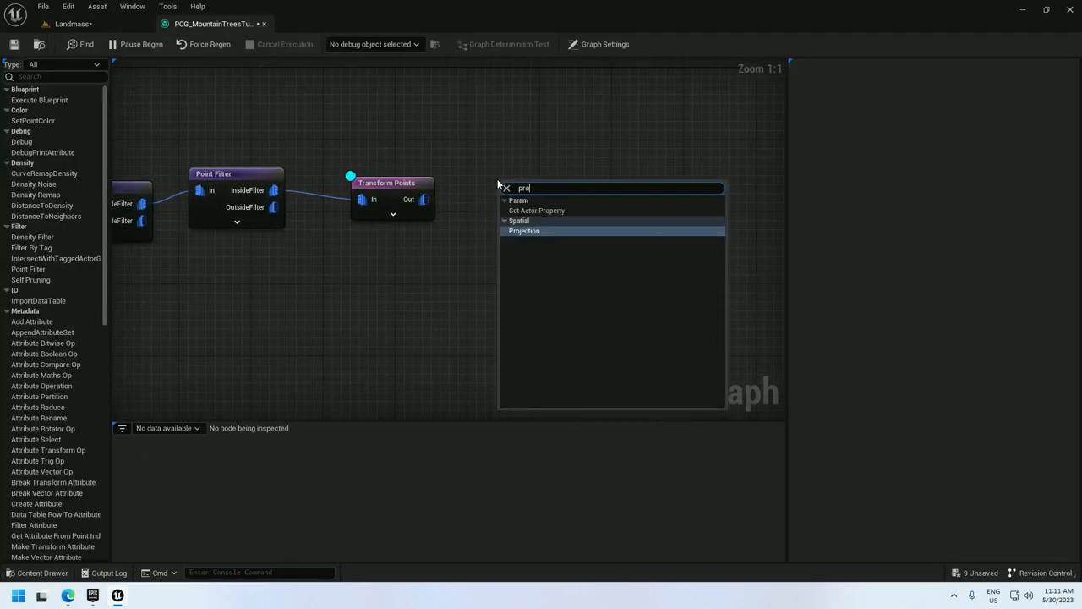
click(524, 230)
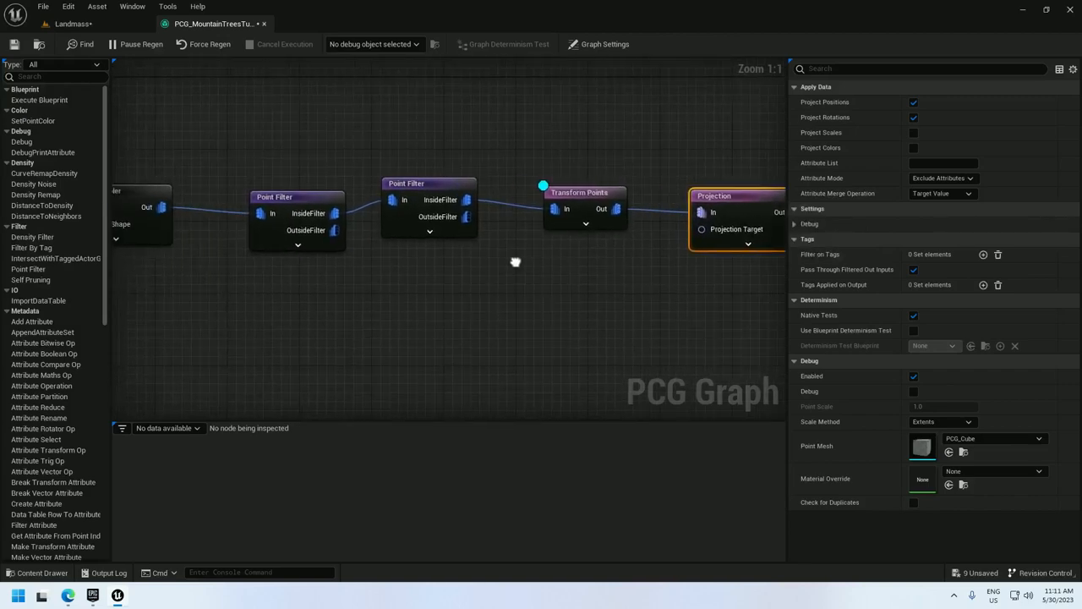
scroll(down, 3)
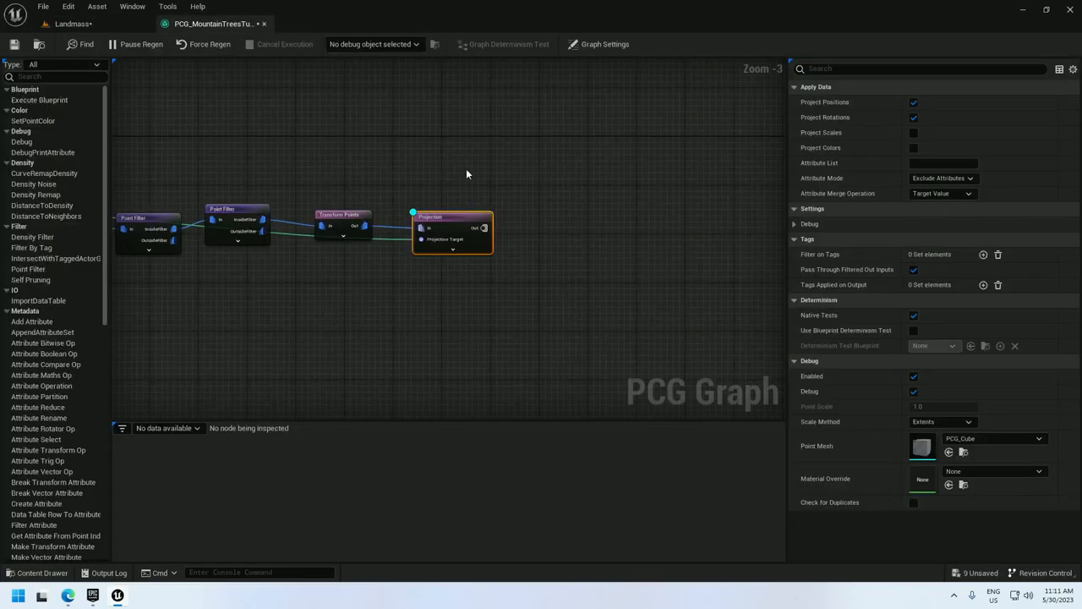
Step: Add a Normal To Density node wired after Projection
text(norm)
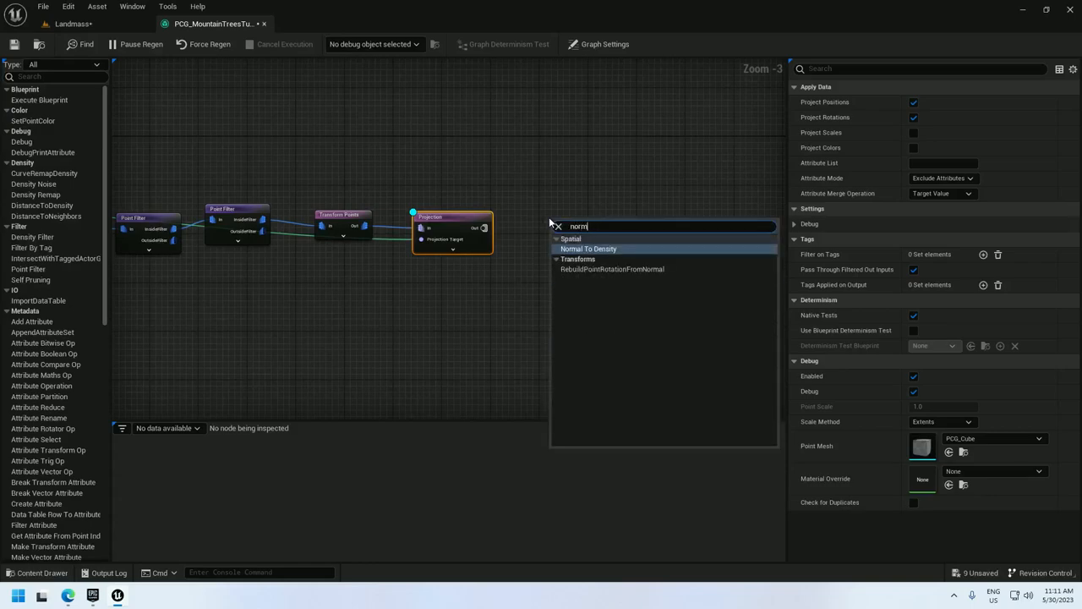
click(589, 248)
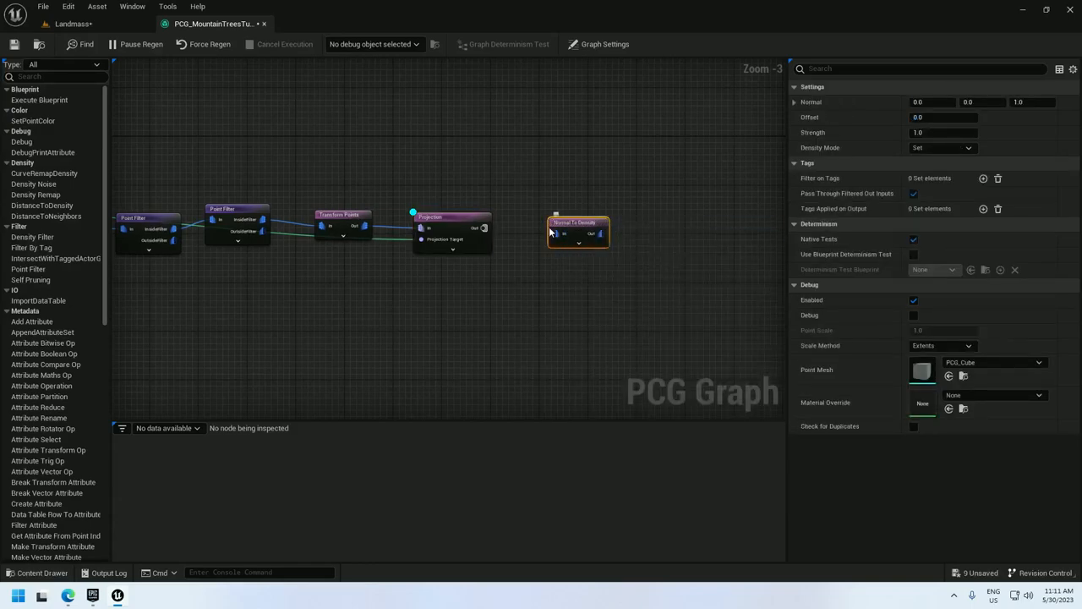
right_click(575, 224)
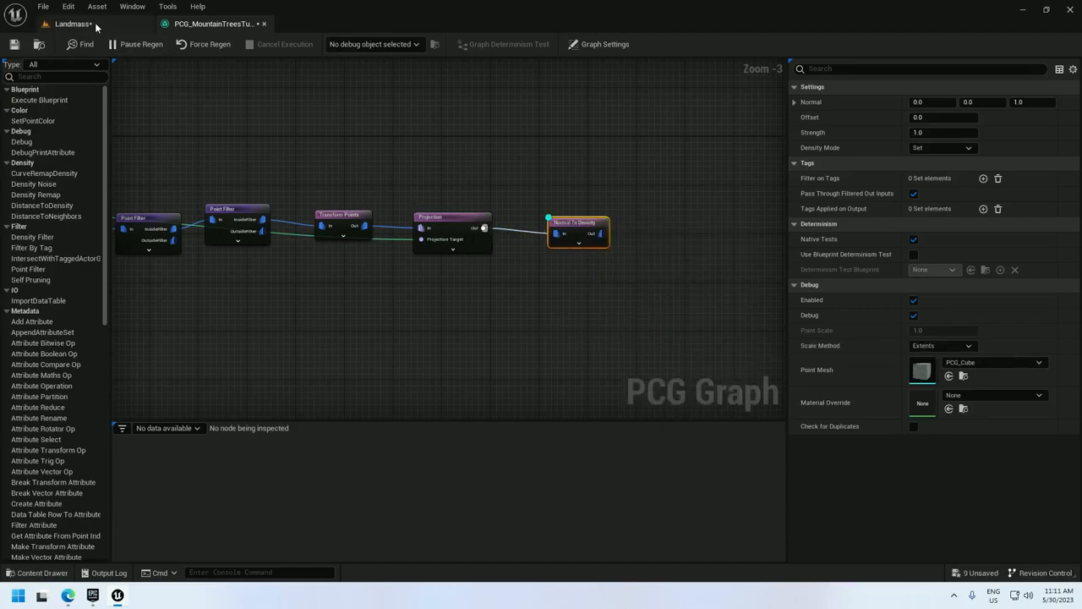
click(71, 23)
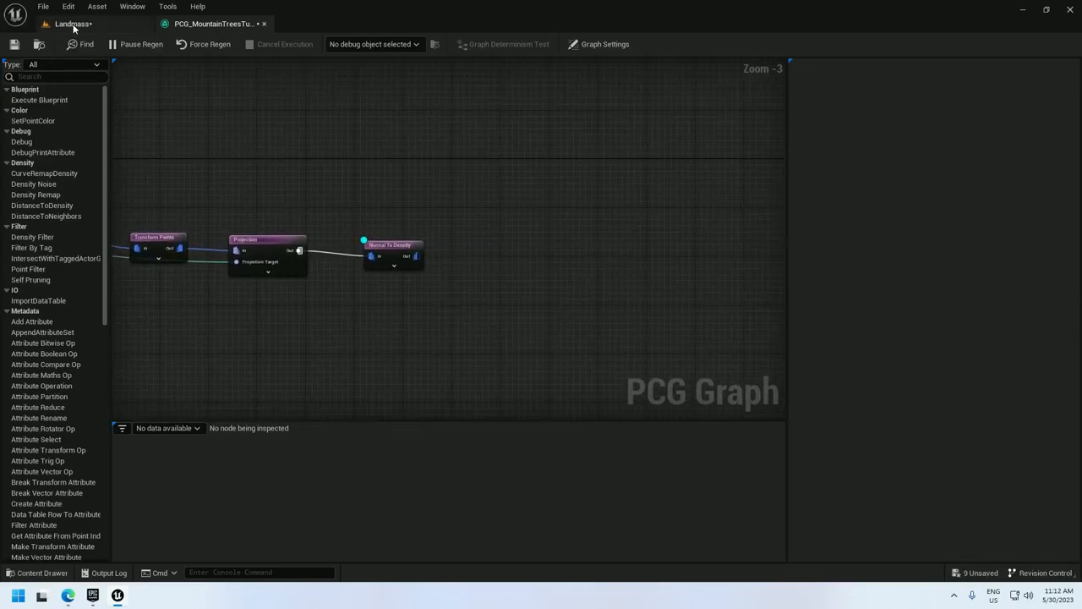
Step: Chain Density Filter, Self Pruning and Static Mesh Spawner after Normal To Density
click(71, 23)
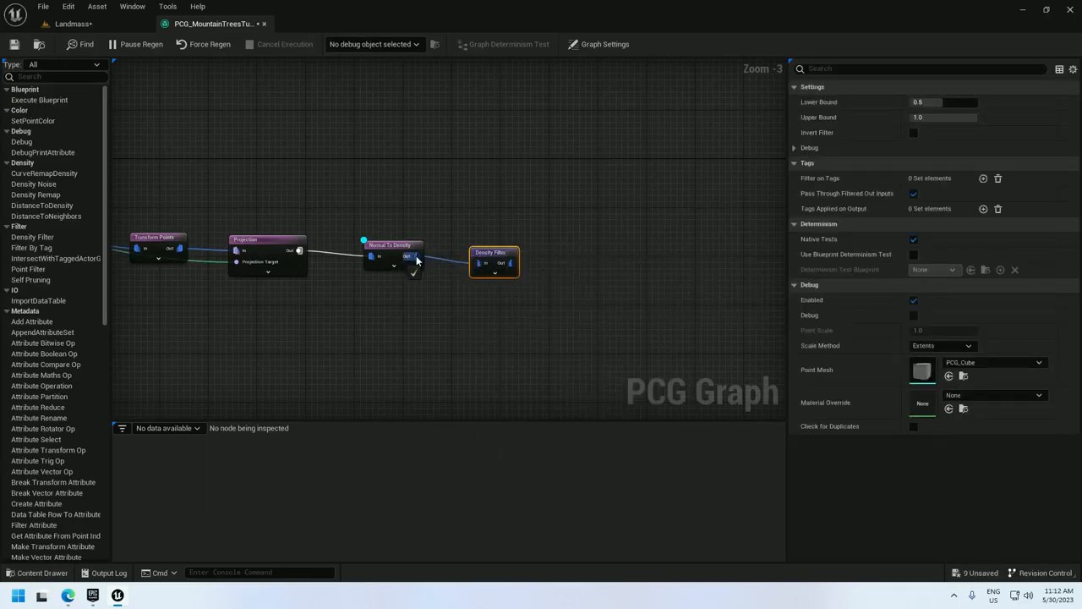
right_click(494, 245)
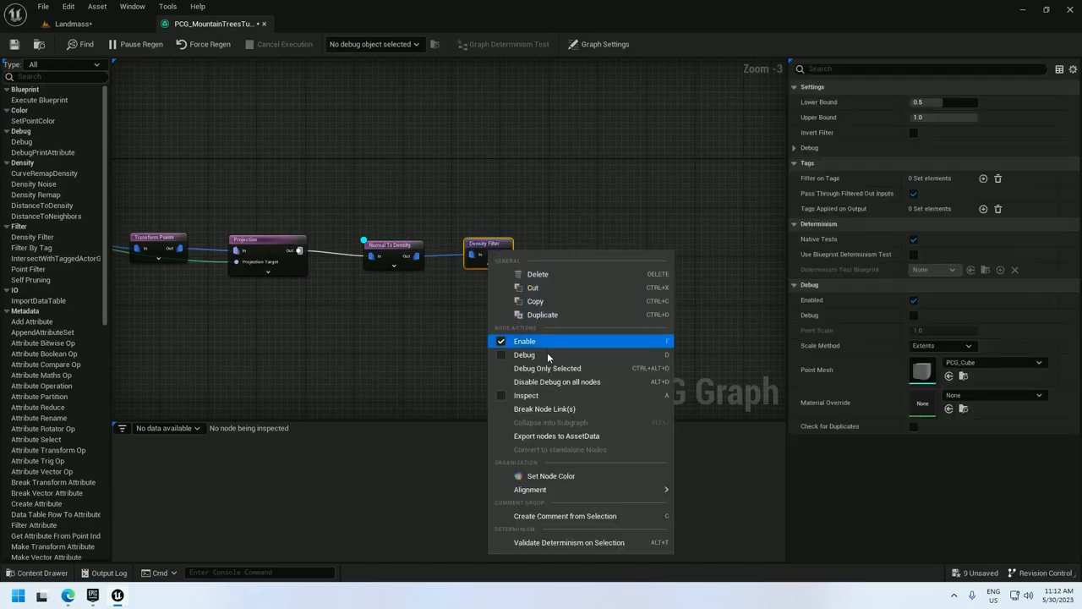
click(71, 23)
text(stati)
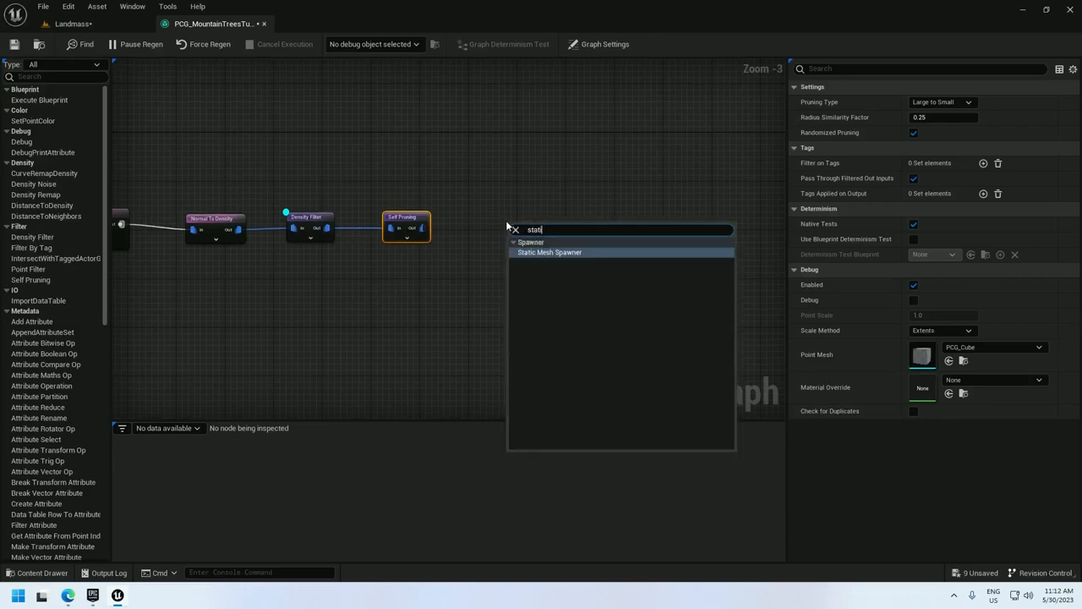
click(550, 252)
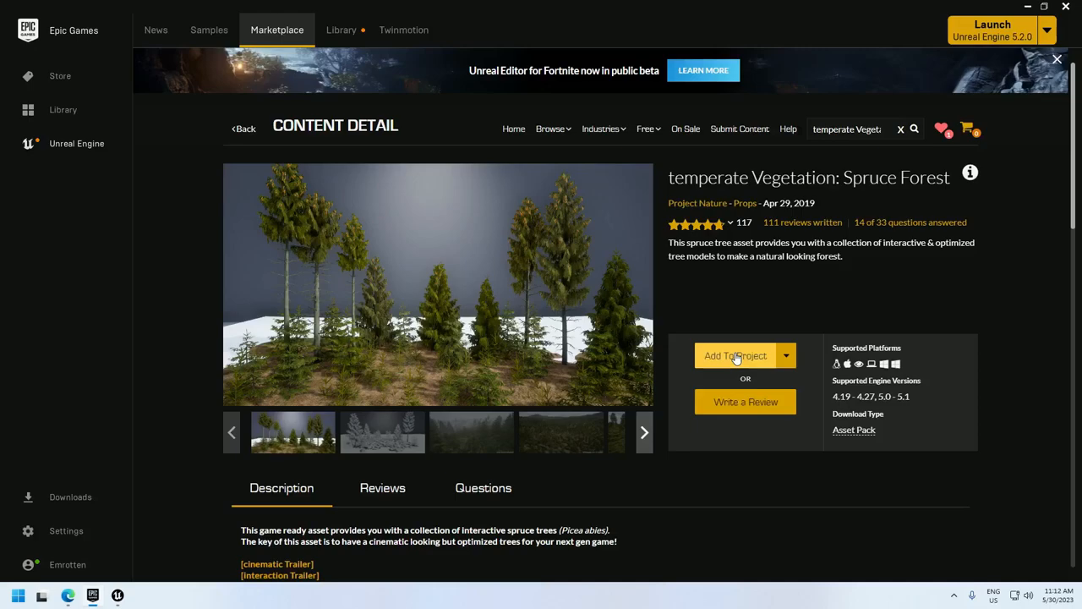
Step: Add the Spruce Forest asset to the landscape project despite the 5.2 incompatibility warning
click(735, 355)
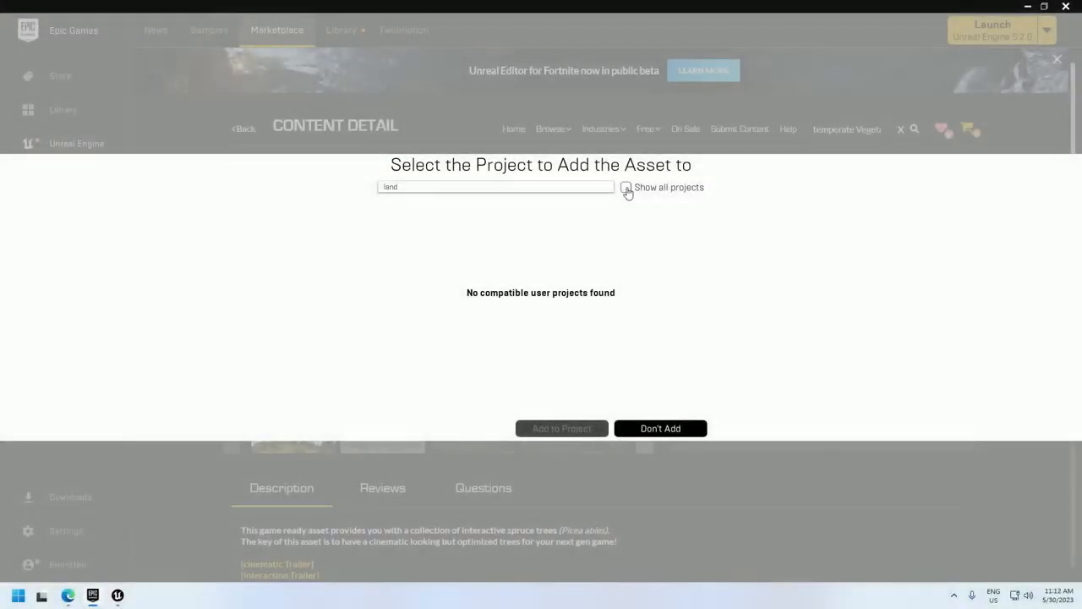
click(625, 186)
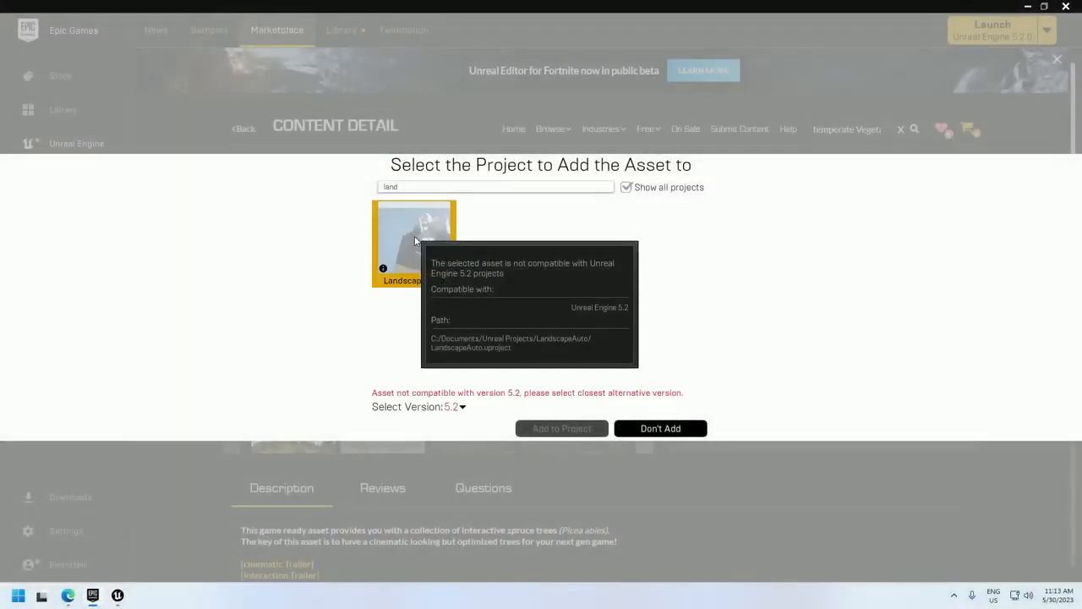
click(455, 406)
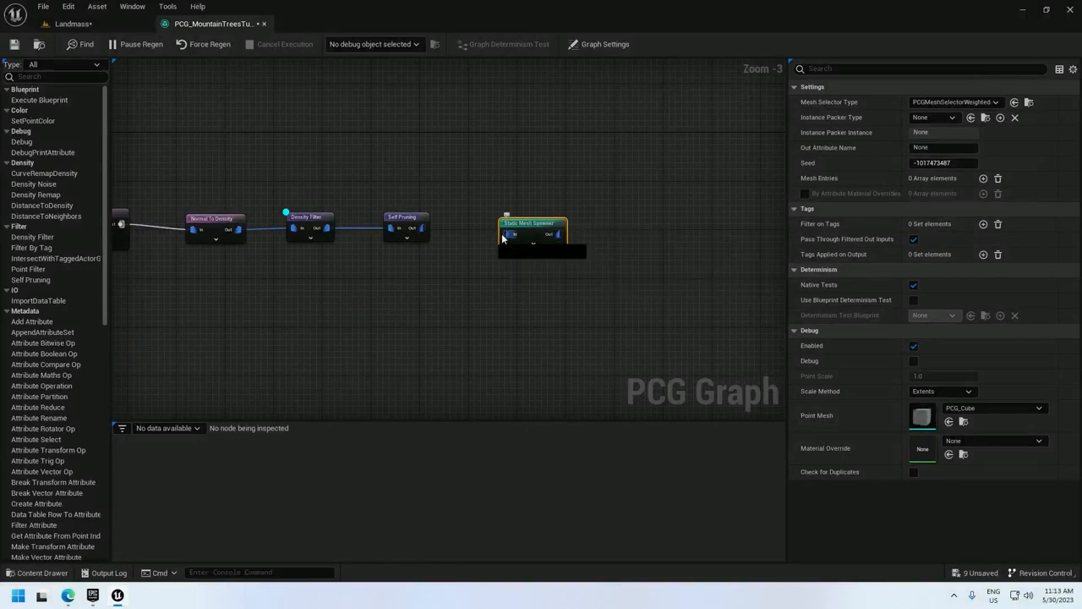
Step: Give the Static Mesh Spawner a mesh entry using the spruce mesh with NoCollision
click(532, 227)
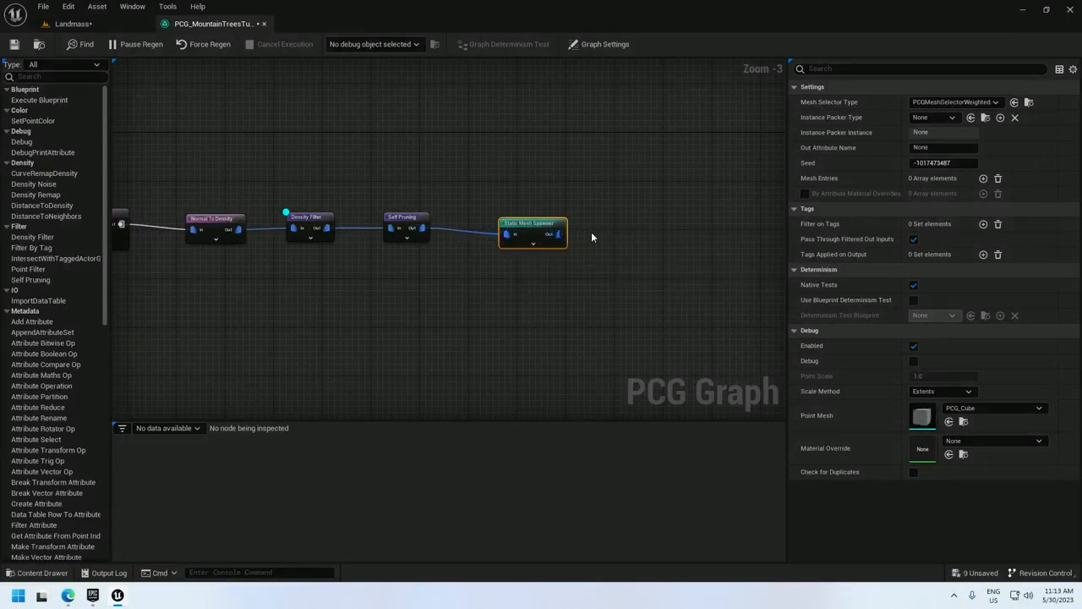
mouse_move(776, 233)
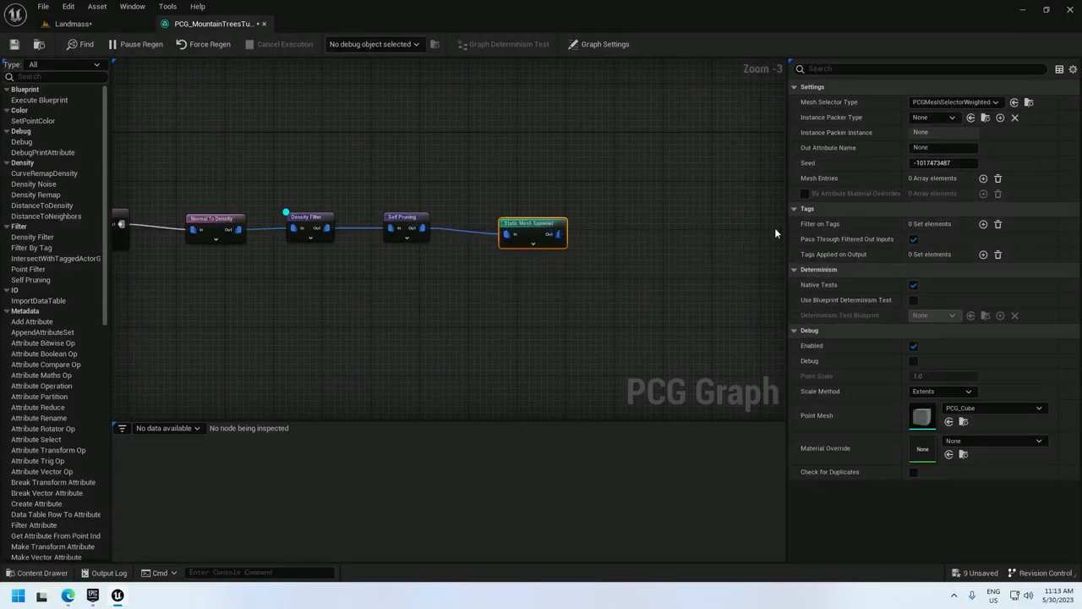
click(984, 177)
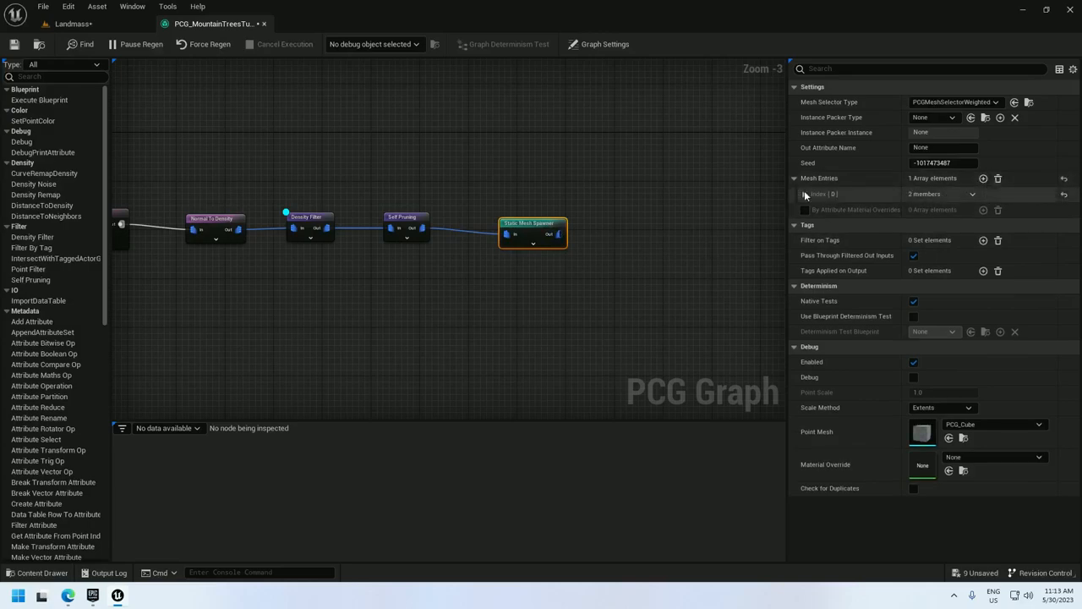
click(805, 193)
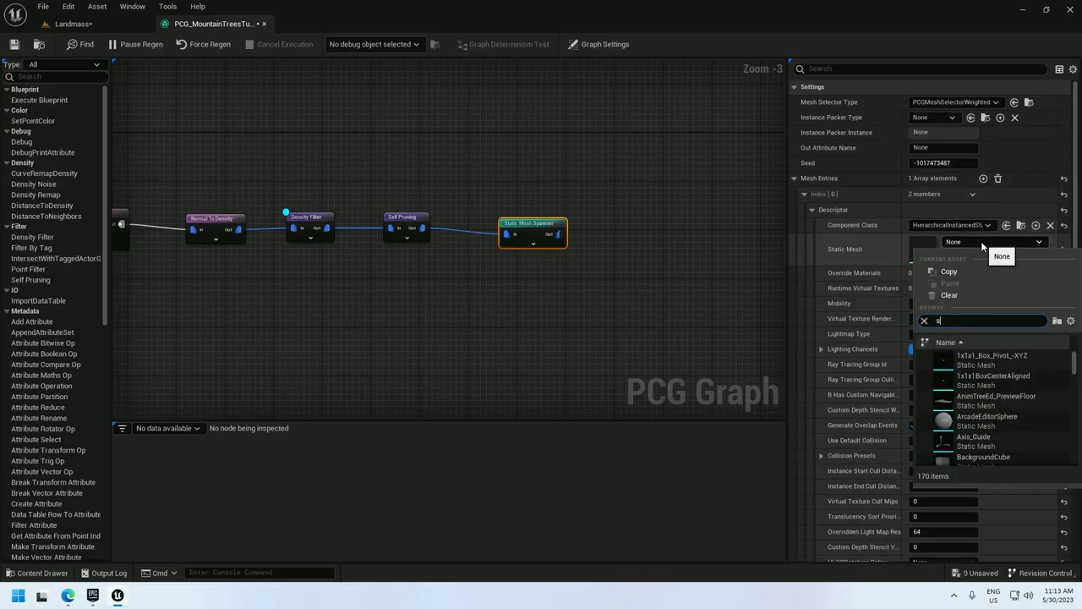
text(pruce)
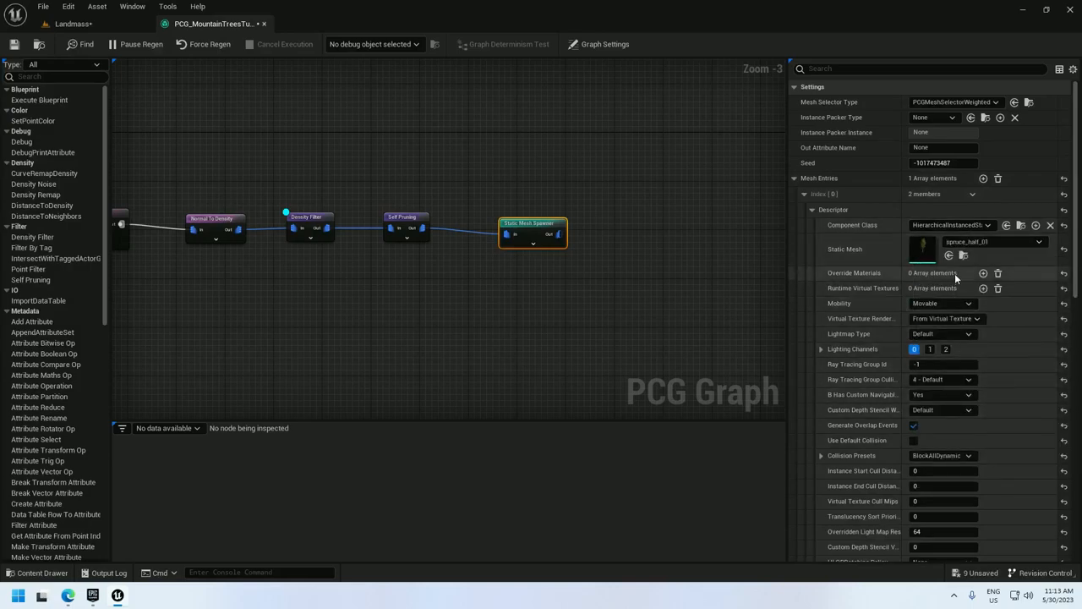
click(940, 303)
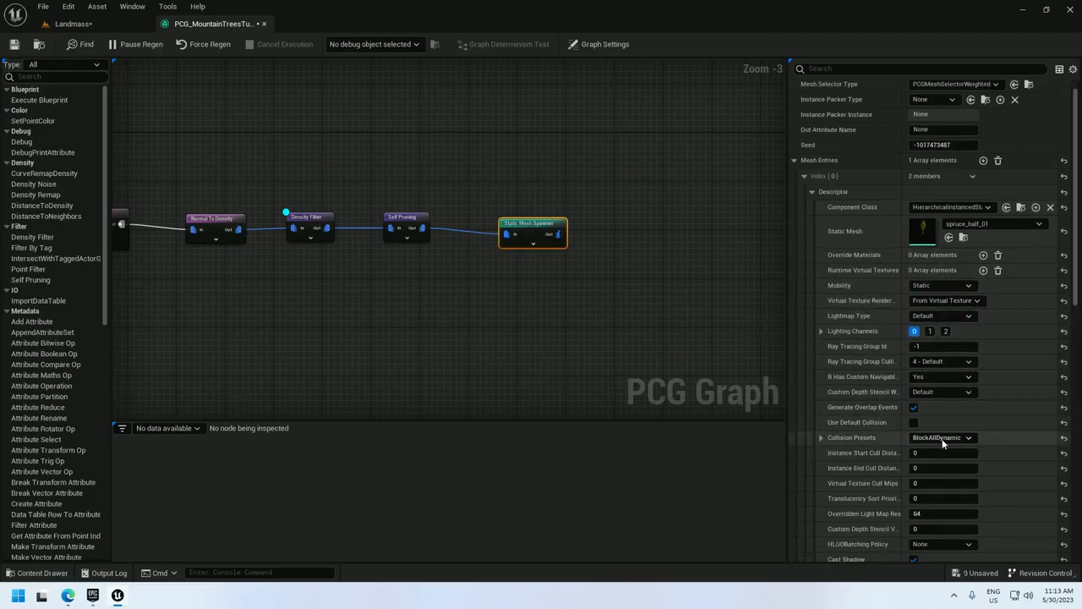
click(942, 436)
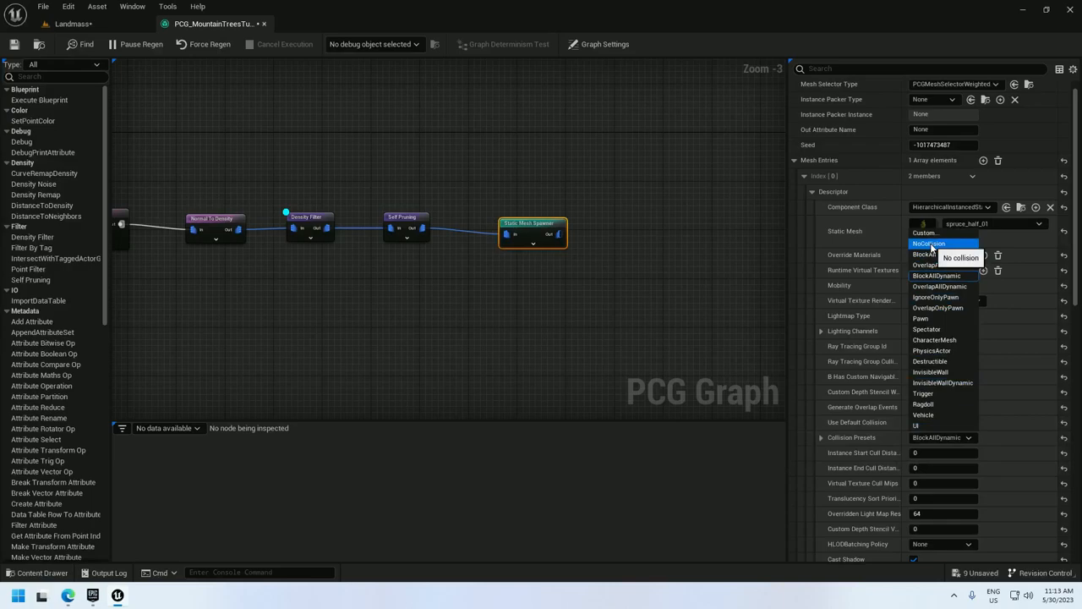
click(928, 244)
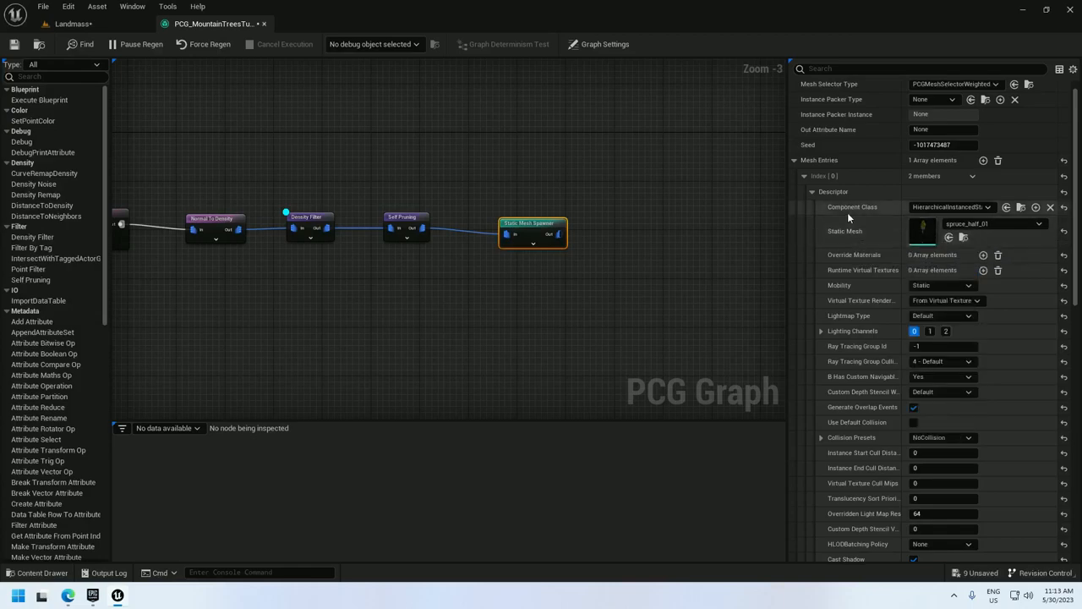
mouse_move(102, 27)
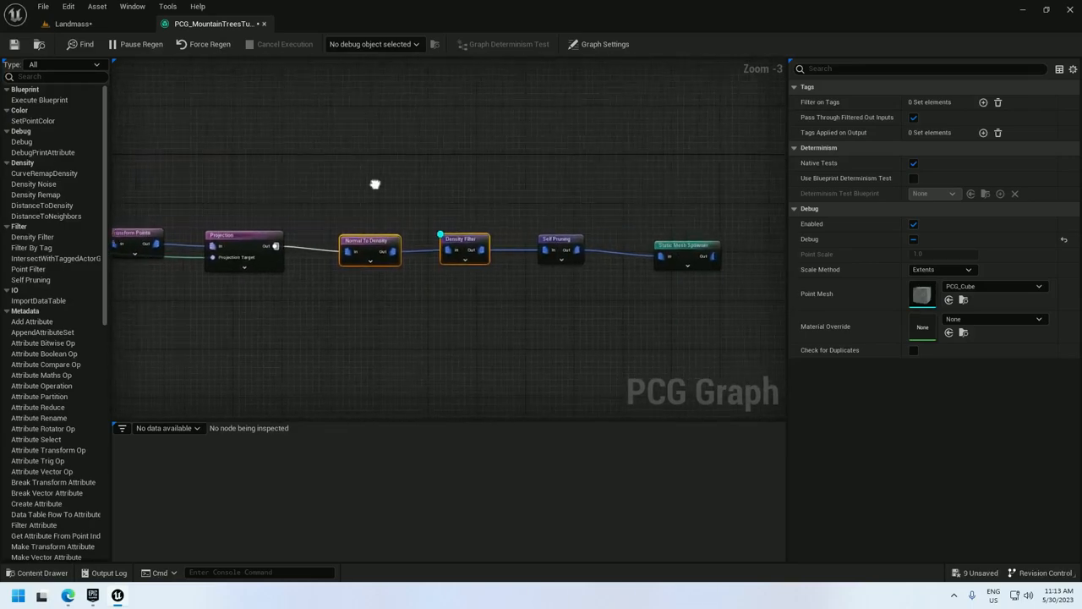
Step: Insert a Transform Points node before Self Pruning with Rotation Max Z 360
text(transfo)
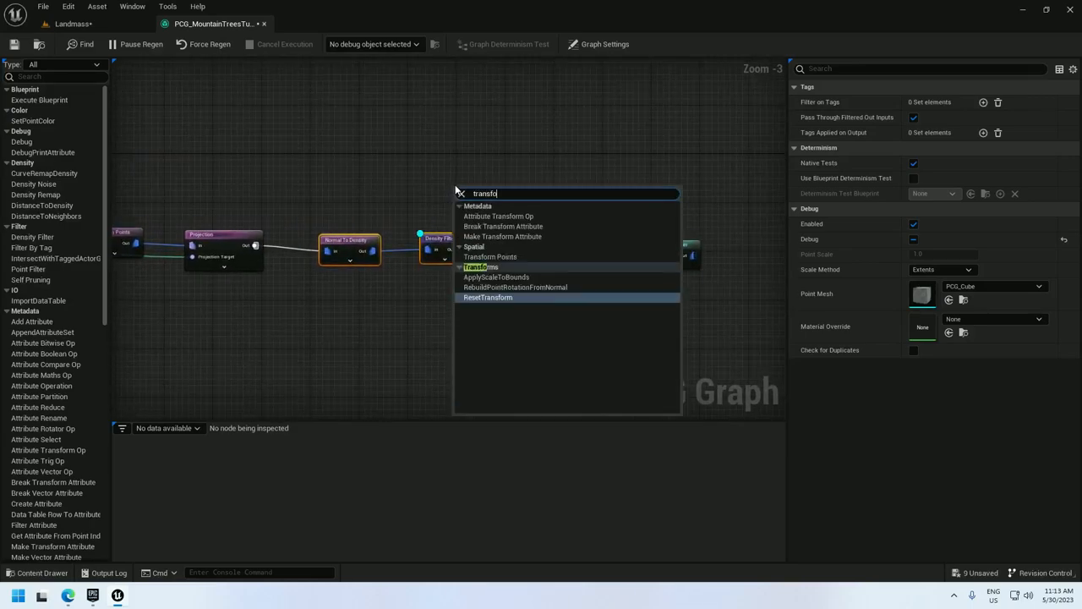
click(490, 257)
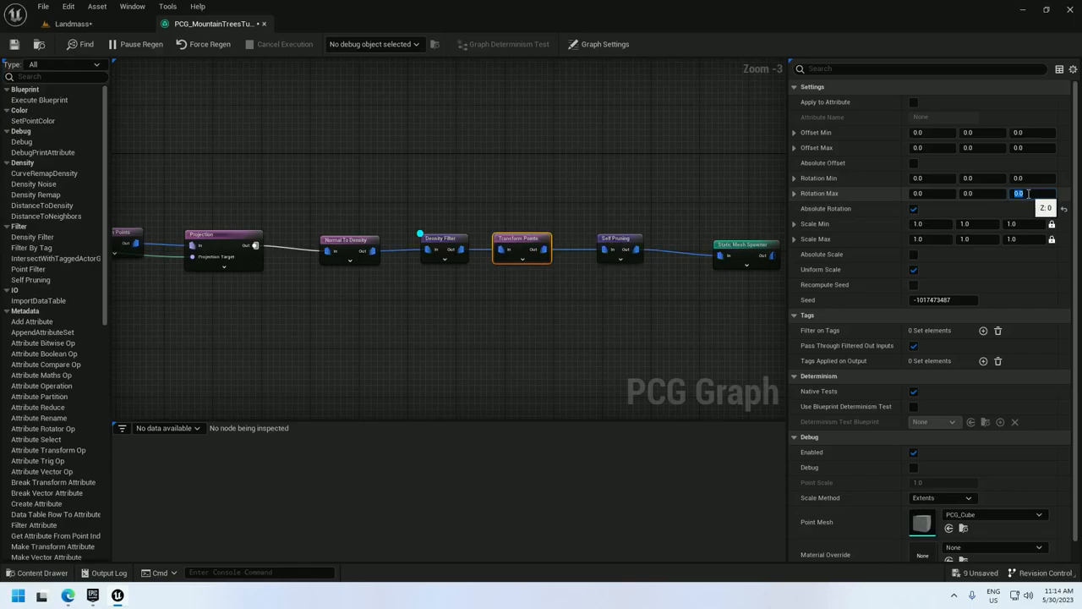
text(360.0)
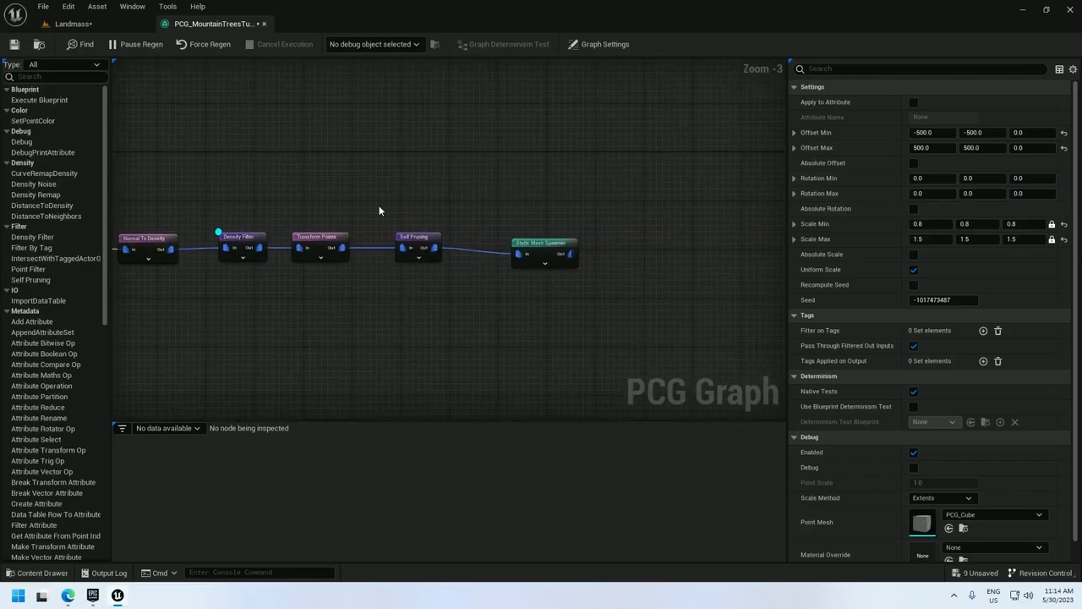
mouse_move(543, 247)
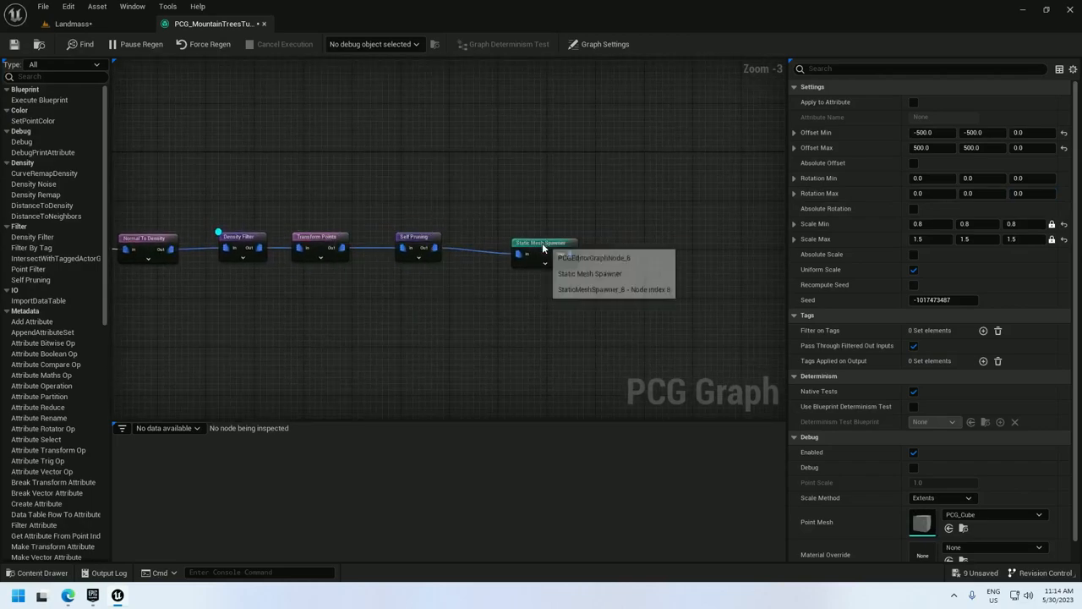
Step: Set the Transform Points Offset Min Z and Max Z to -100 to sink trees into the slope
click(71, 23)
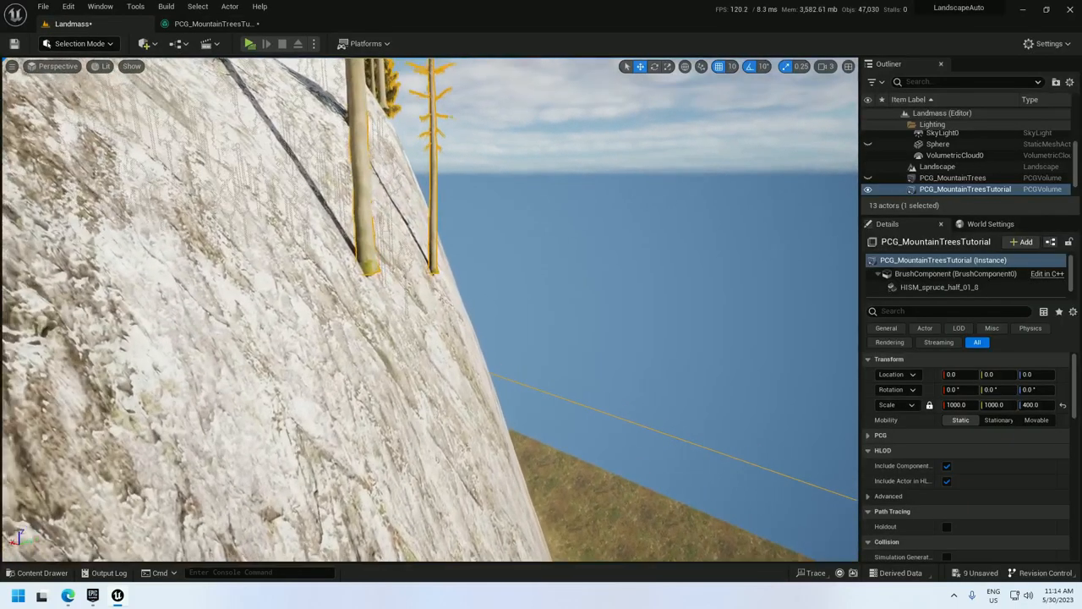
click(212, 23)
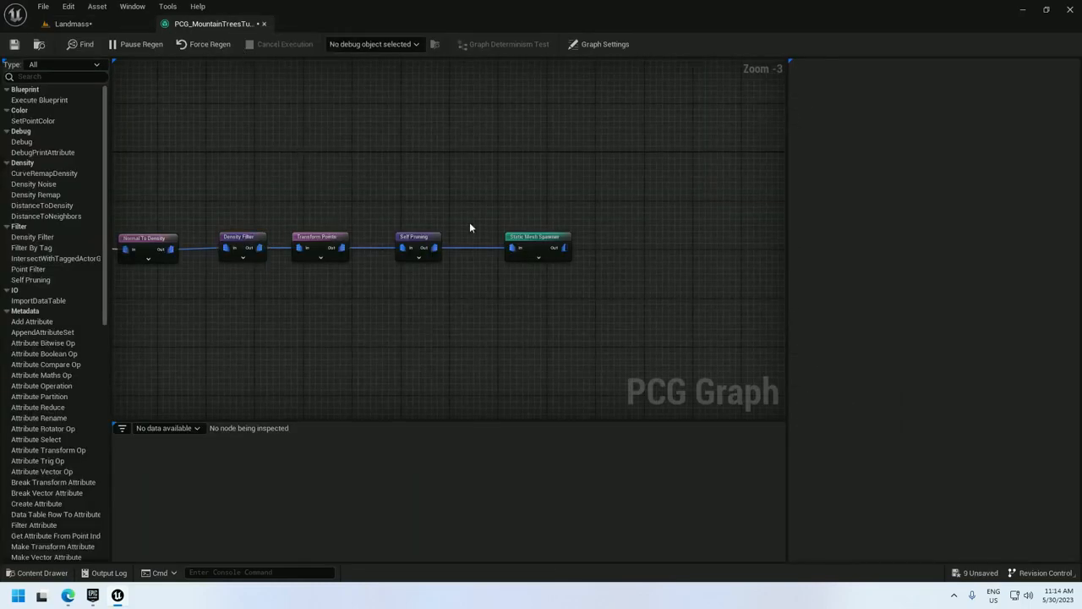
click(319, 237)
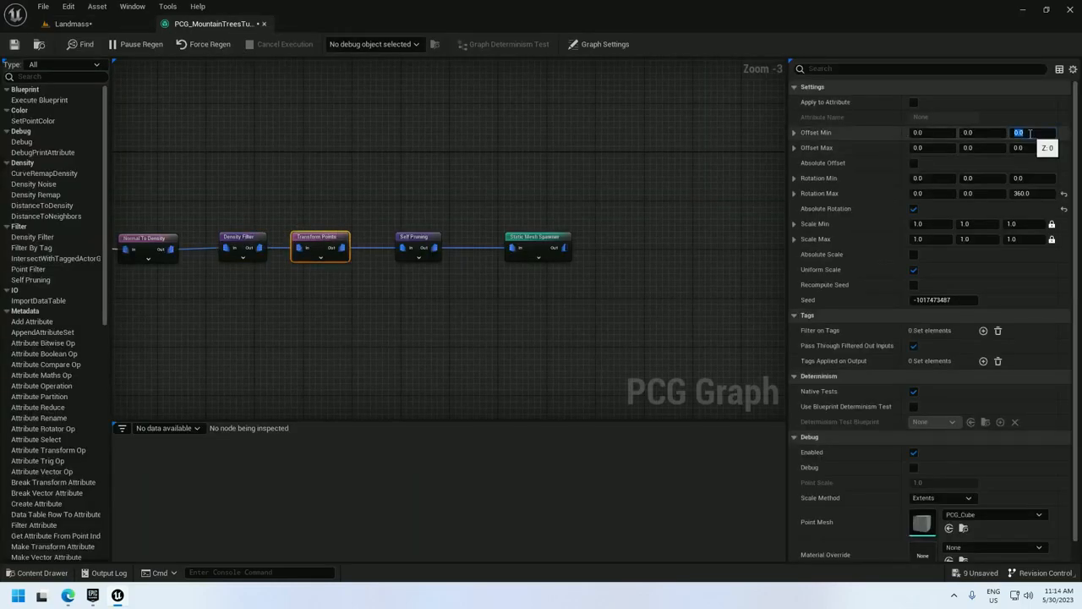
text(-100.0)
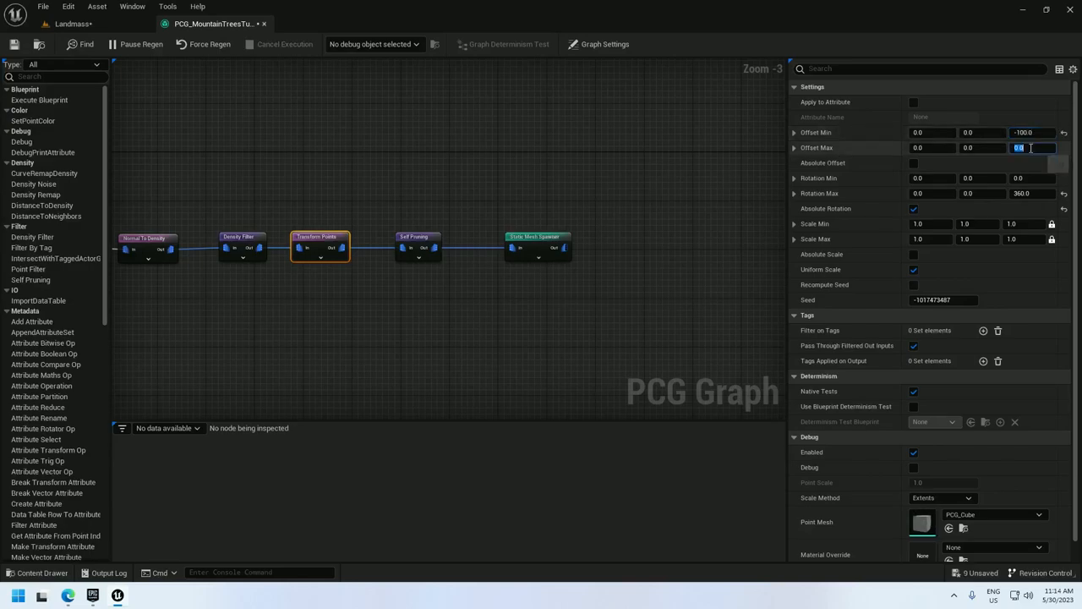
text(-100.0)
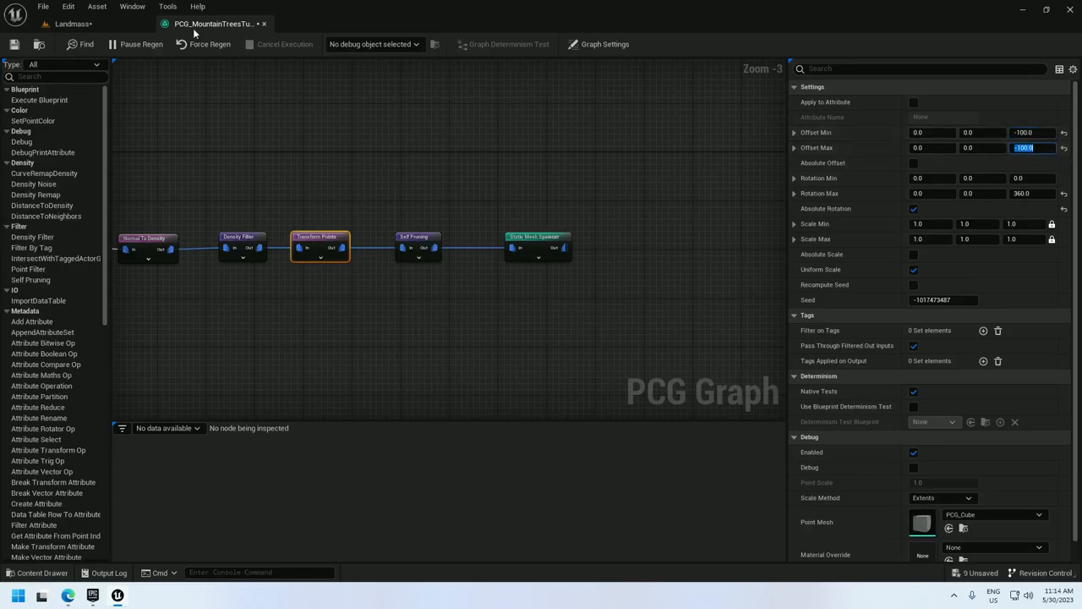
click(71, 24)
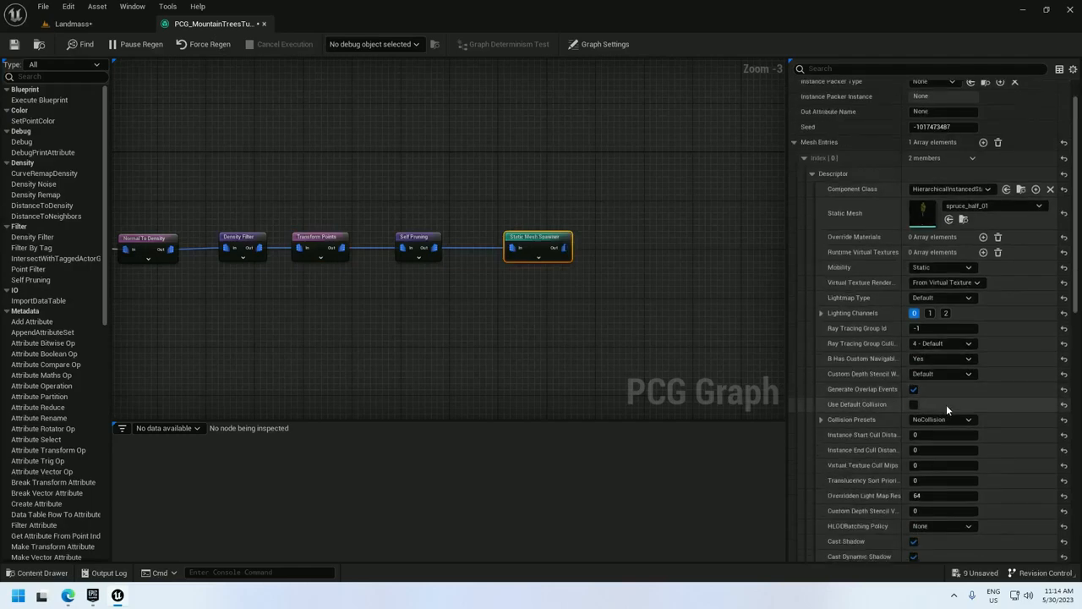
Step: Edit the spruce mesh's World Position Offset distance value and check the forest in the viewport
scroll(down, 3)
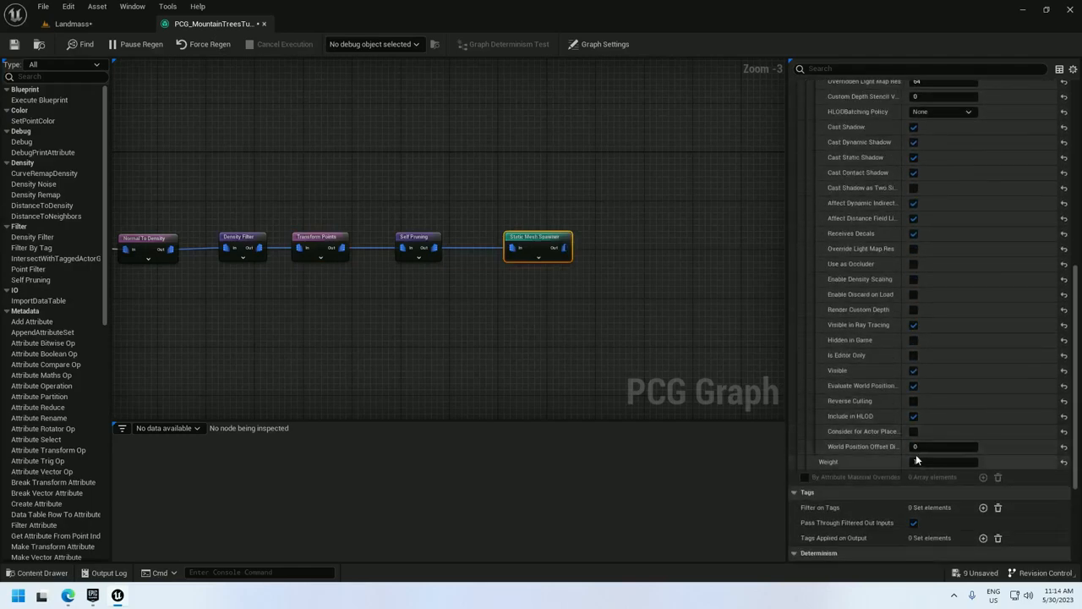
click(944, 446)
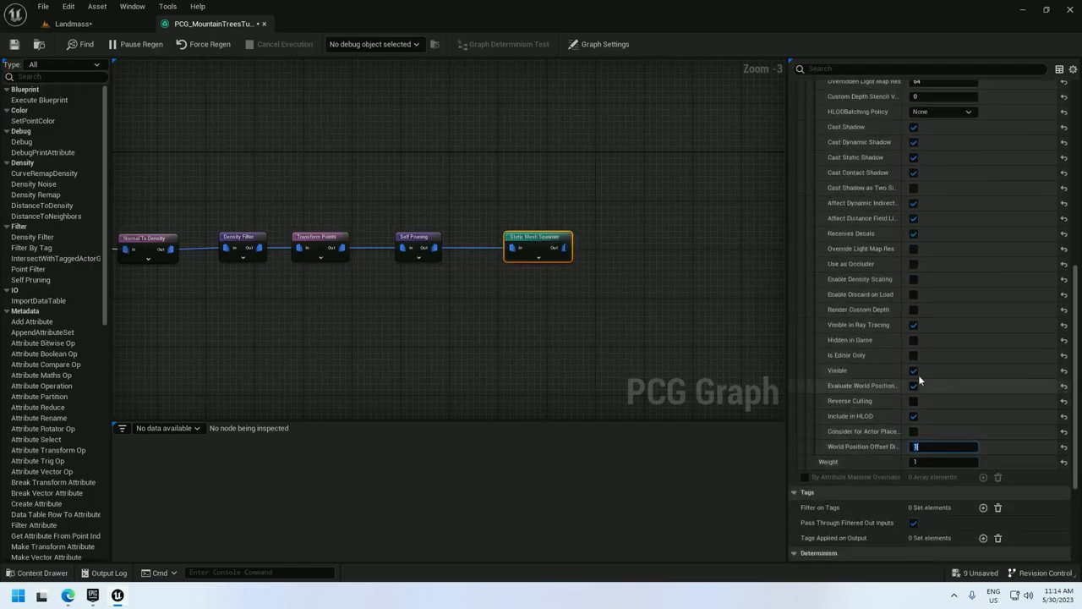
click(71, 24)
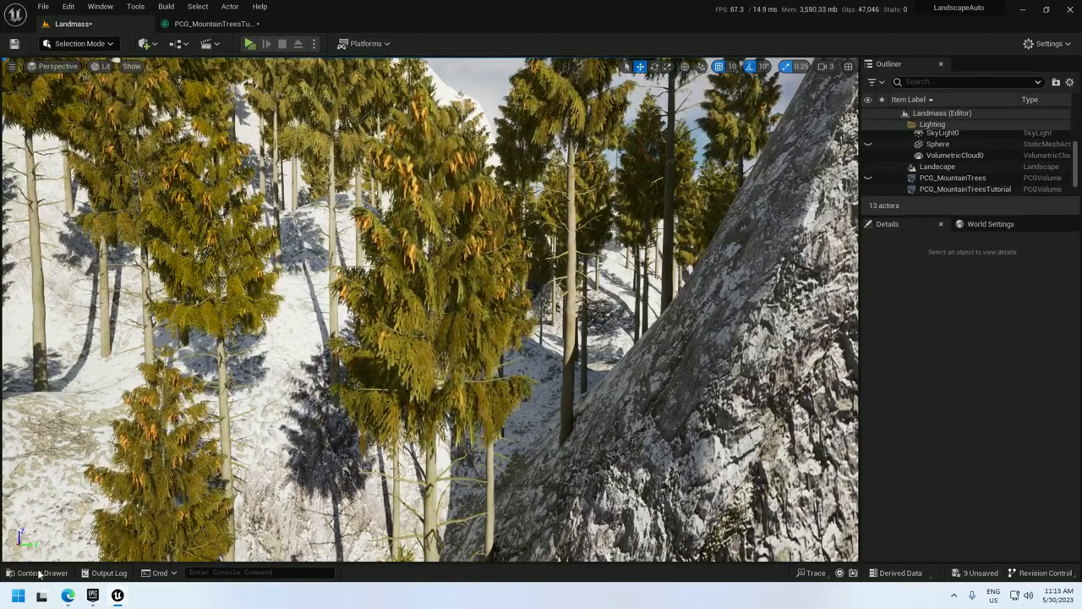
Step: Enable Nanite on all seven spruce meshes in the spruce forest folder
click(41, 571)
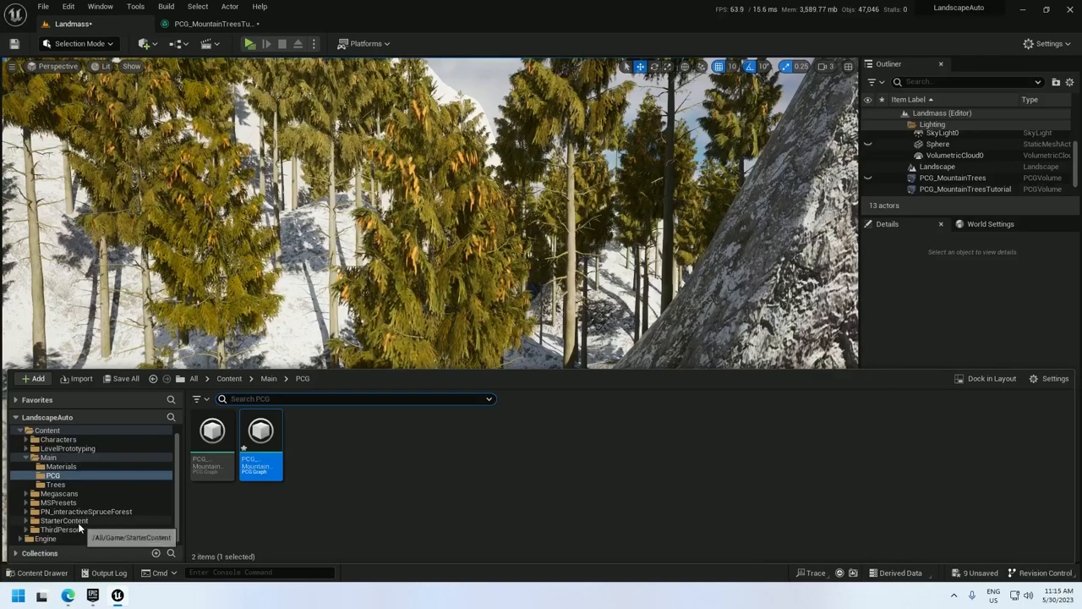
click(200, 399)
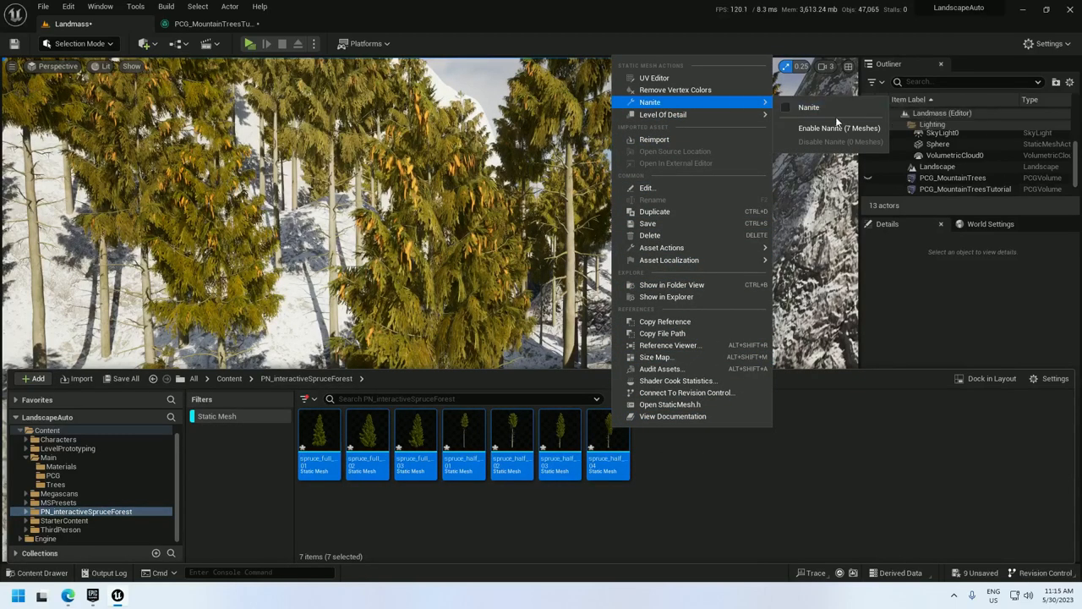
click(839, 128)
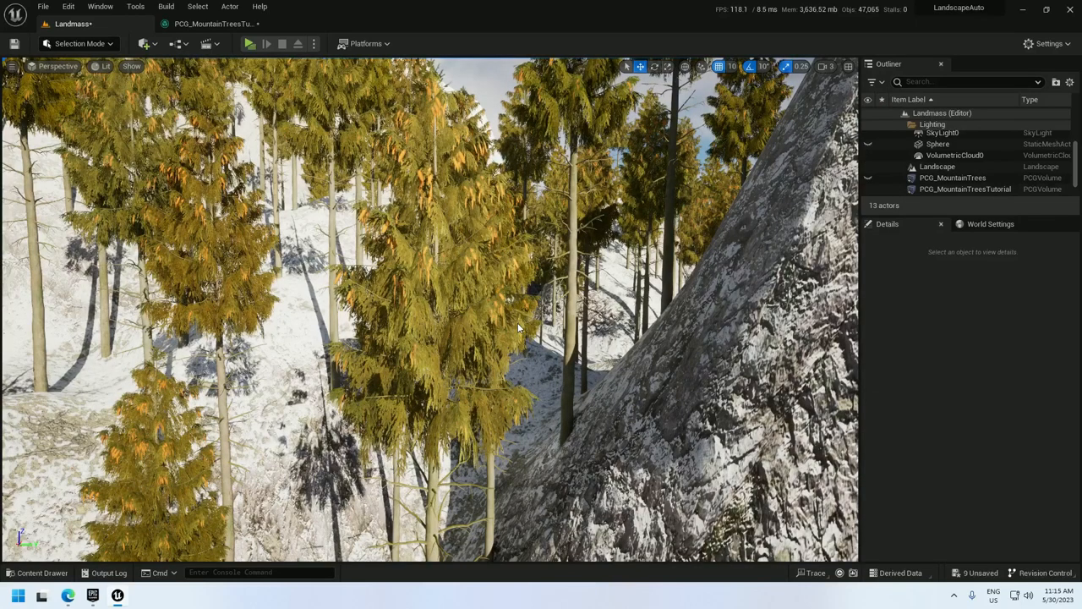
click(212, 23)
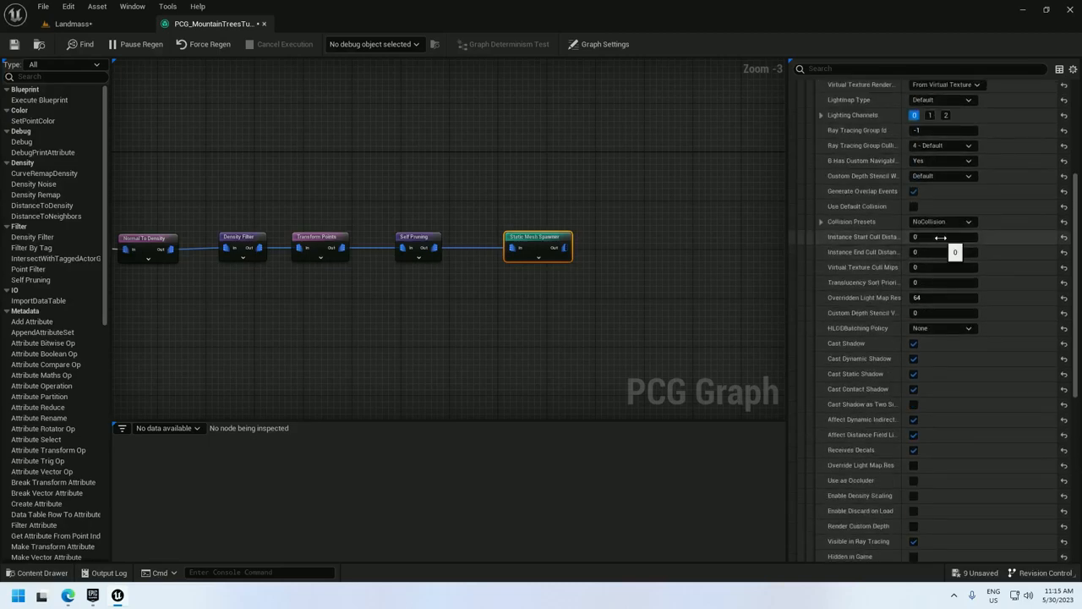
Step: Set the spawner's Instance End Cull Distance and view the scattered spruces on the mountain
scroll(down, 3)
text(750)
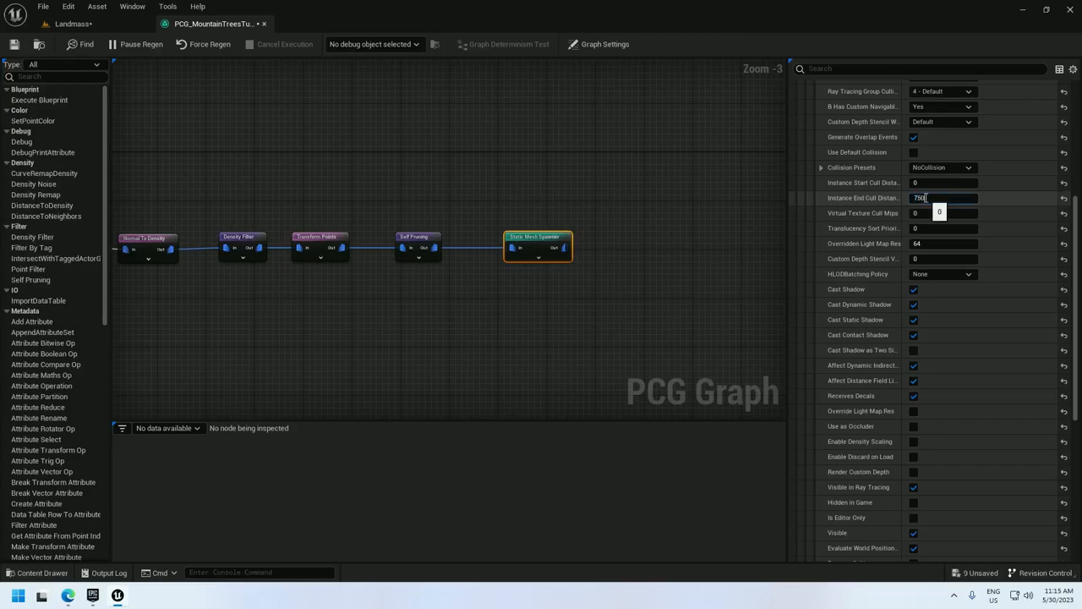
click(71, 24)
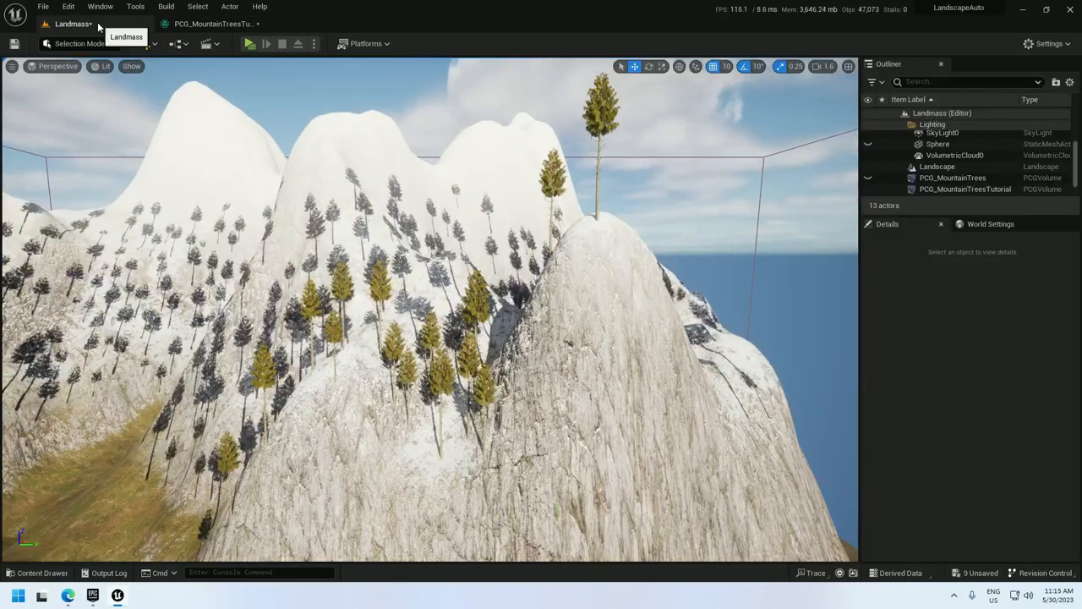
Step: Inspect the trees up close in the viewport, then return to the PCG graph
click(212, 24)
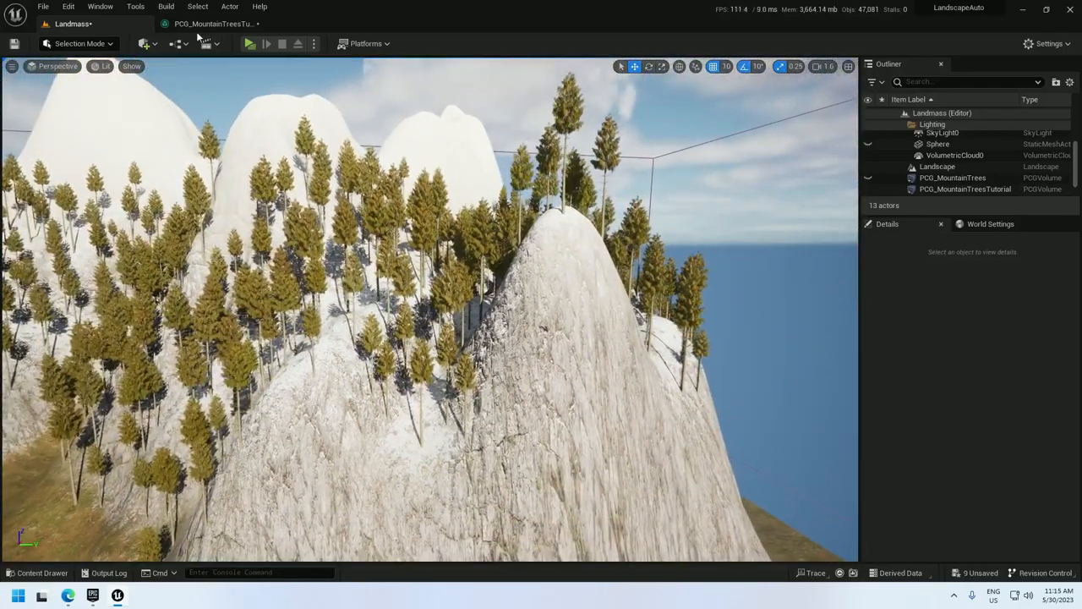
click(213, 24)
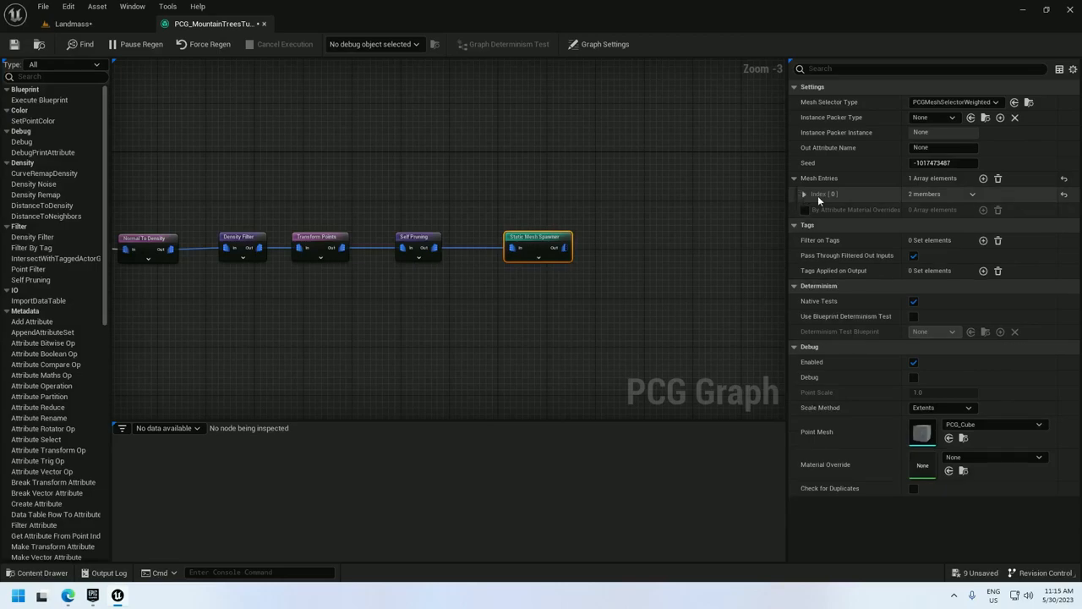
Step: Duplicate a mesh entry into a fourth one and assign it another spruce_half mesh
click(982, 180)
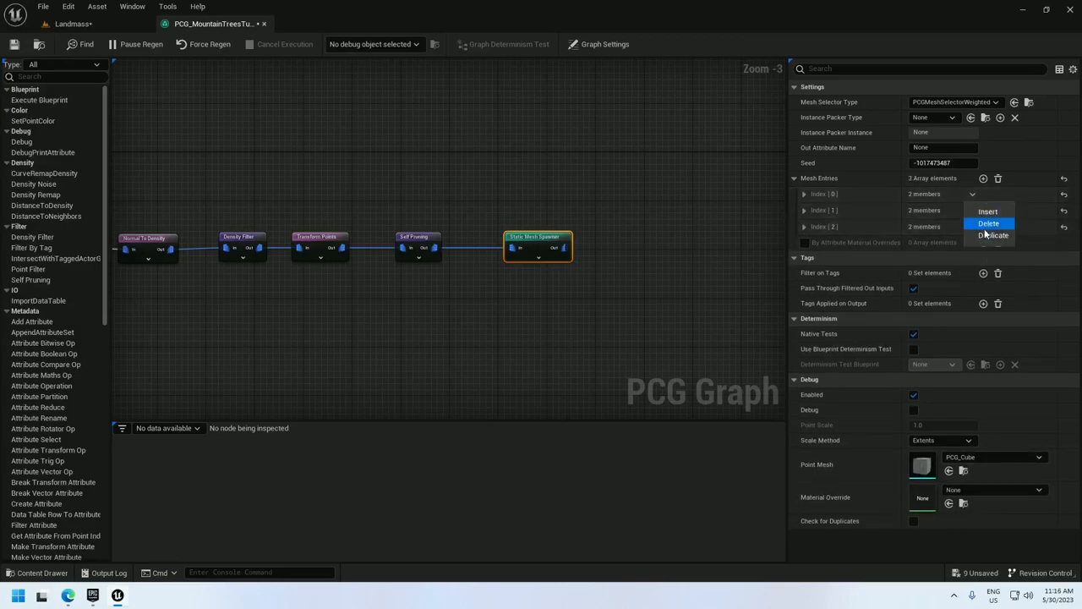
click(994, 233)
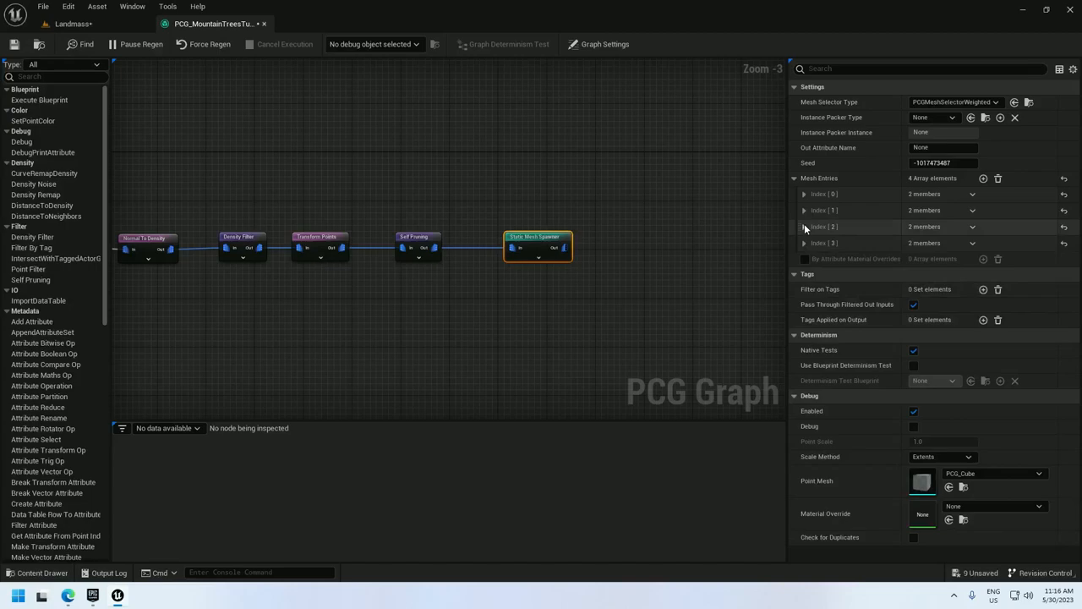
click(805, 226)
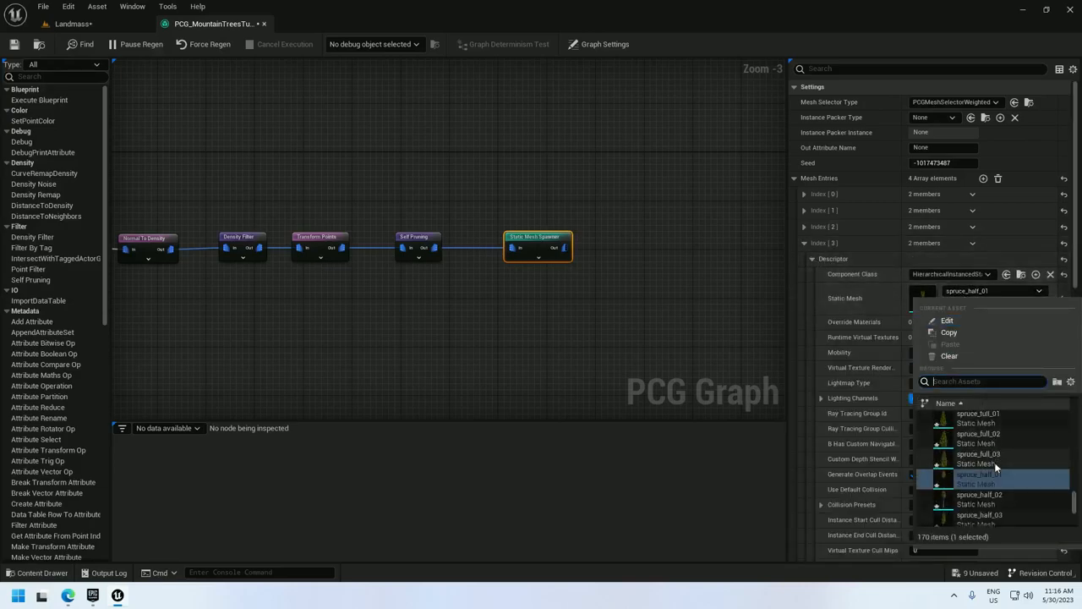
click(977, 473)
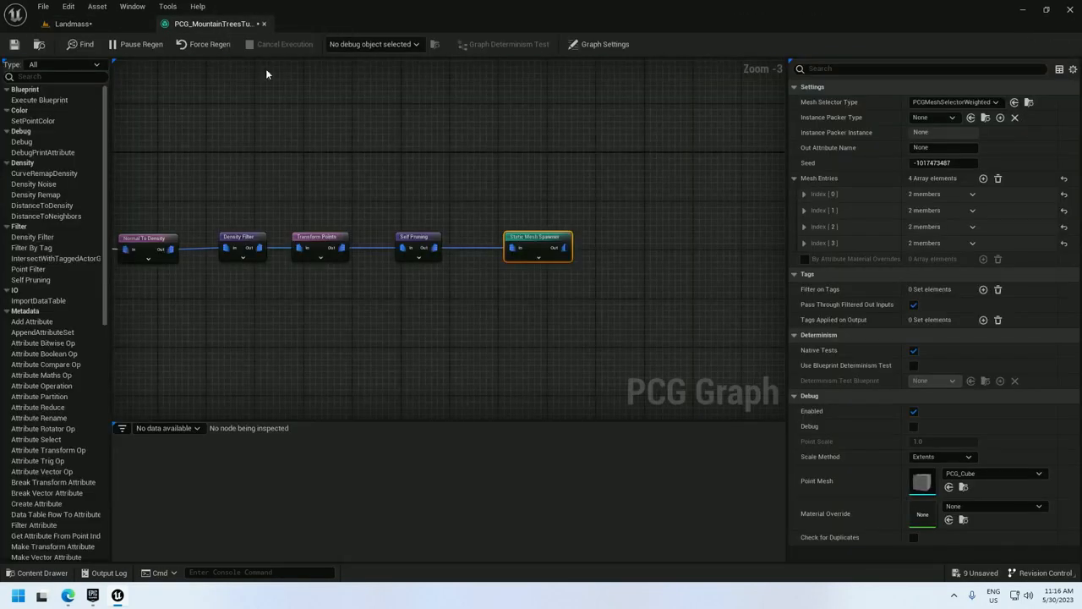
scroll(down, 3)
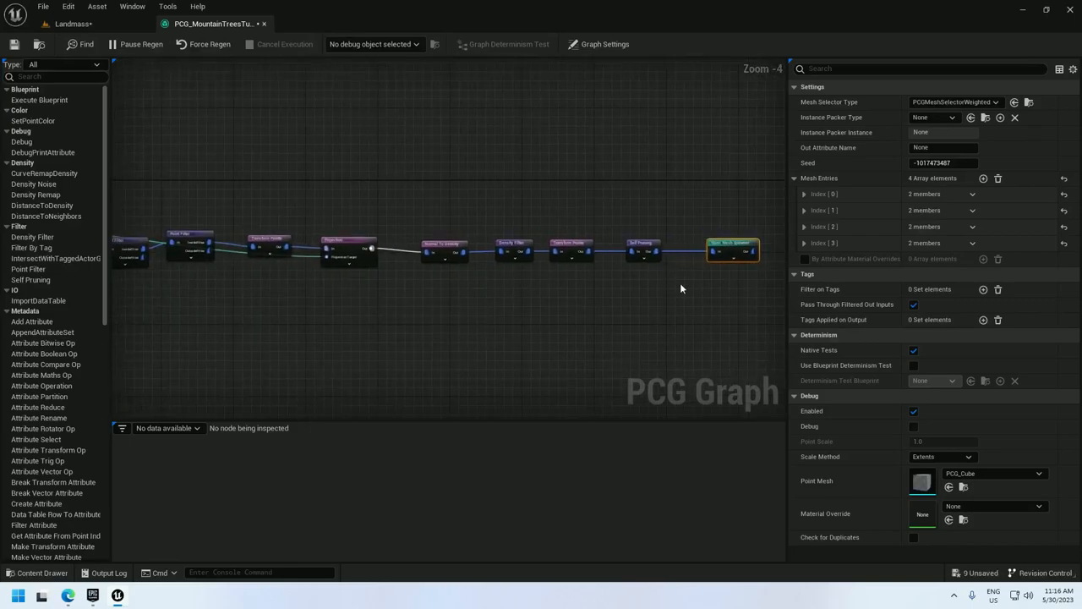
Step: Review the full lower-branch node chain, then return to the PCG graph
drag(347, 227, 734, 301)
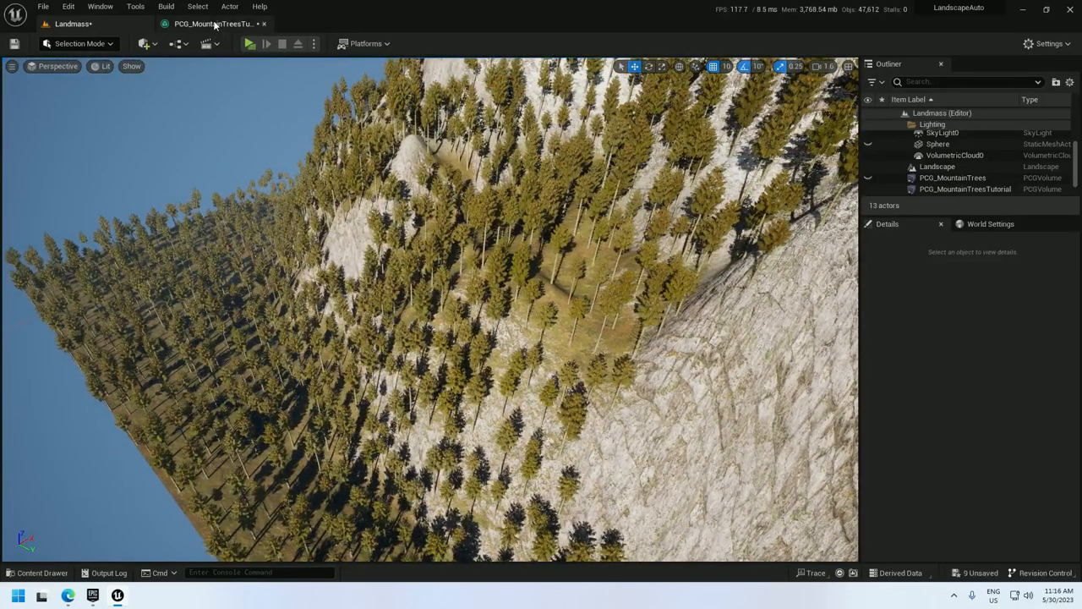
click(211, 24)
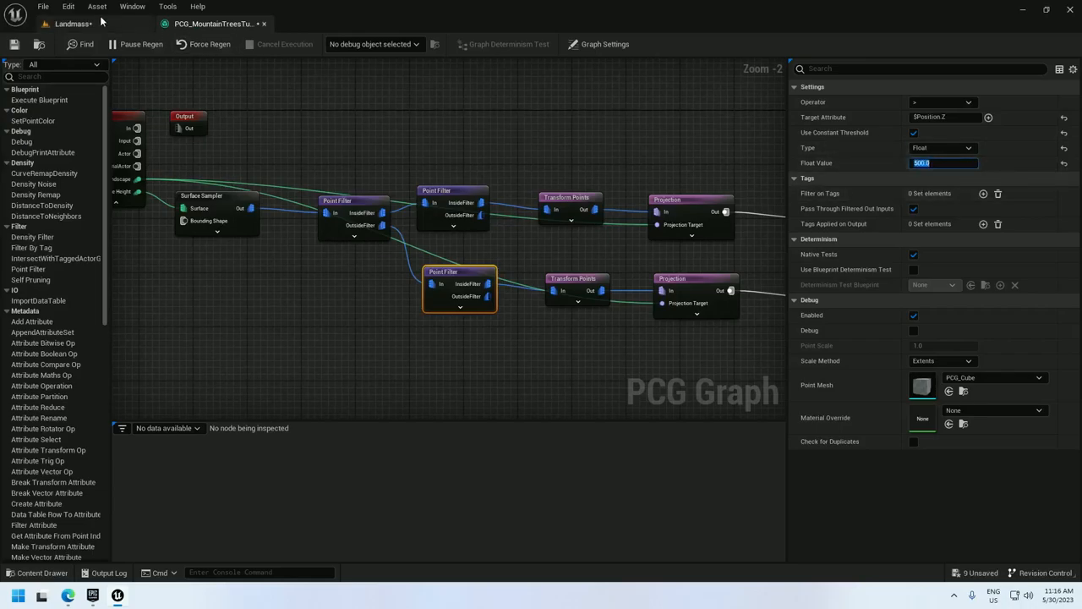
Step: Flip between the level and the PCG graph to check the lower forest while building four mesh entries
click(75, 24)
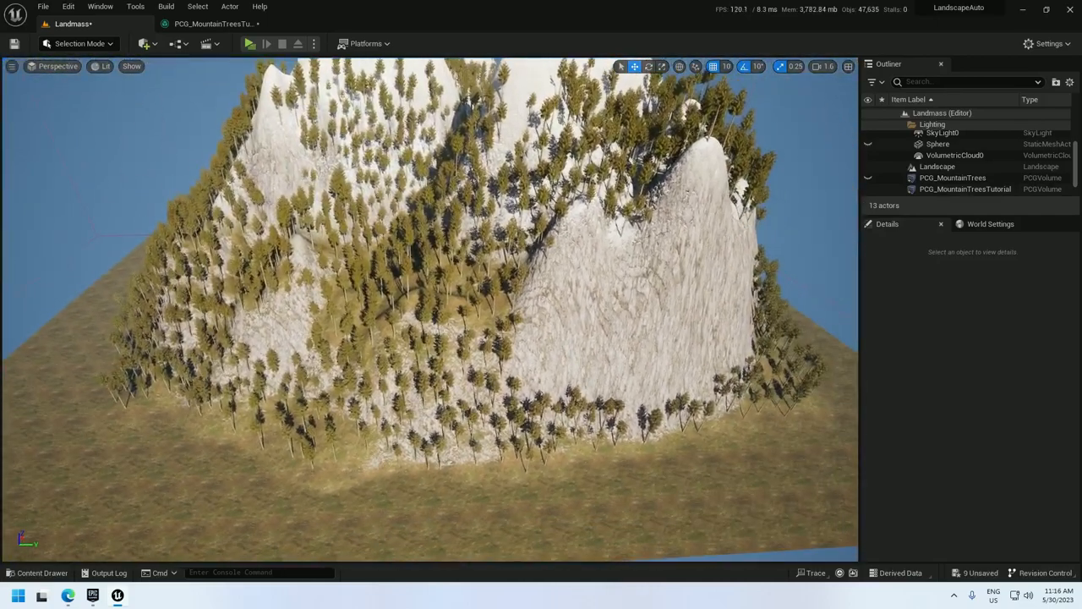
click(211, 24)
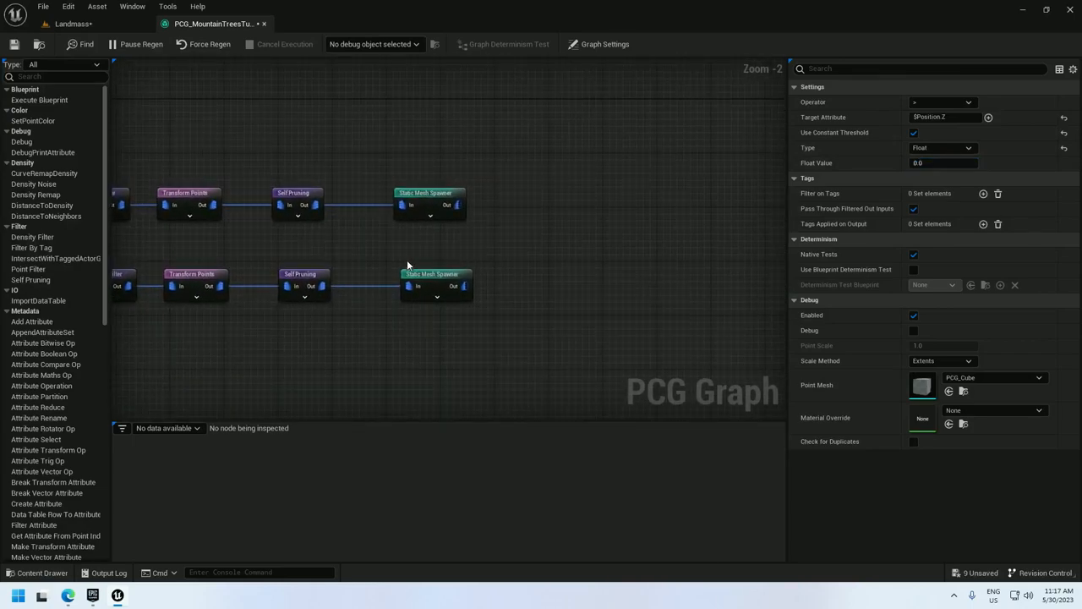
click(71, 24)
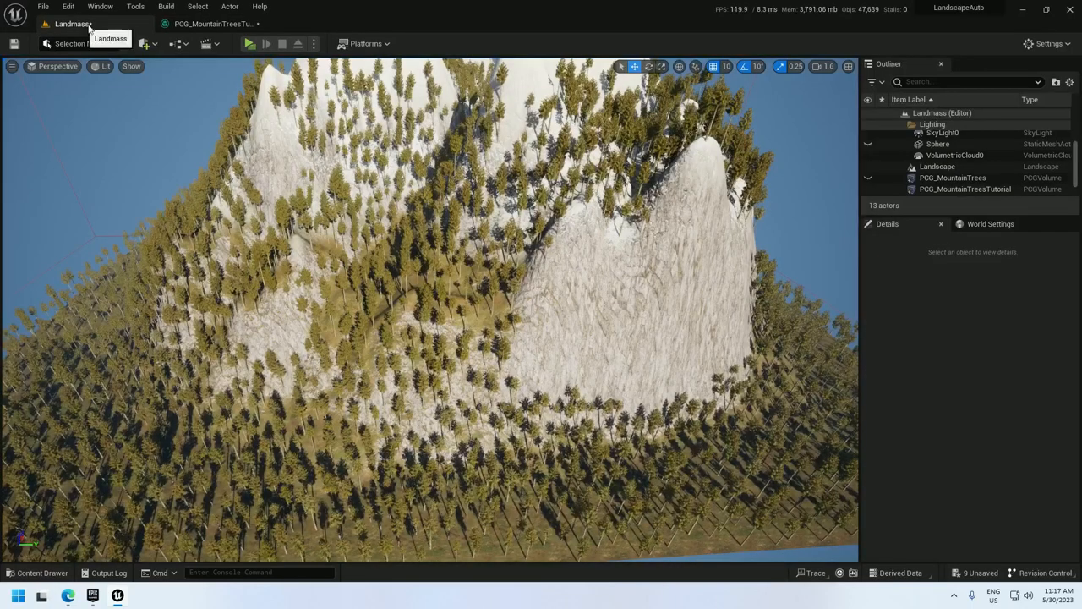
click(211, 23)
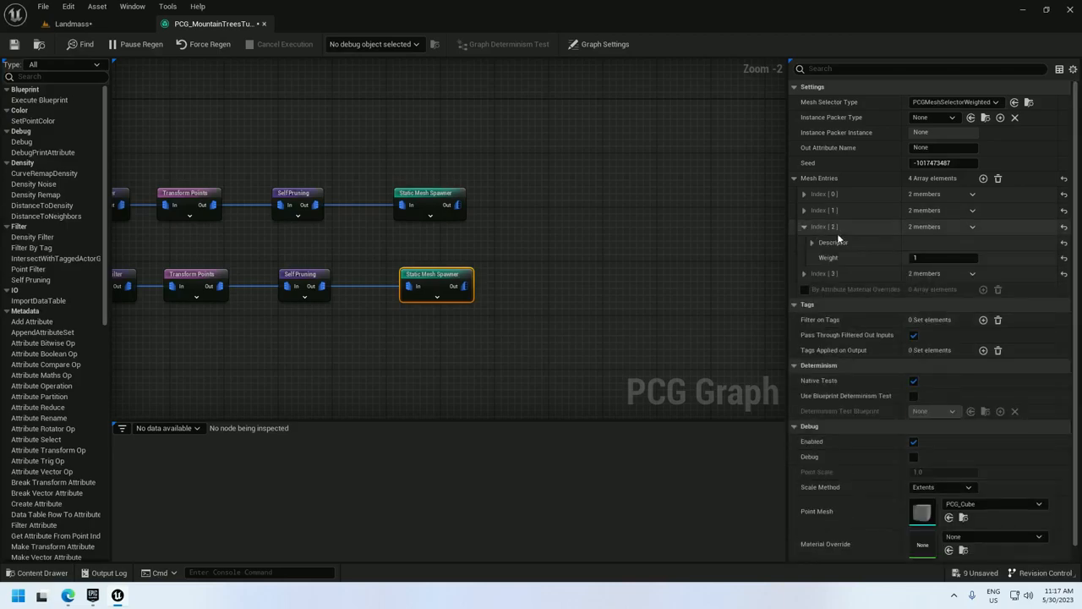
Step: Expand the lower spawner's mesh entry descriptors and verify their spruce Static Mesh assignments
click(804, 226)
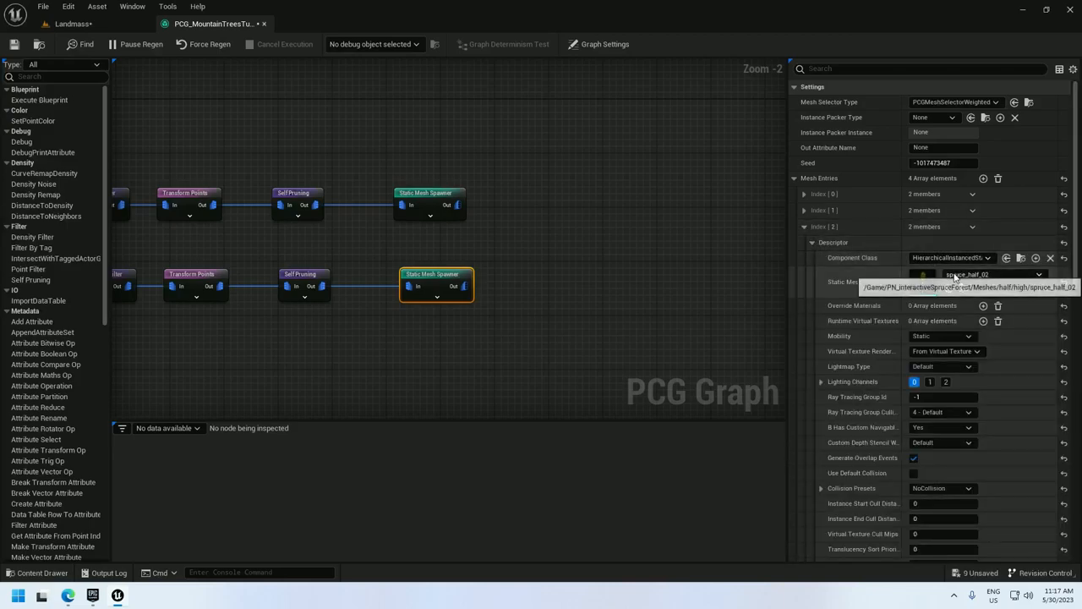
click(990, 274)
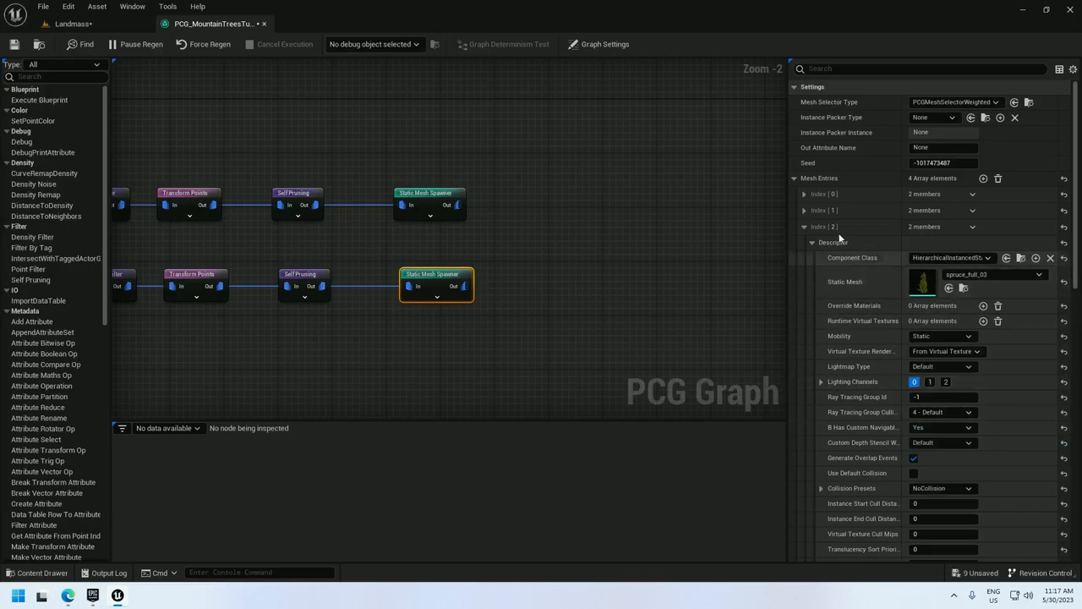
click(973, 243)
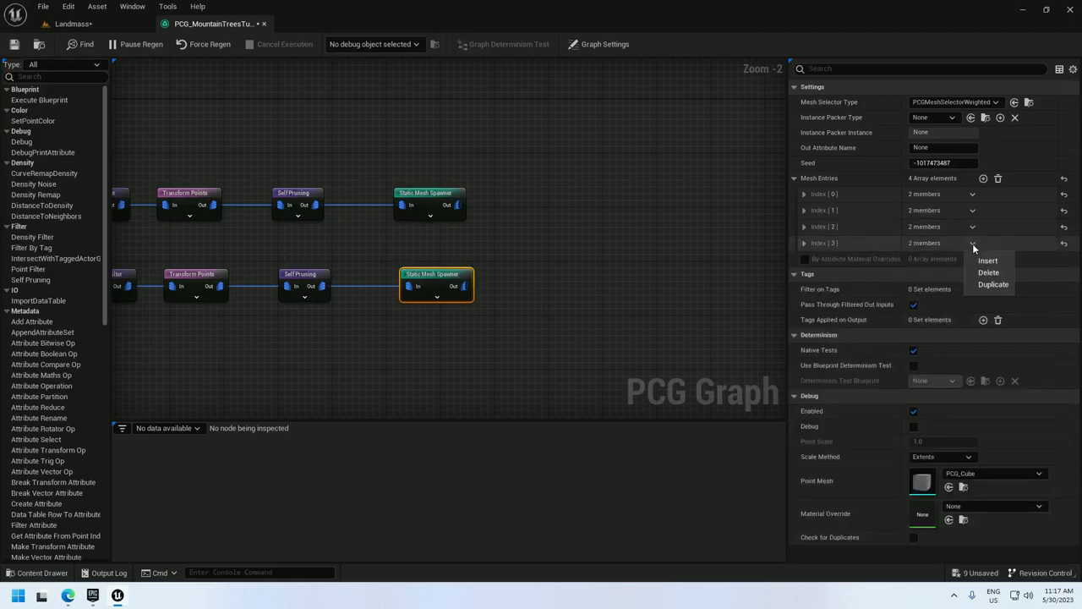
click(987, 272)
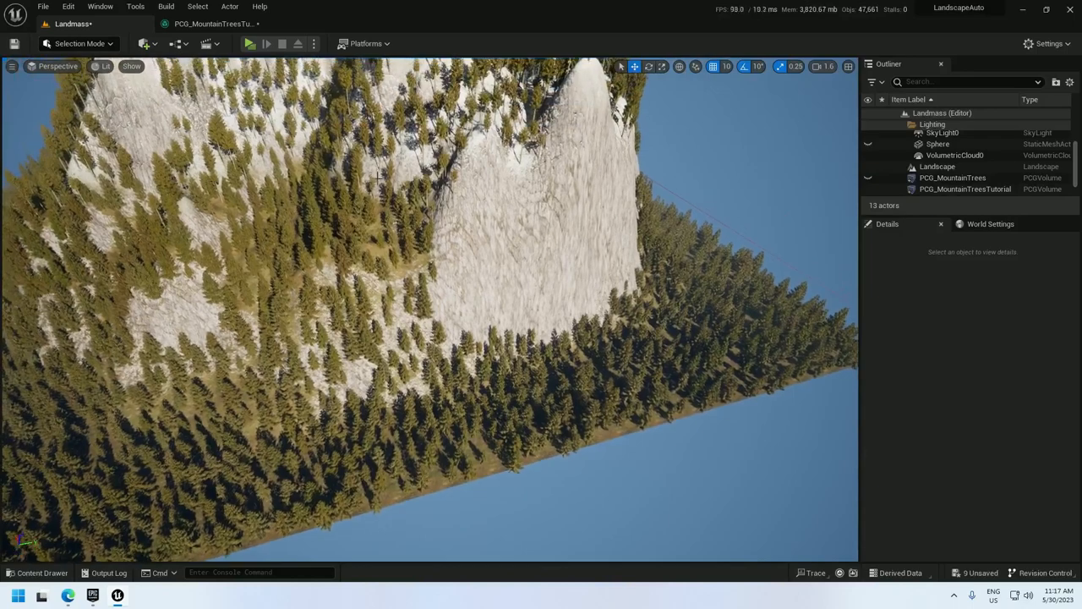
click(212, 24)
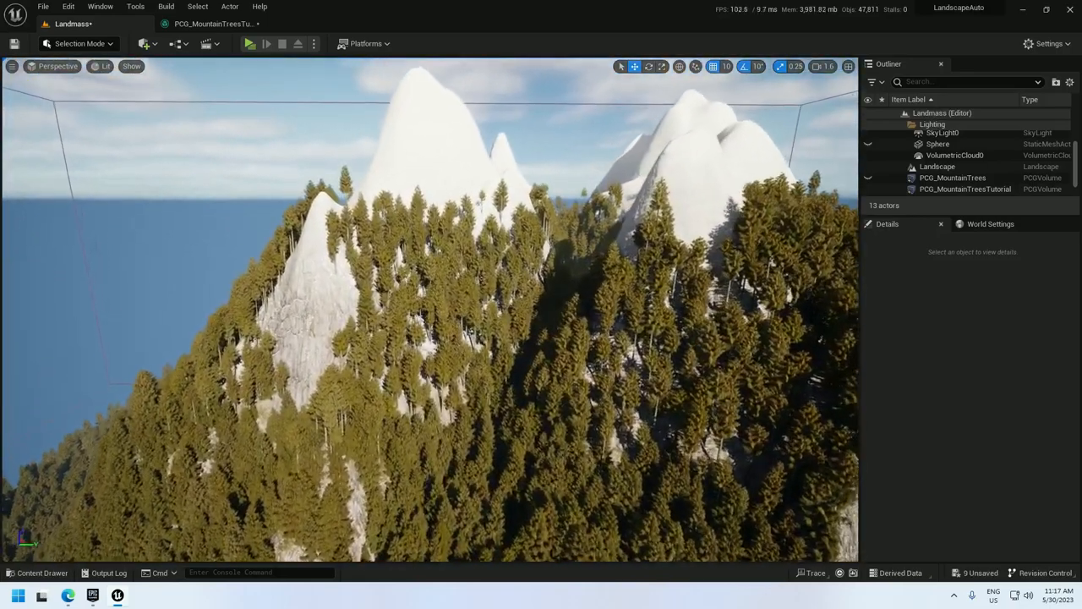
Step: Add a Density Filter to the upper branch with Lower Bound 0.5
click(213, 23)
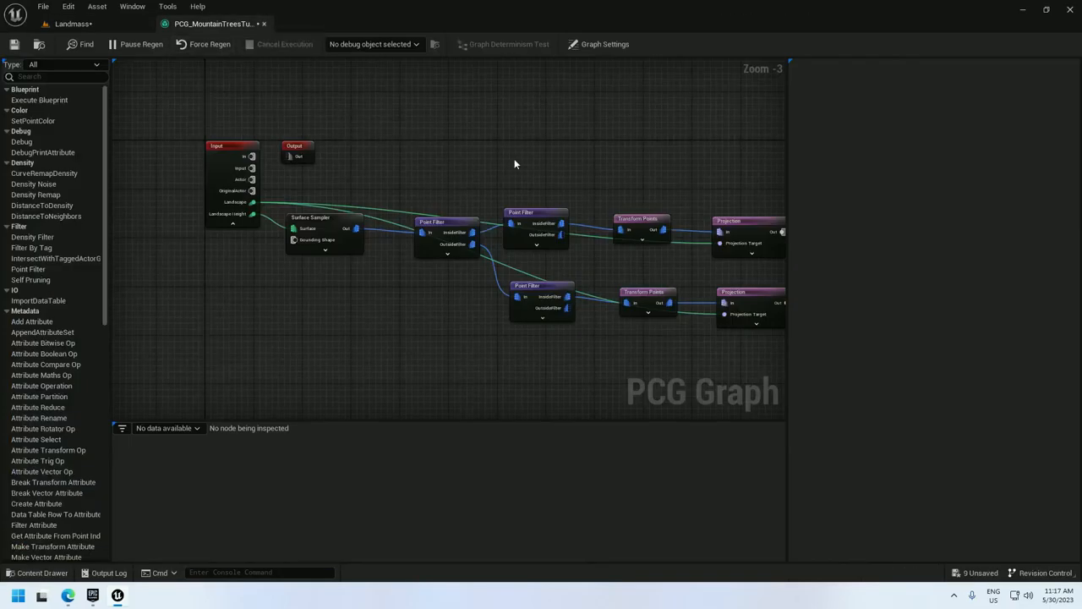
text(dens)
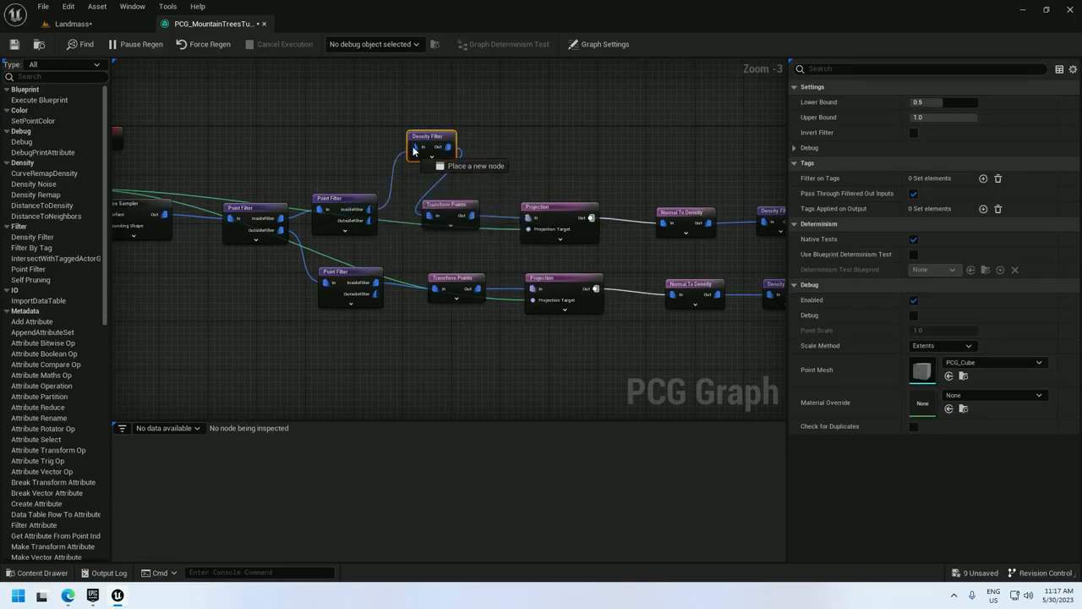
scroll(down, 3)
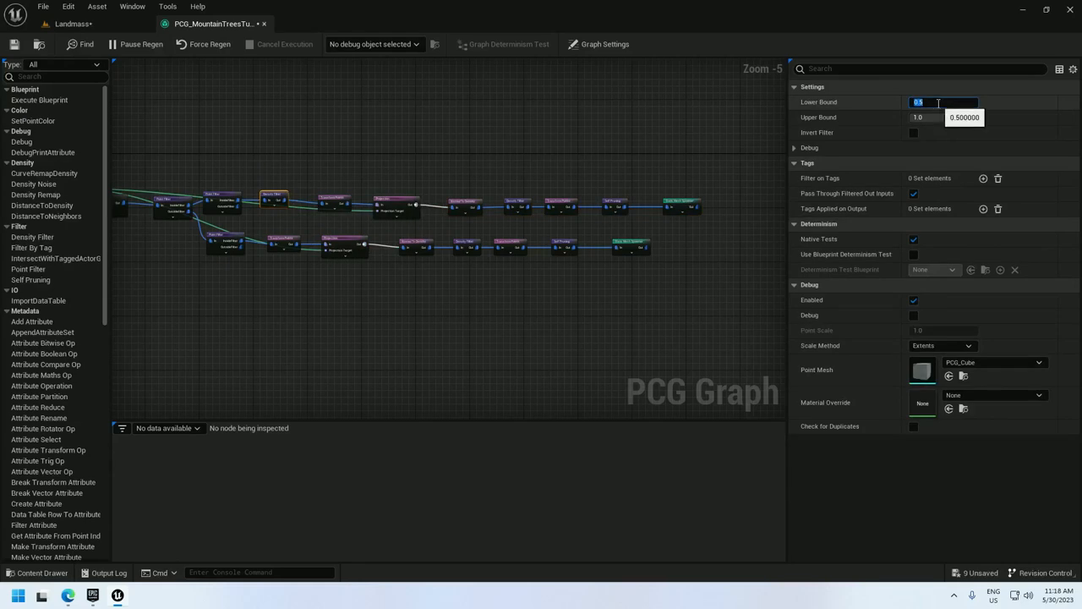
click(71, 23)
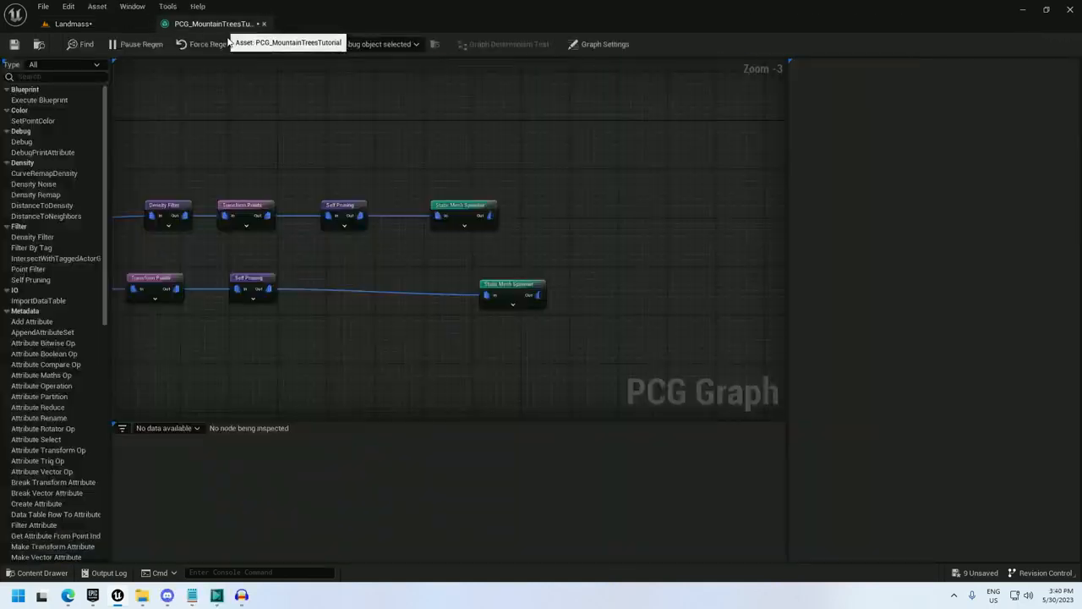
Step: Add a Difference node before the lower spawner with its density function set to Binary
text(di)
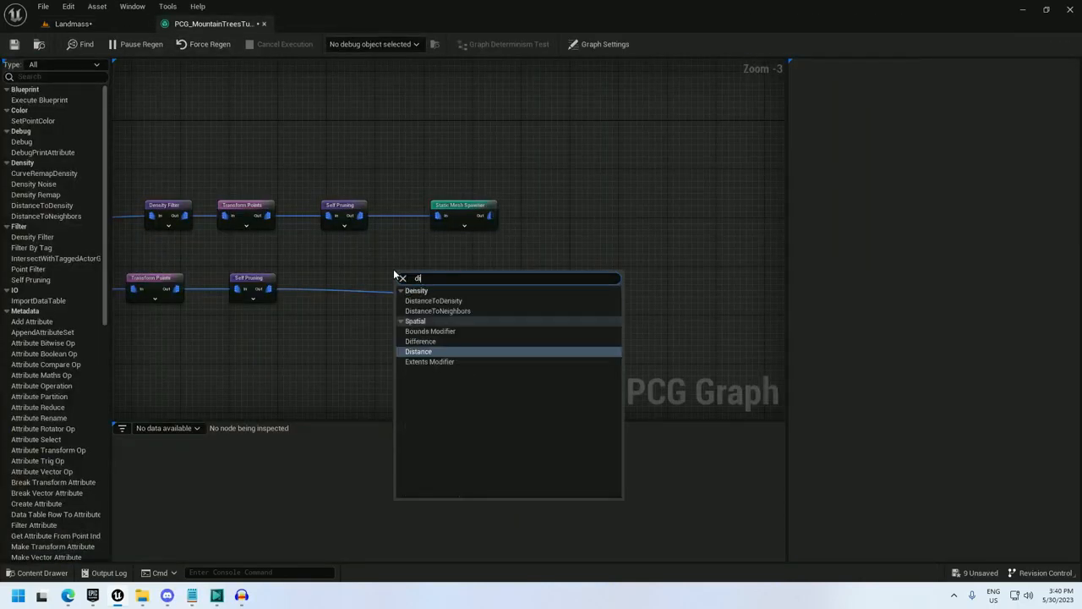
click(418, 350)
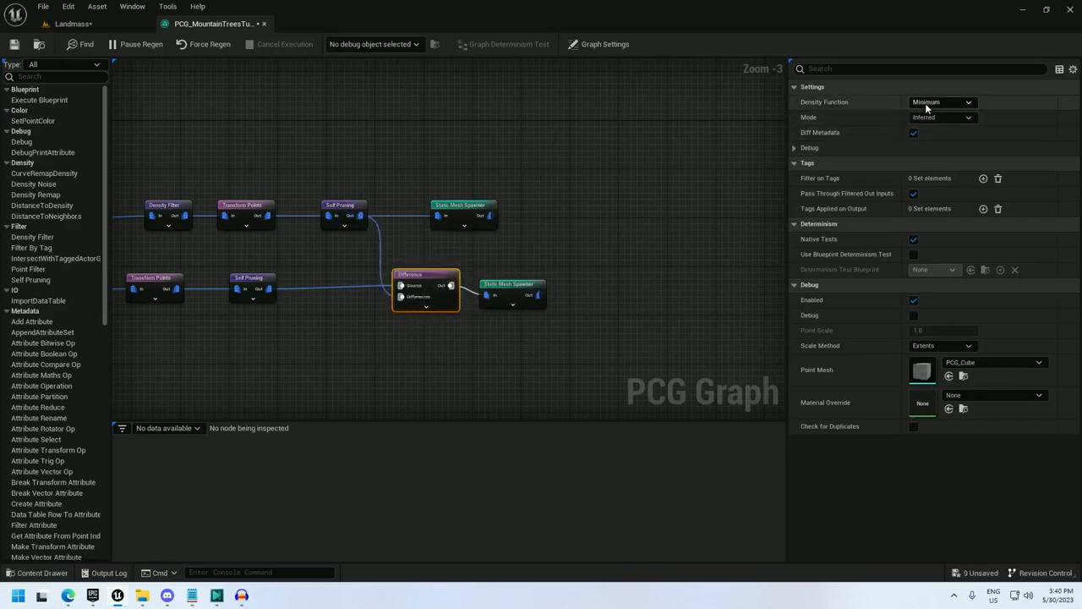
click(940, 101)
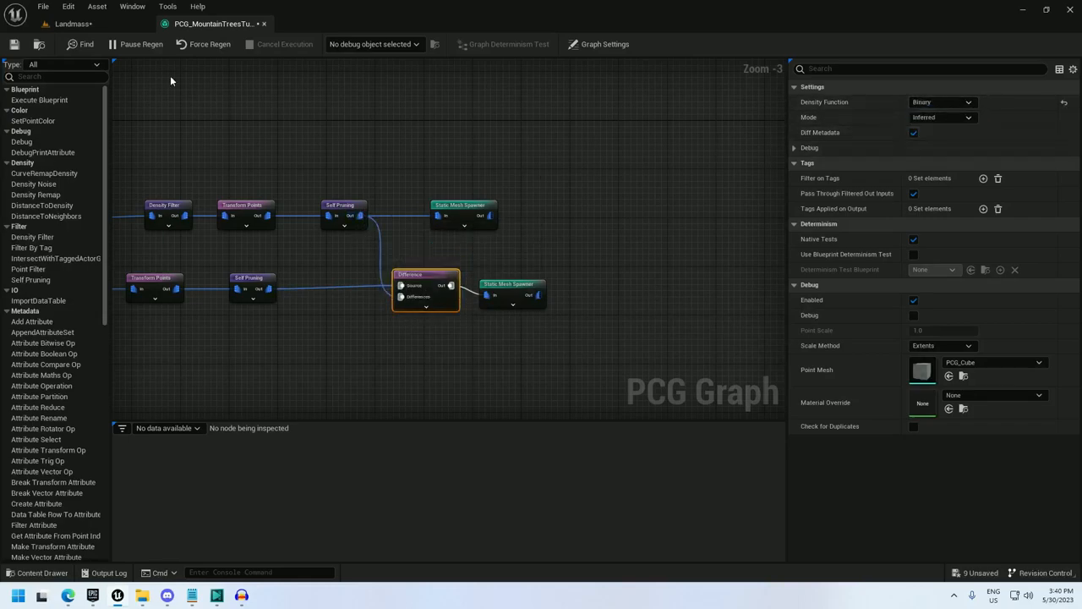
click(71, 24)
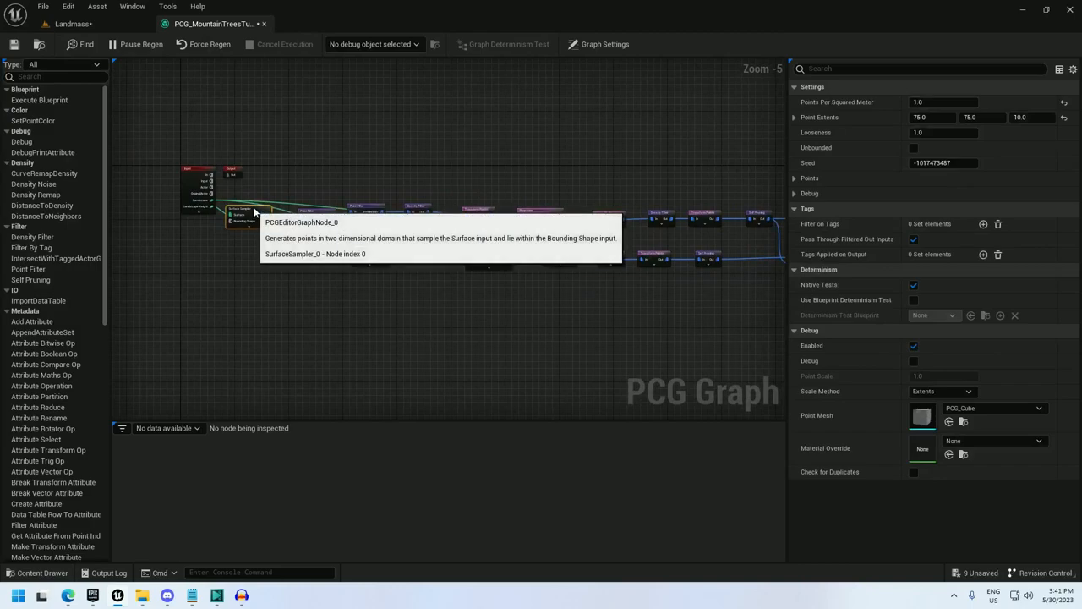
mouse_move(720, 132)
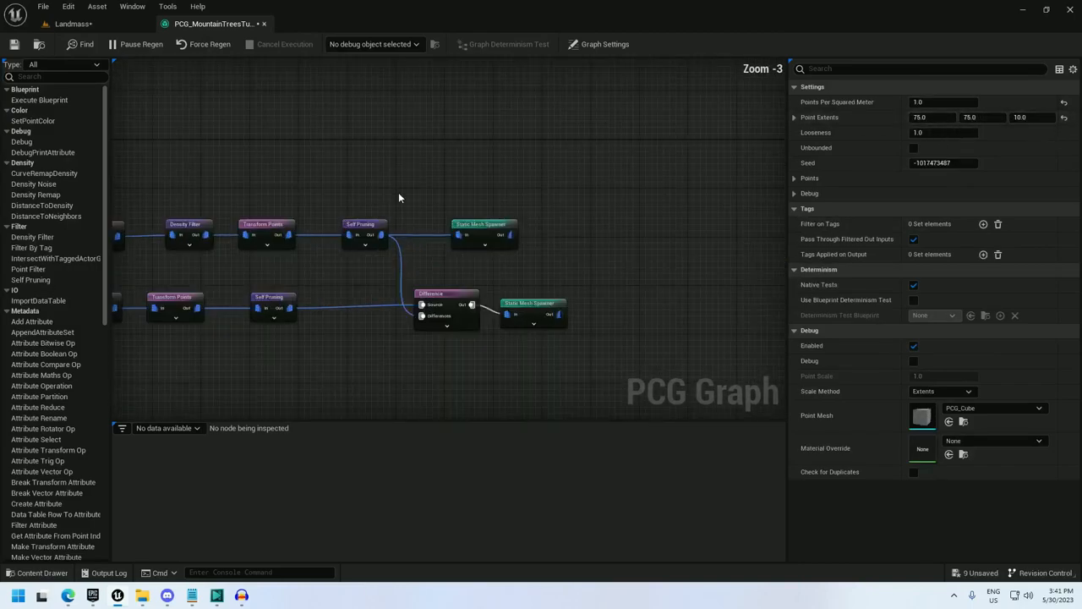
Step: Route the upper trees through a Bounds Modifier at 7.5 into the Difference node
text(bounds)
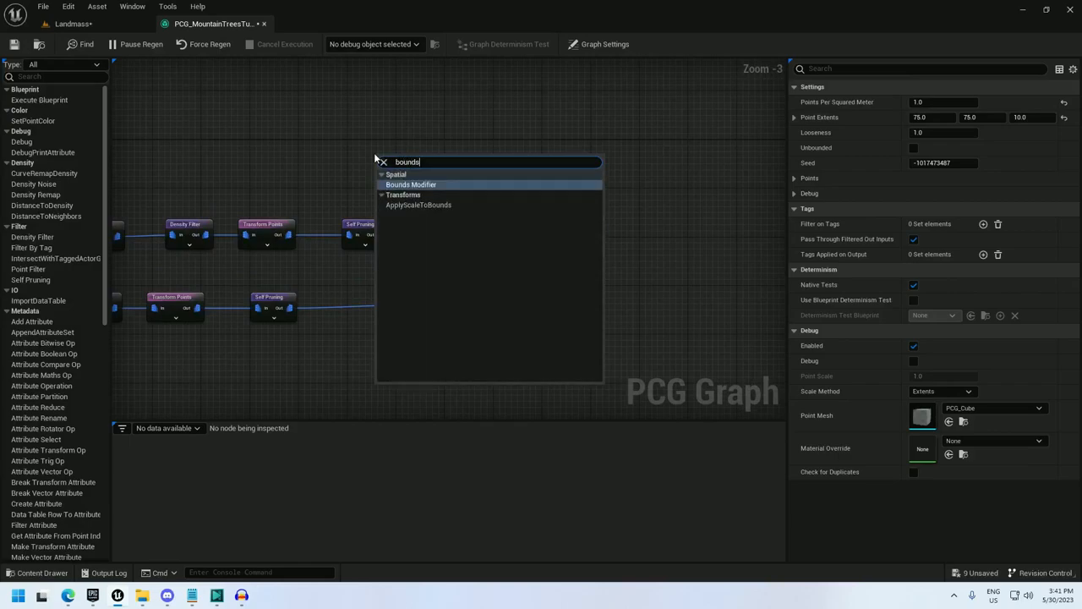
click(410, 184)
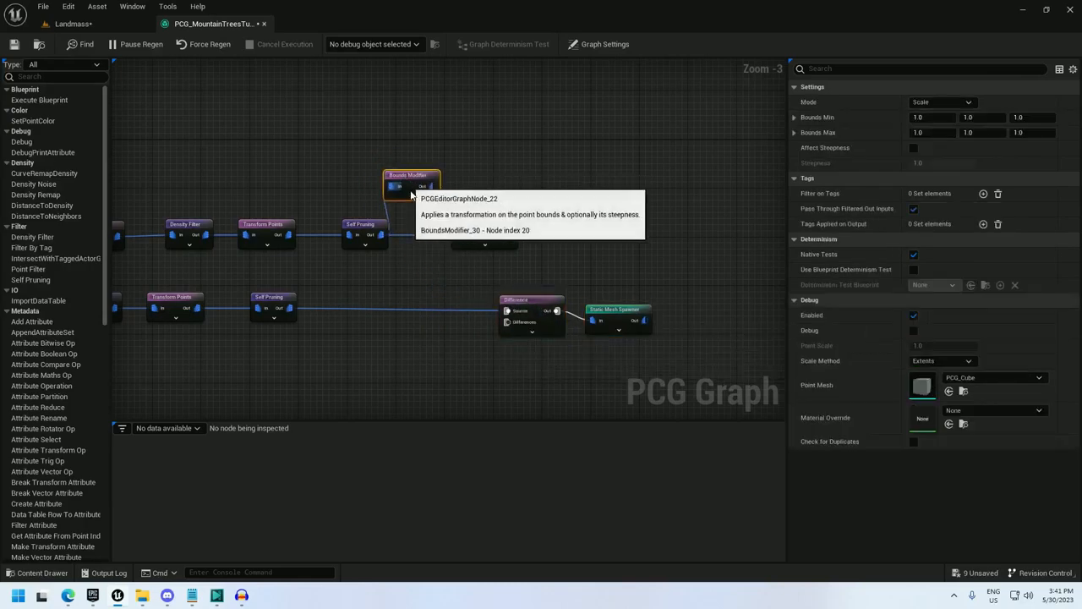
drag(410, 186, 437, 274)
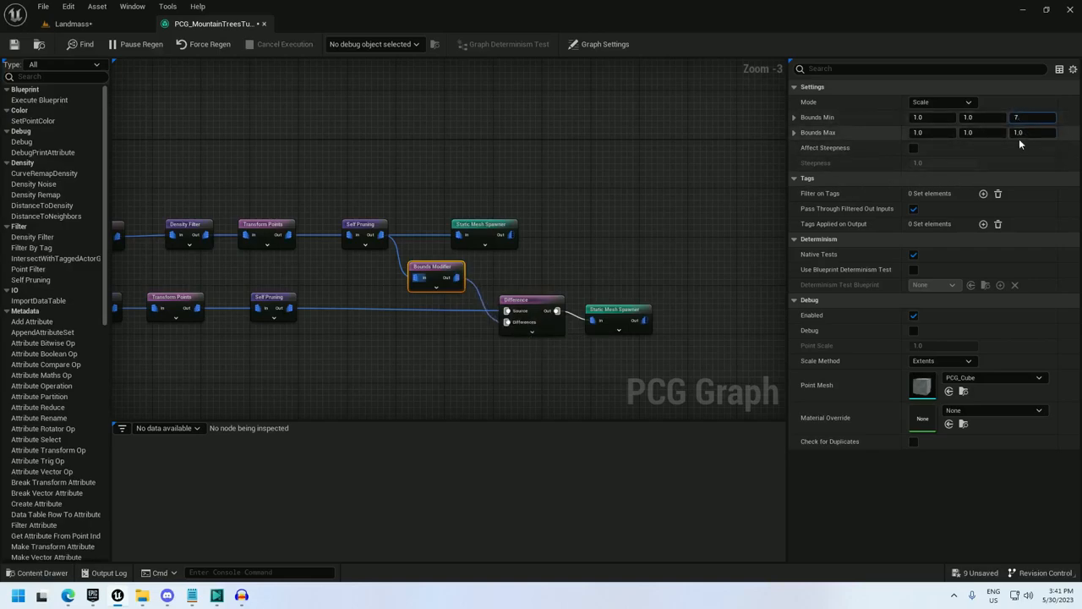
text(7.5)
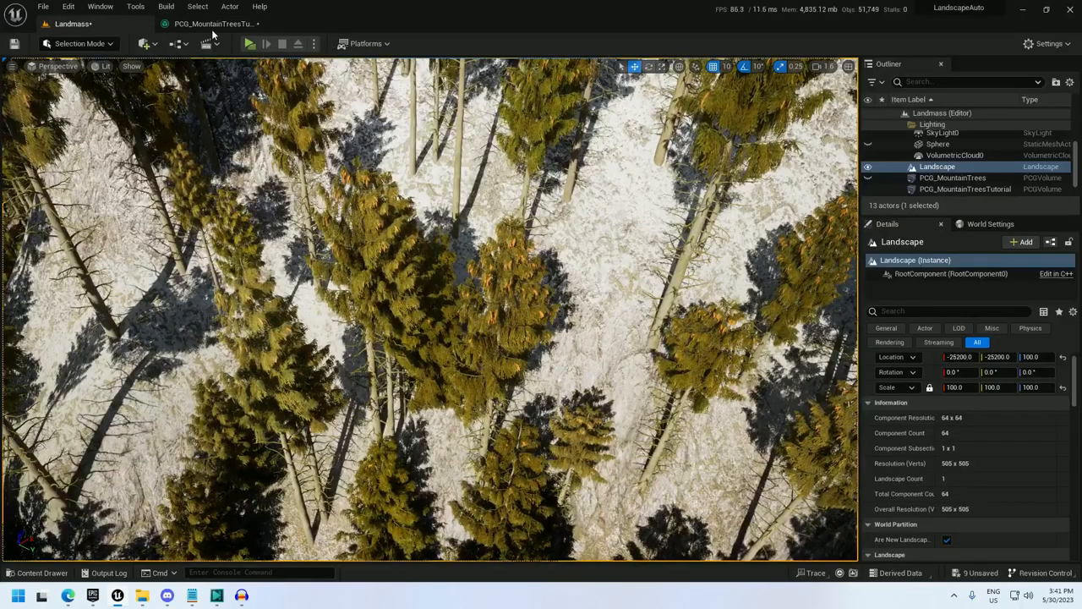
Step: Look over the forested mountain in the level, then return to the graph's Density Filter
click(212, 23)
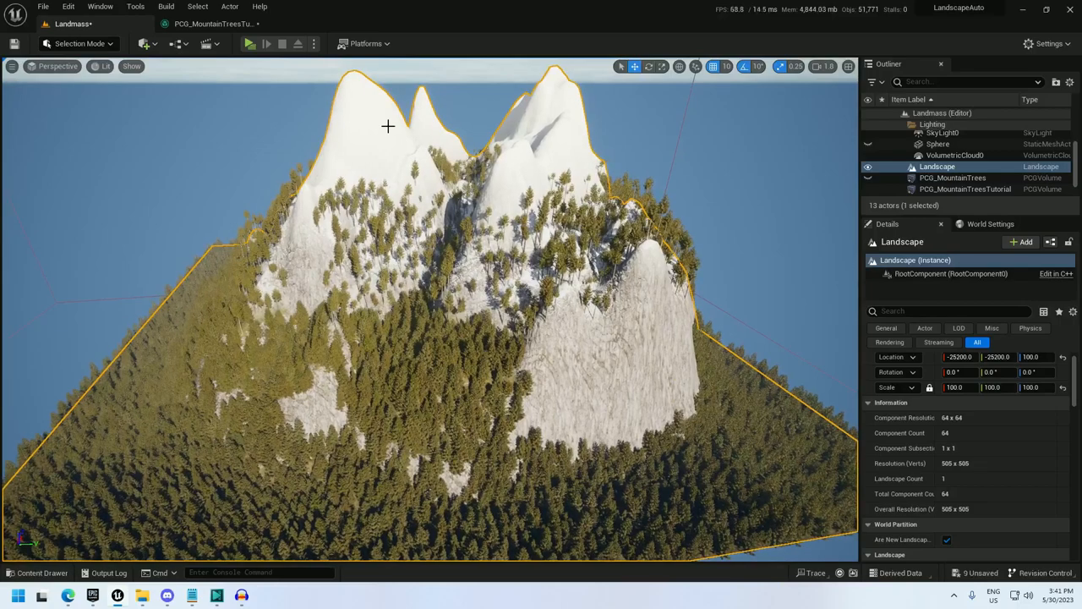
click(216, 24)
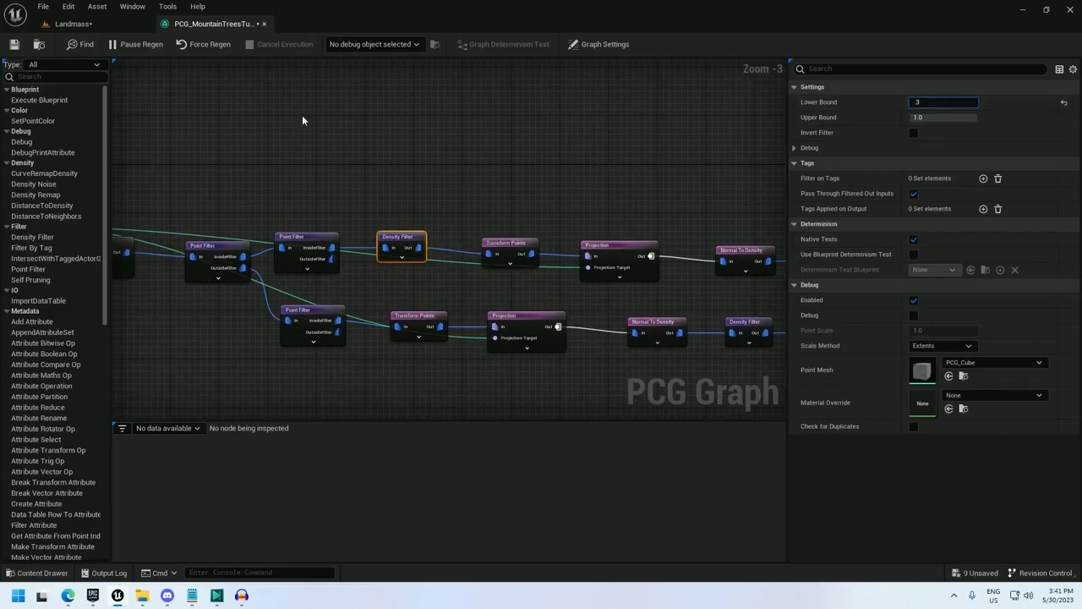
click(71, 23)
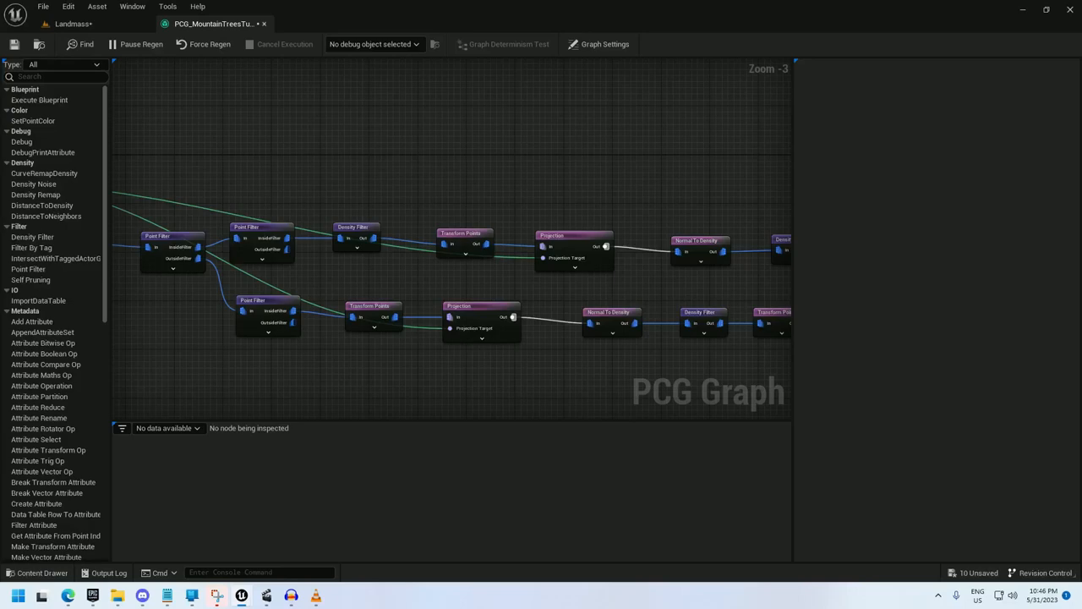
mouse_move(294, 186)
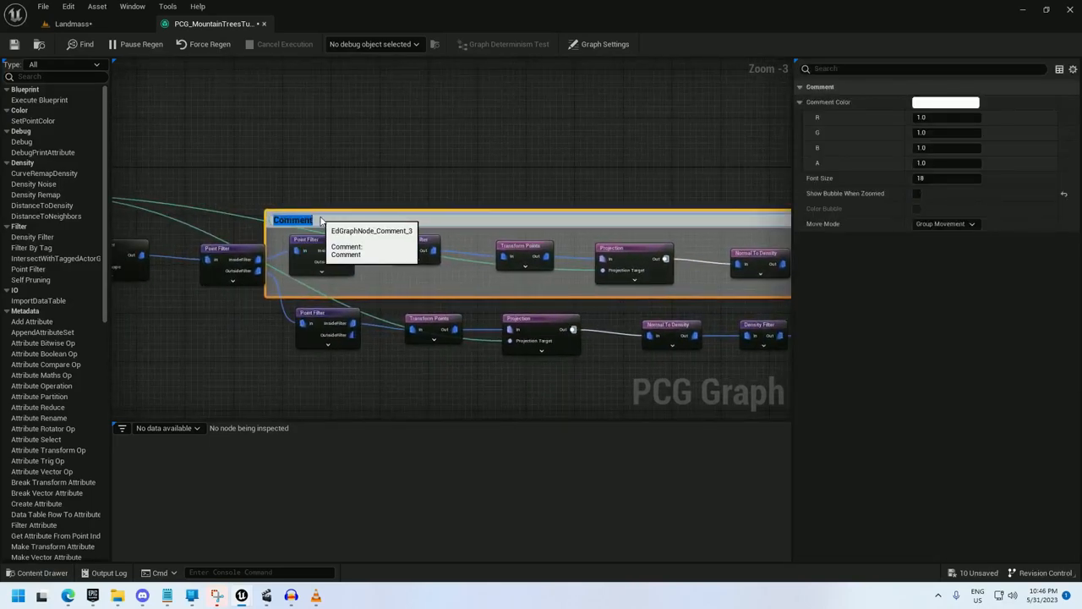
Step: Name the upper-branch comment 'Upper Tree' and set its colour to blue
text(Upper Trees)
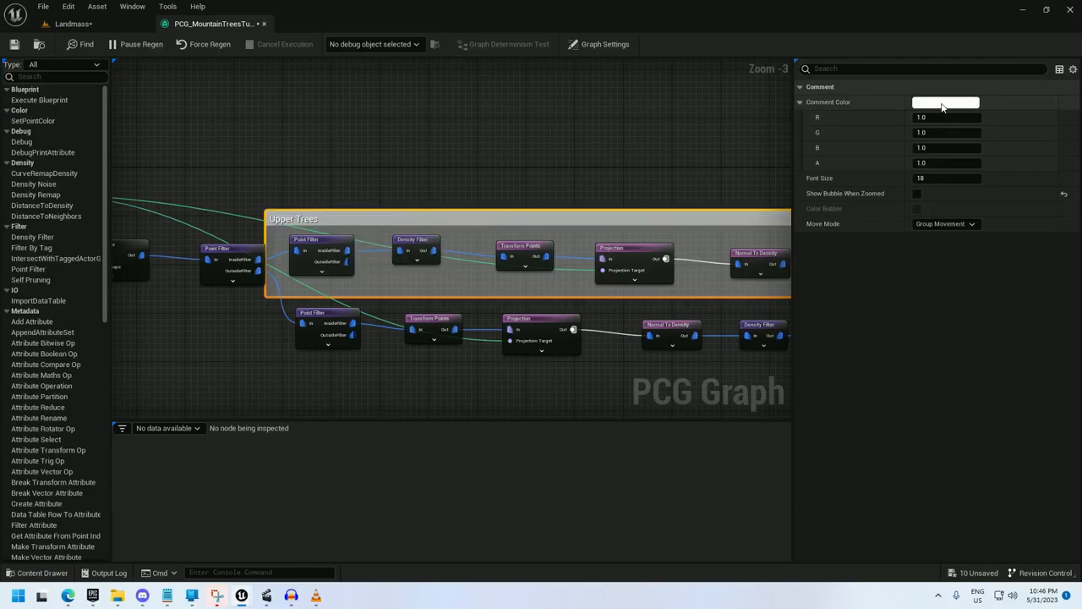
click(946, 101)
text(Lower Trees)
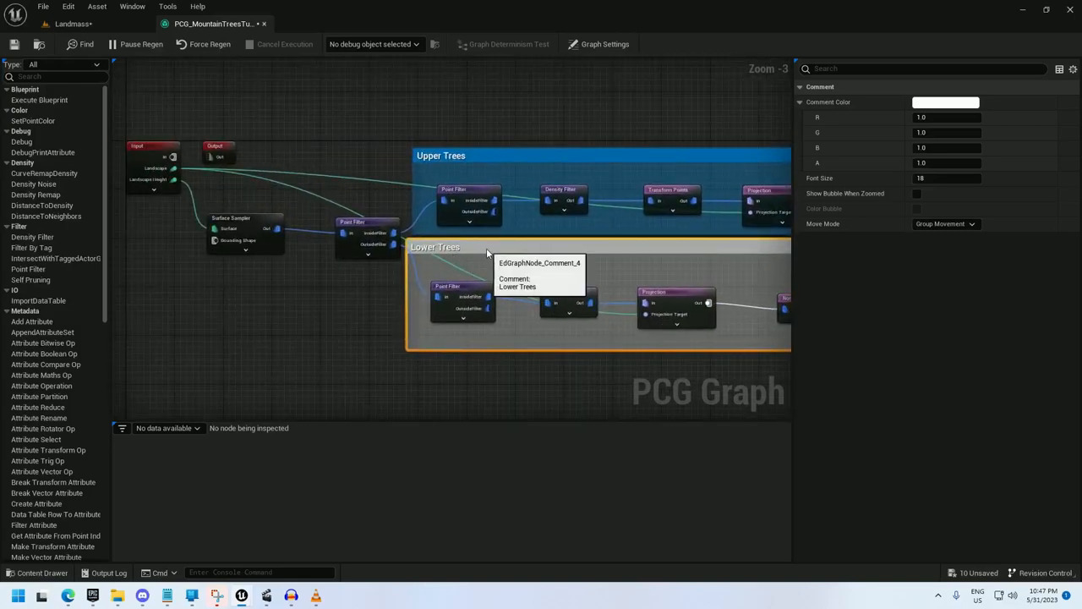
Step: Colour the Lower Trees comment green, then select the Bounds Modifier node
click(945, 102)
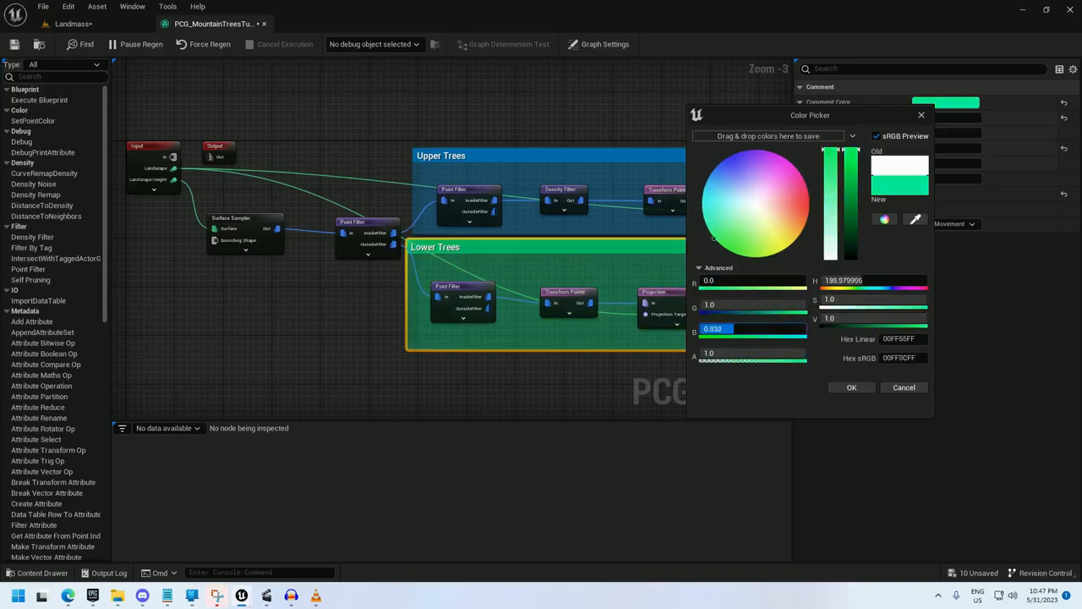
click(852, 388)
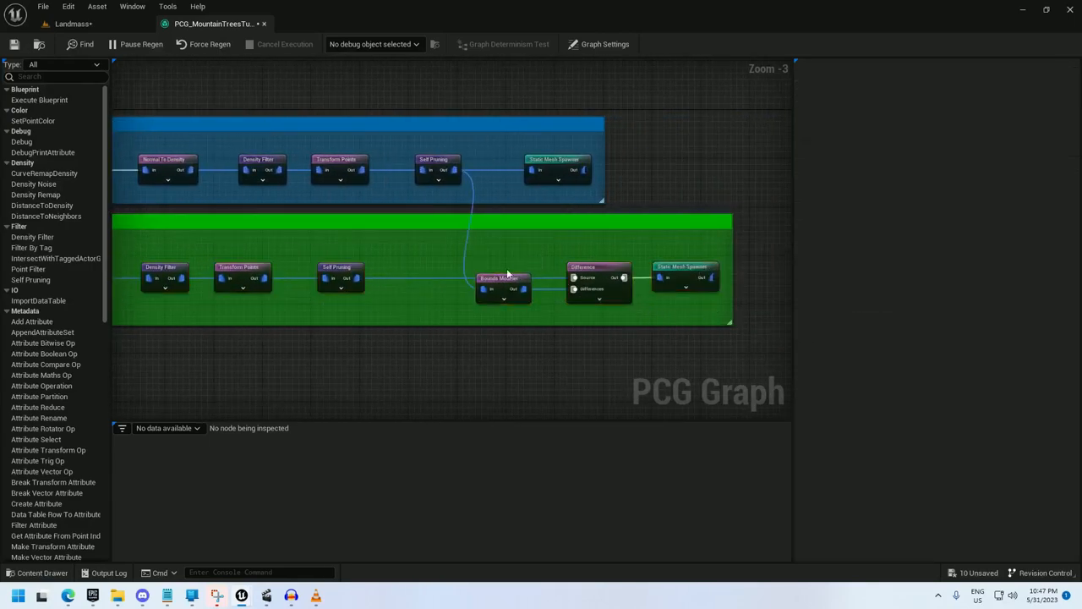
click(504, 278)
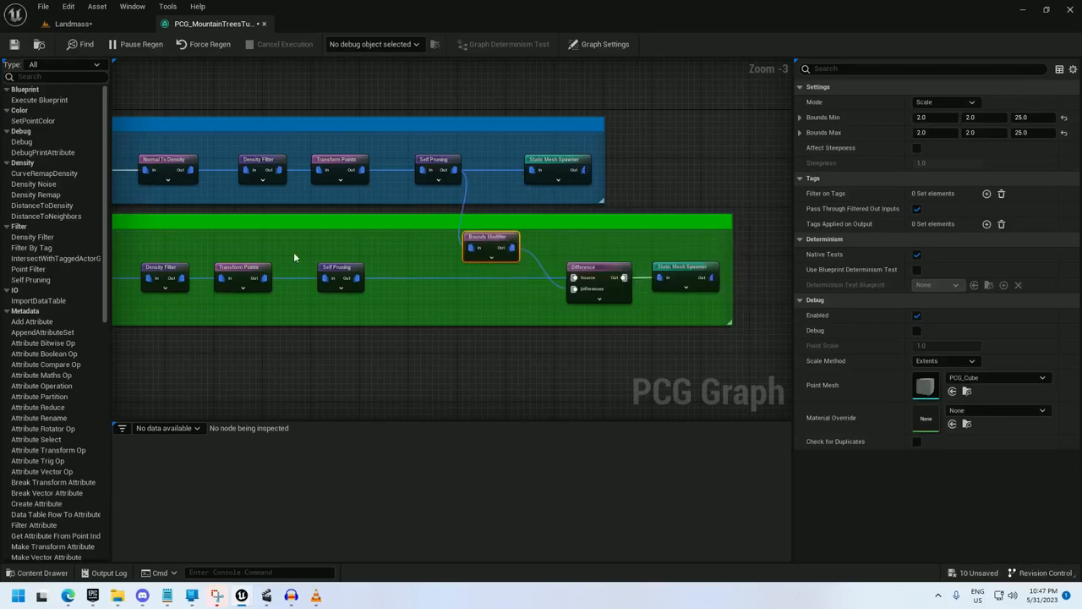